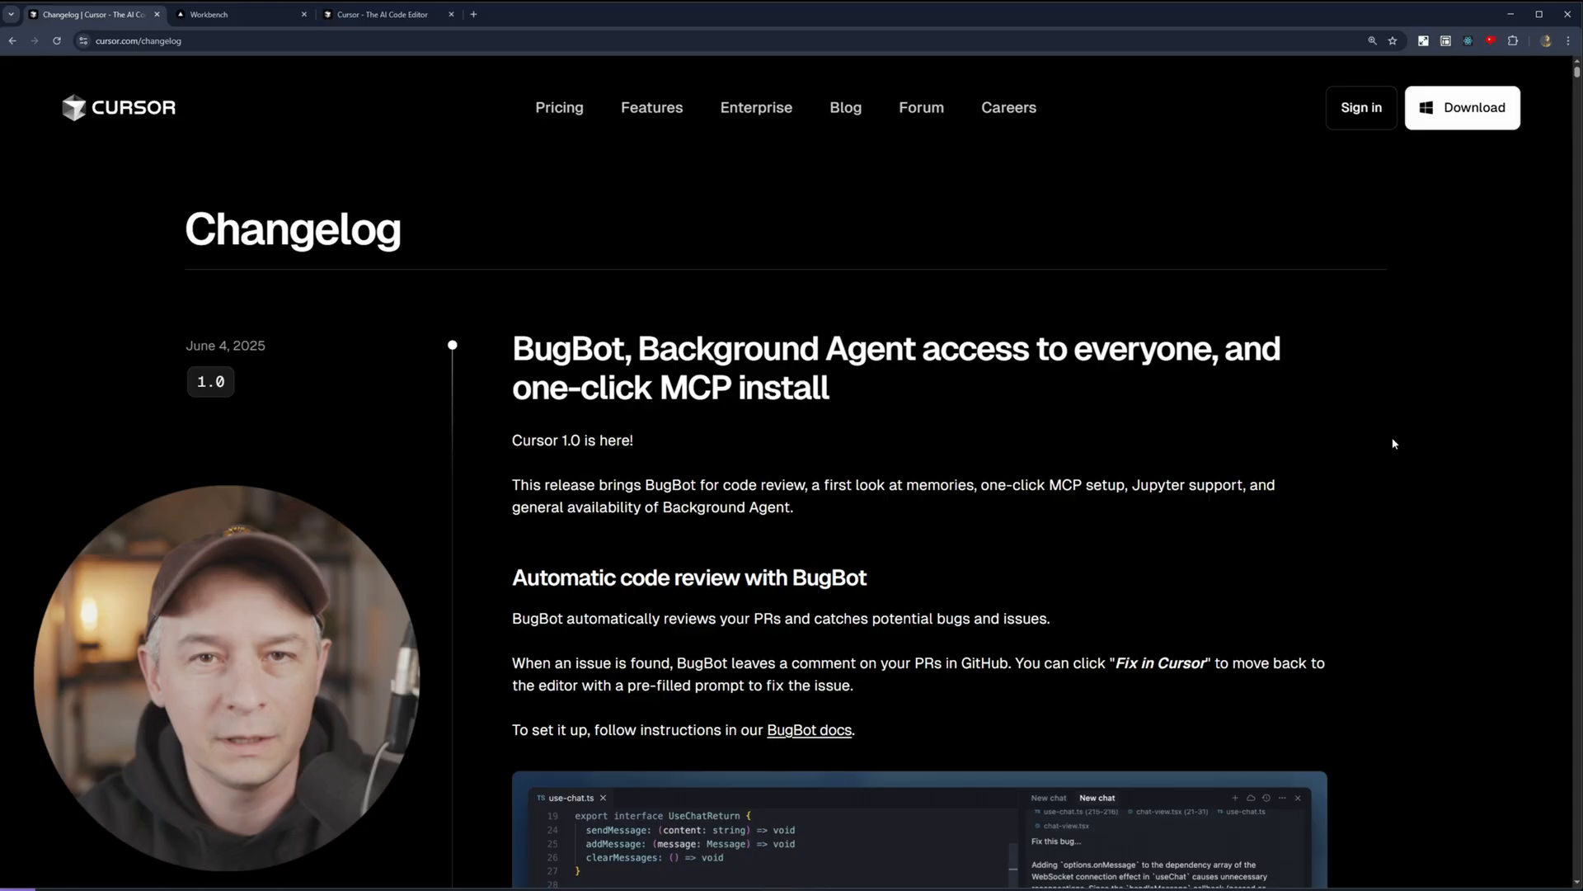
Step: Browse the Cursor changelog, visiting another tab and returning to the changelog page
scroll(down, 3)
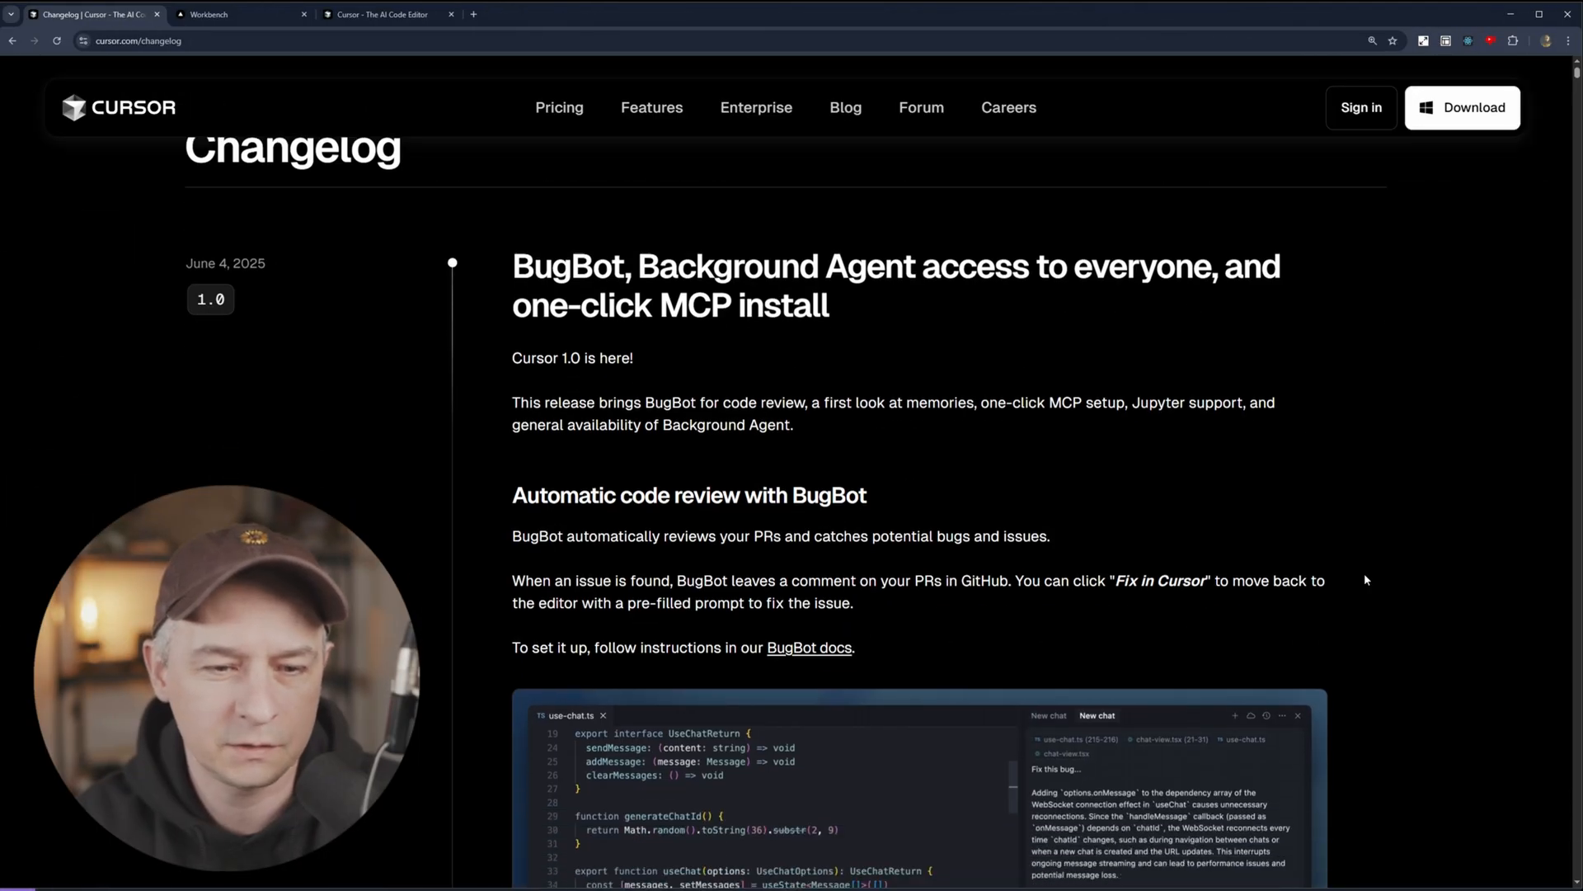
scroll(down, 3)
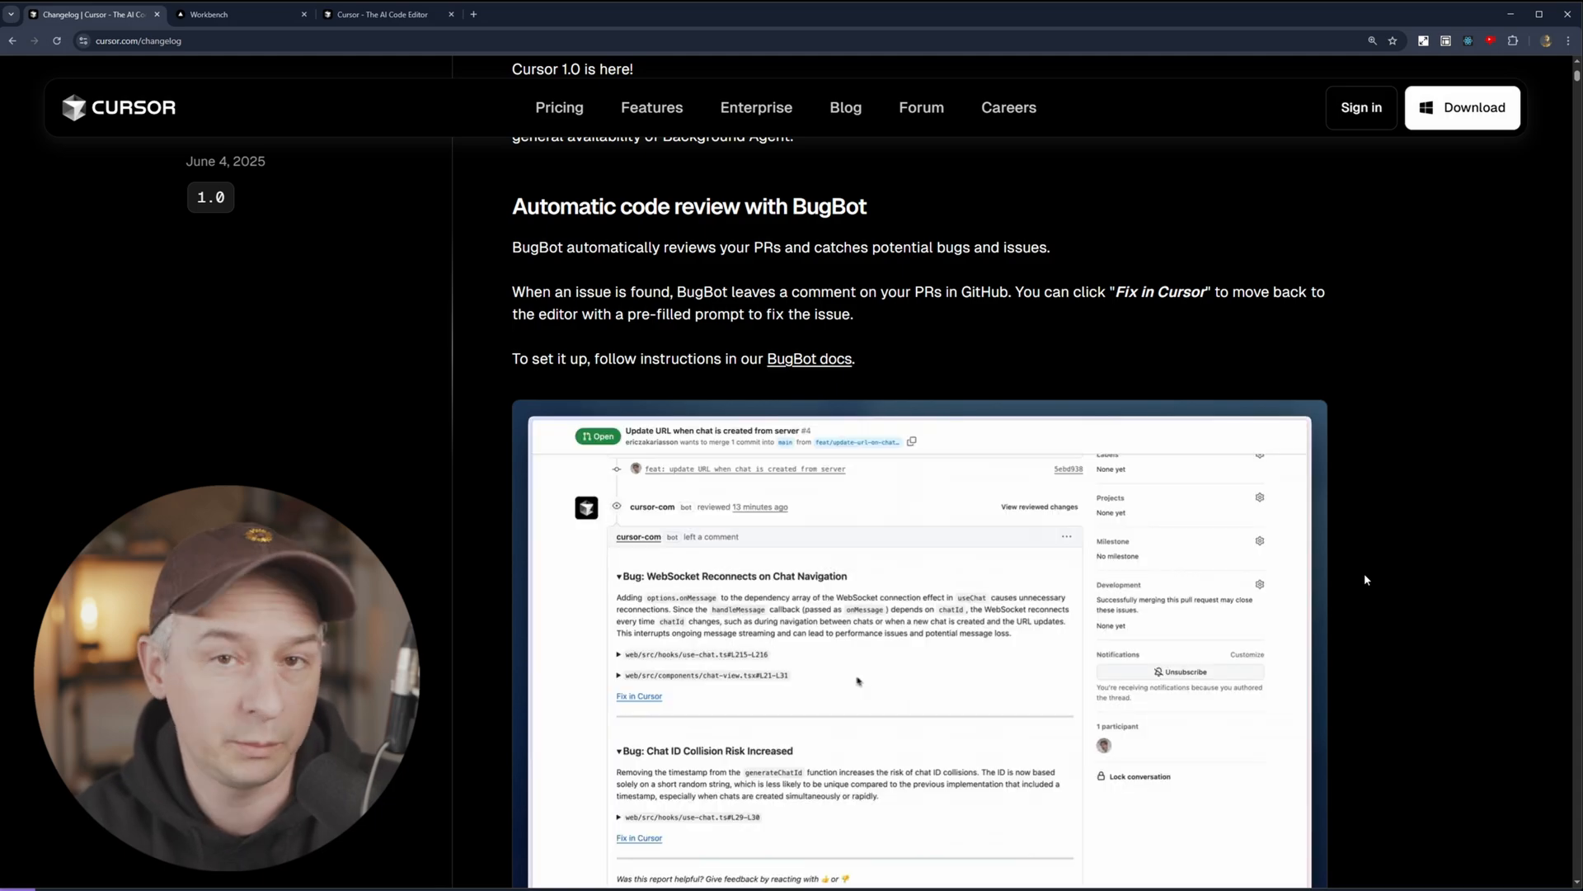
click(702, 674)
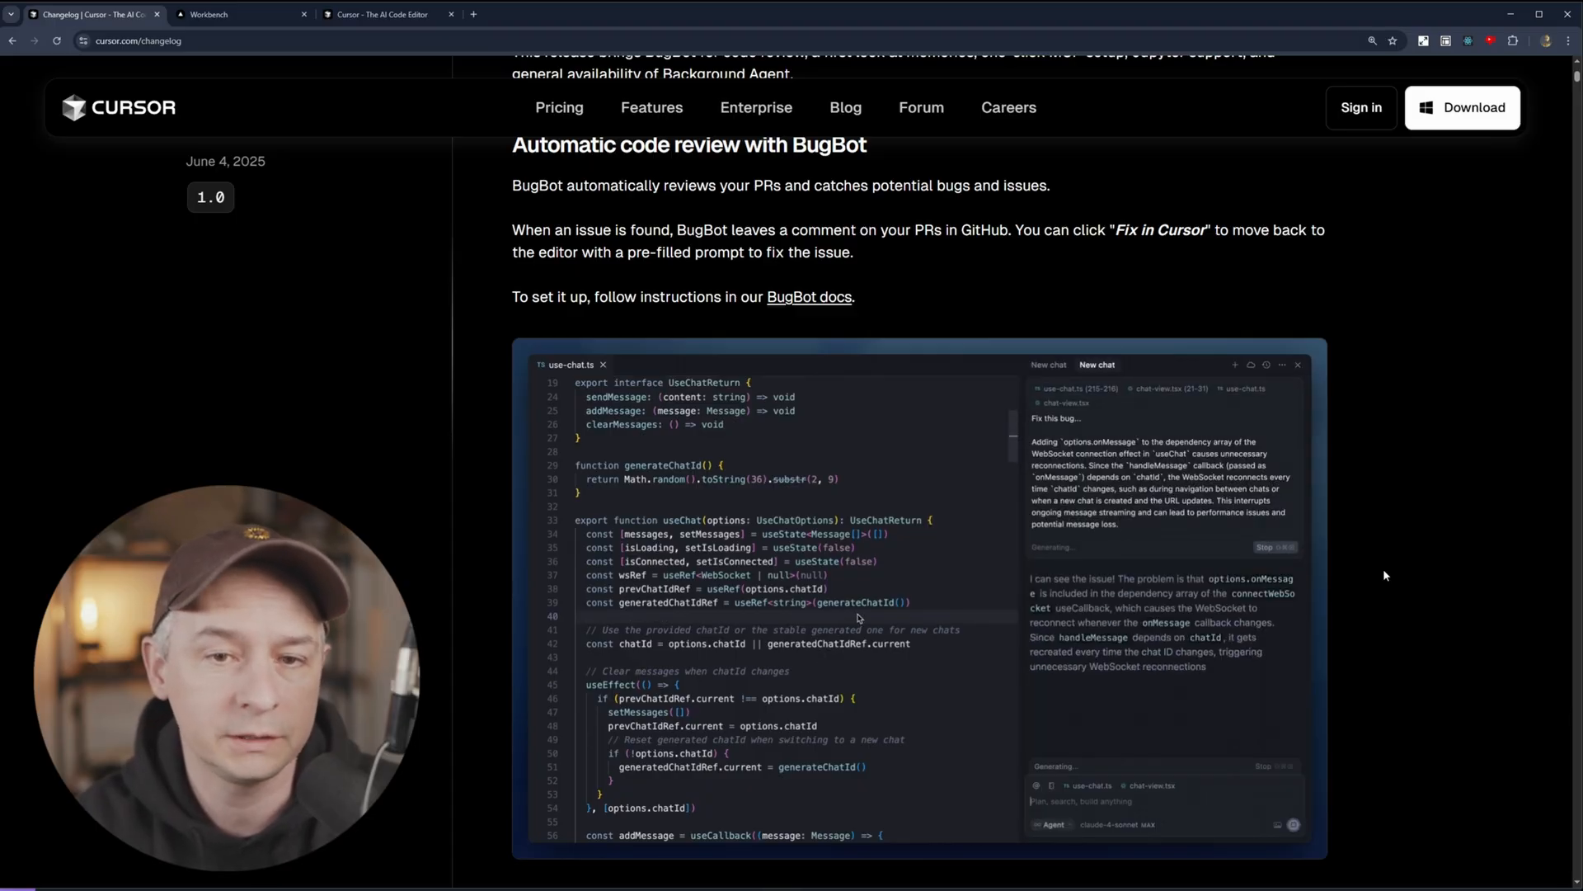
scroll(down, 3)
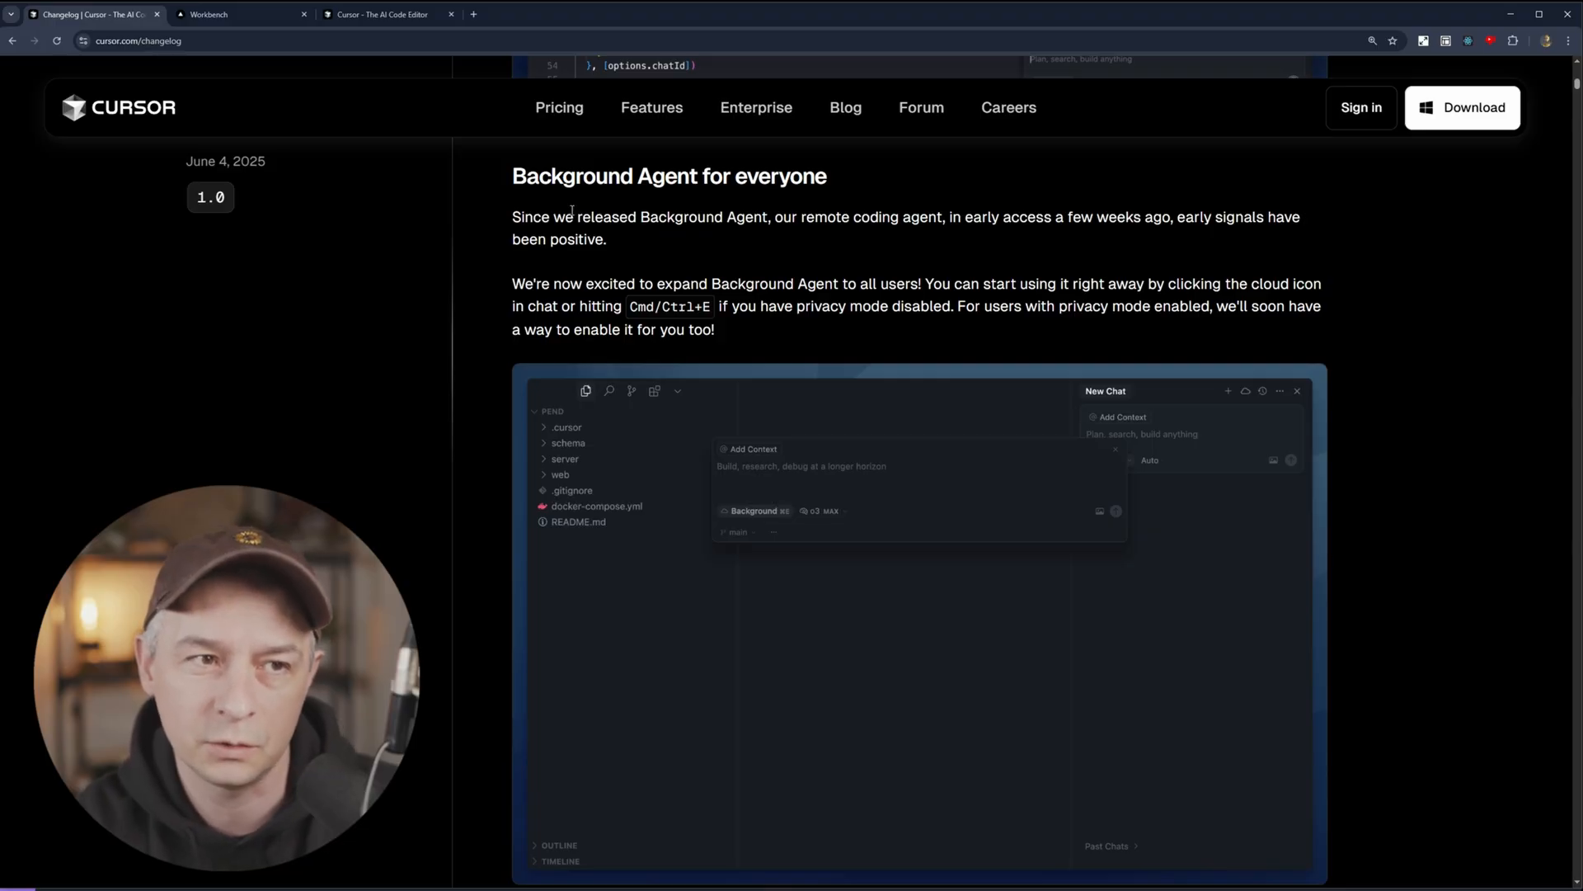
click(240, 14)
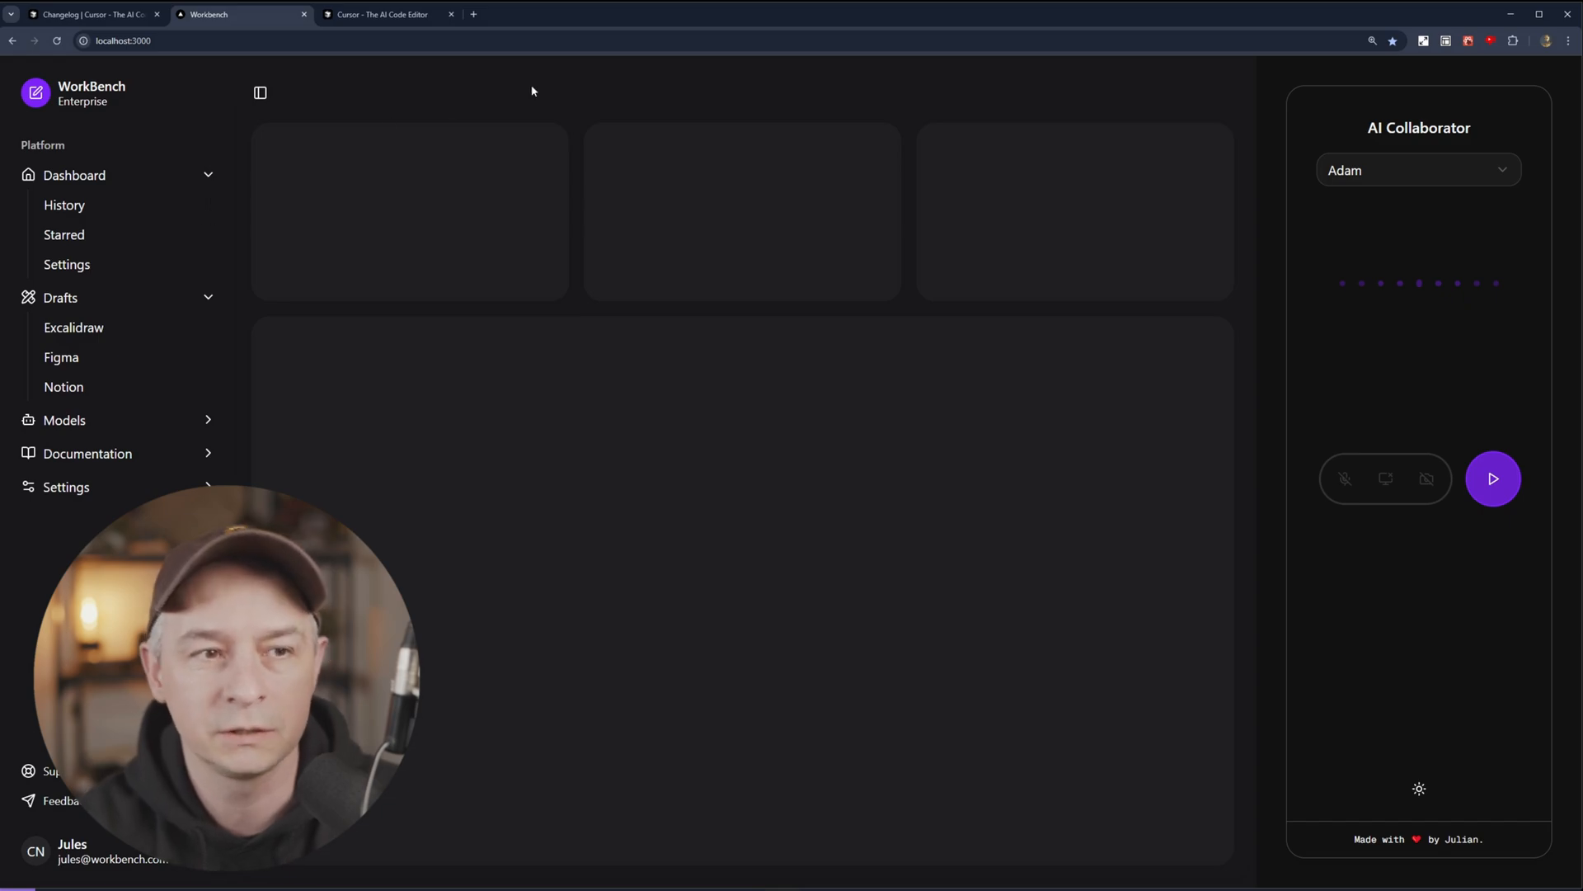
mouse_move(648, 419)
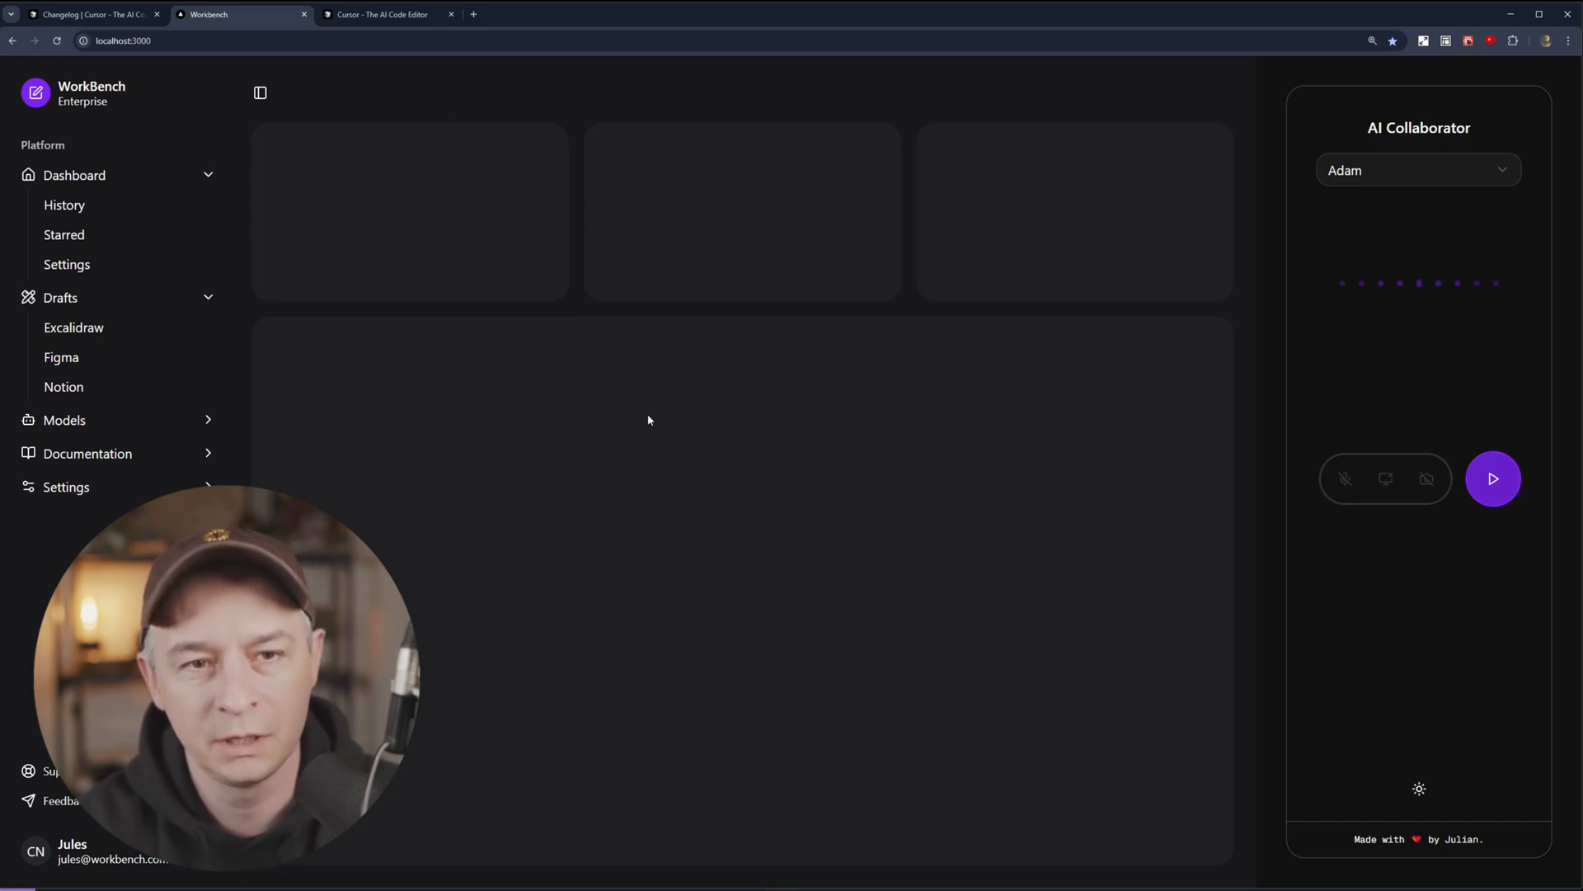
mouse_move(608, 98)
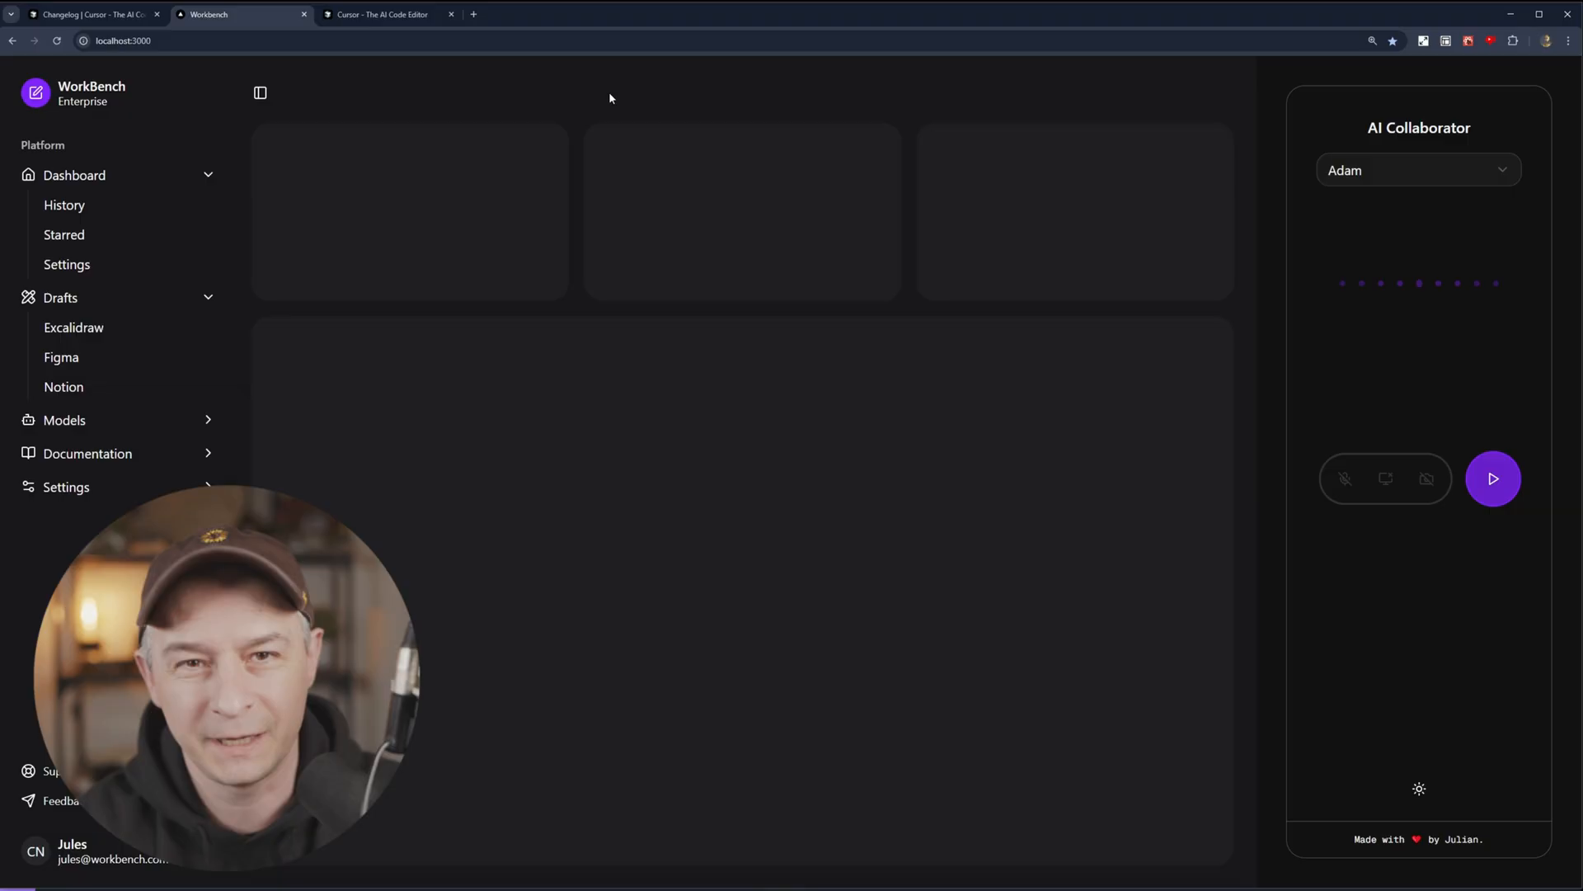
click(91, 14)
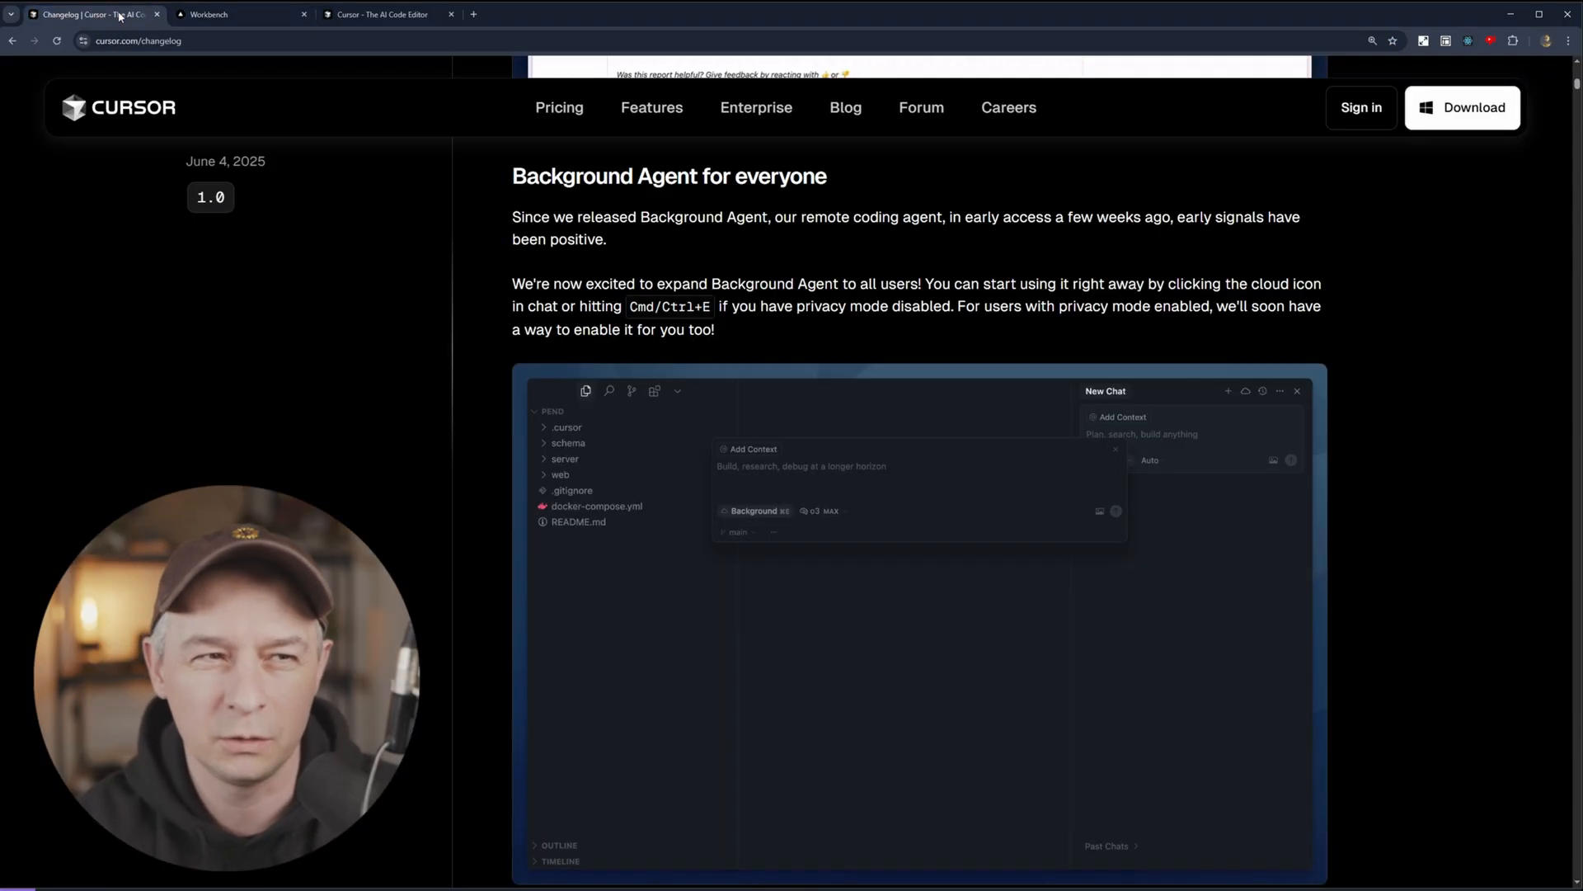
scroll(down, 3)
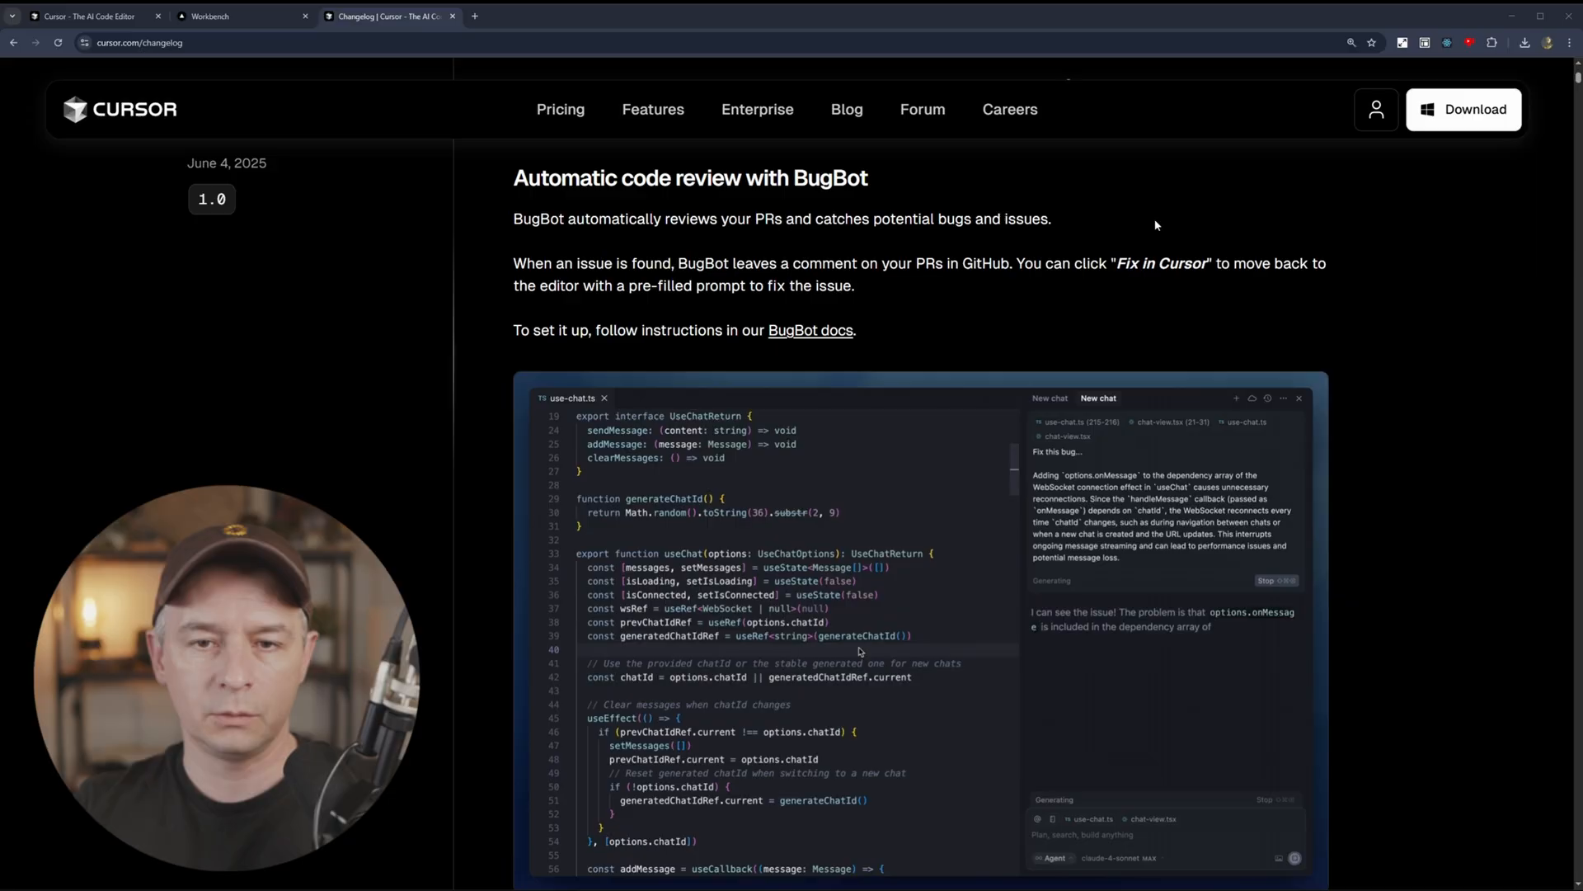
Step: Open the BugBot documentation and scroll down to its Setup steps
click(810, 330)
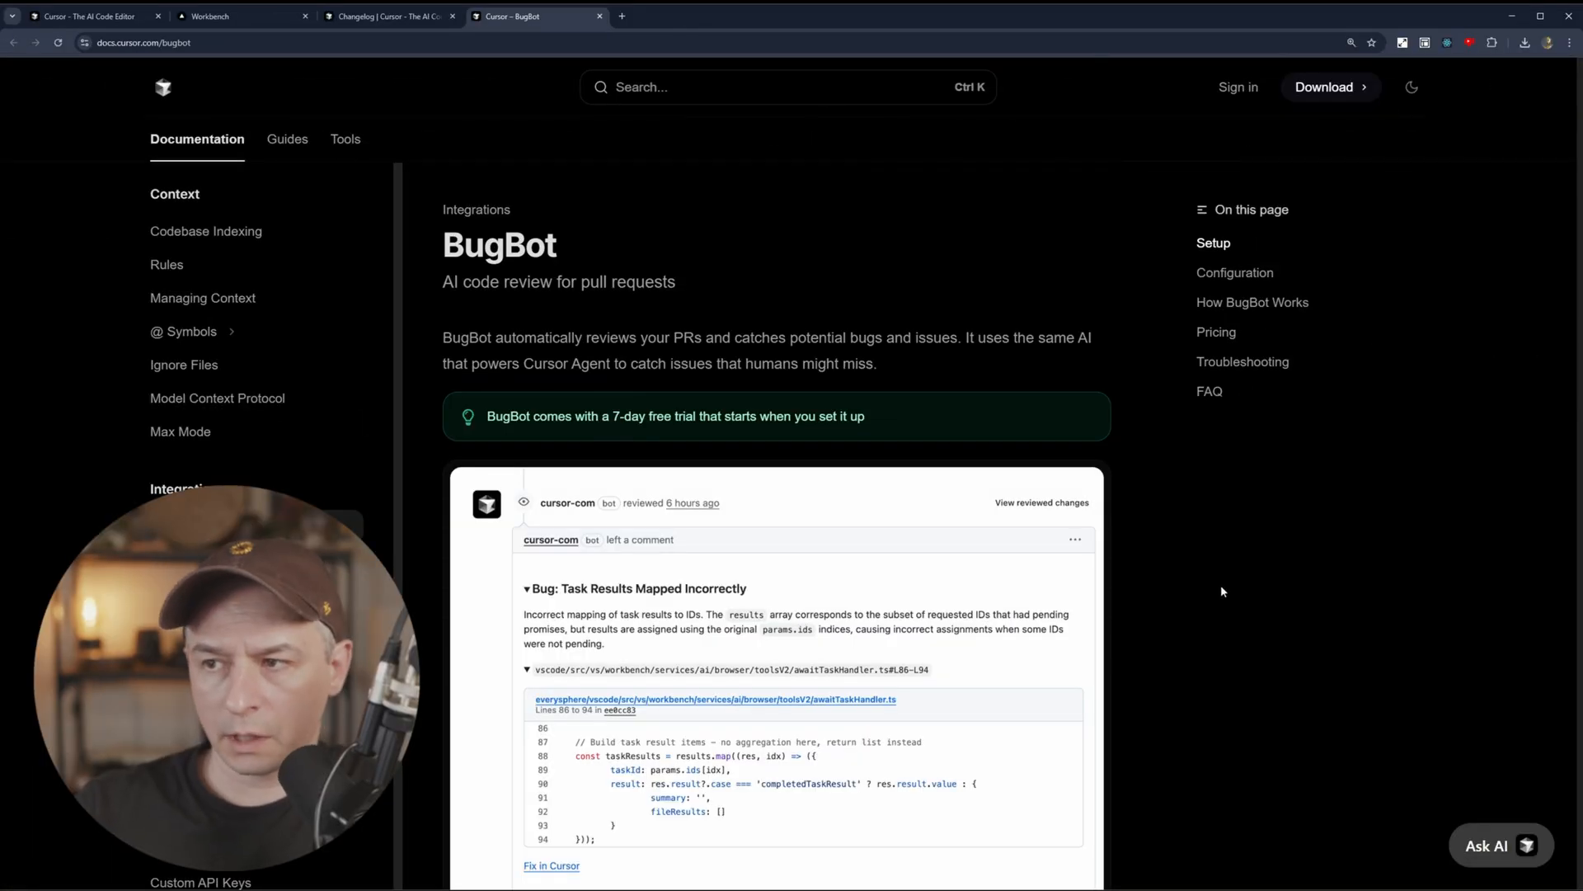
scroll(down, 3)
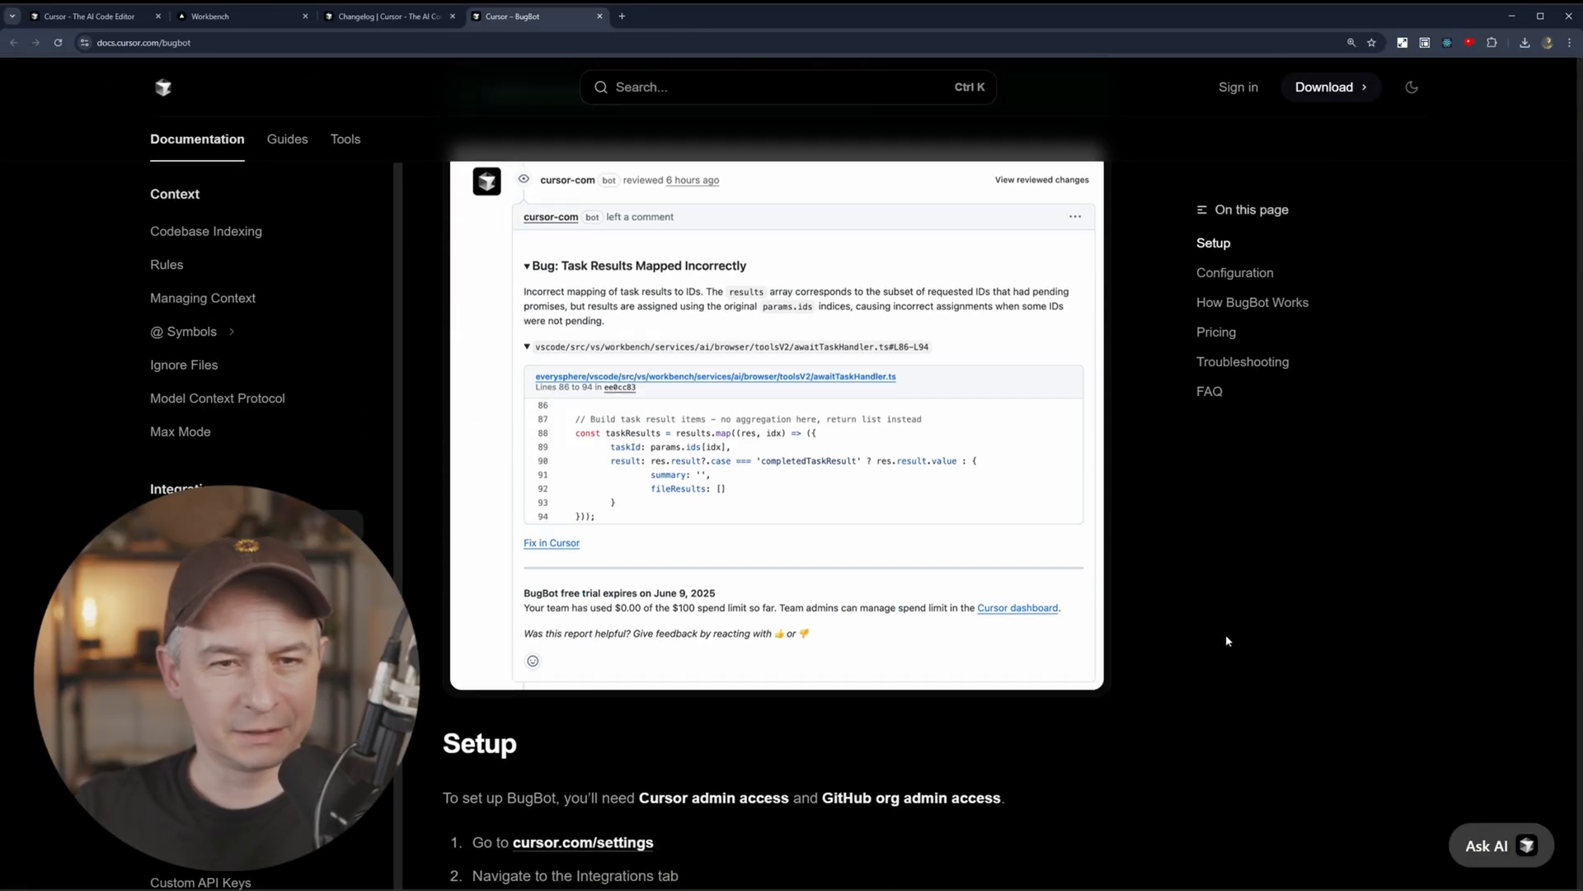
scroll(down, 3)
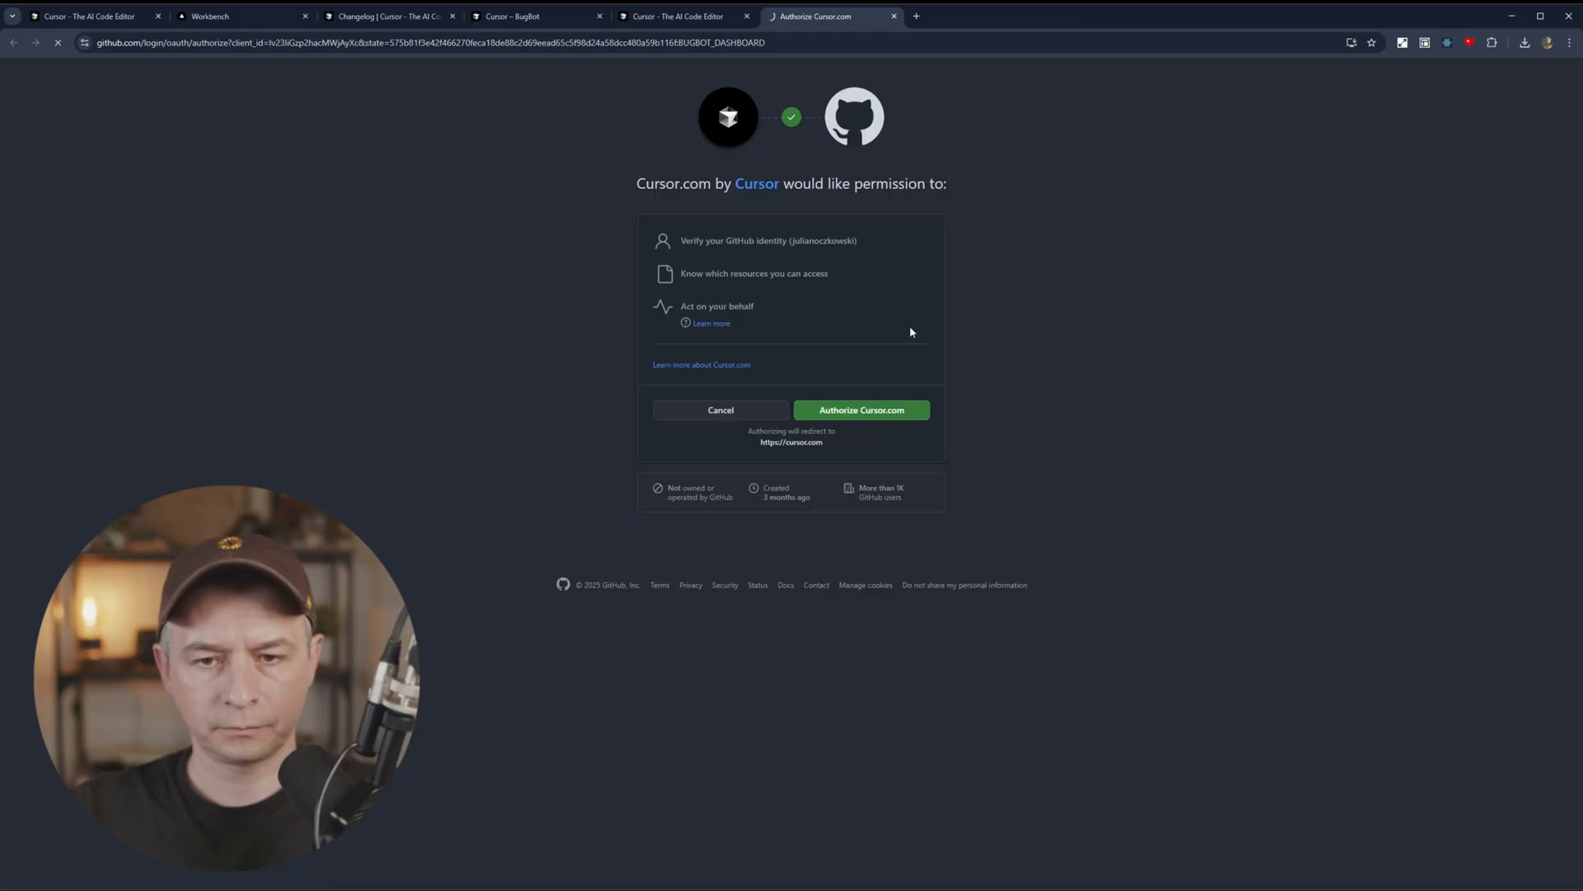
Step: Authorize Cursor.com on GitHub, landing on the dashboard's empty BugBot settings
click(860, 410)
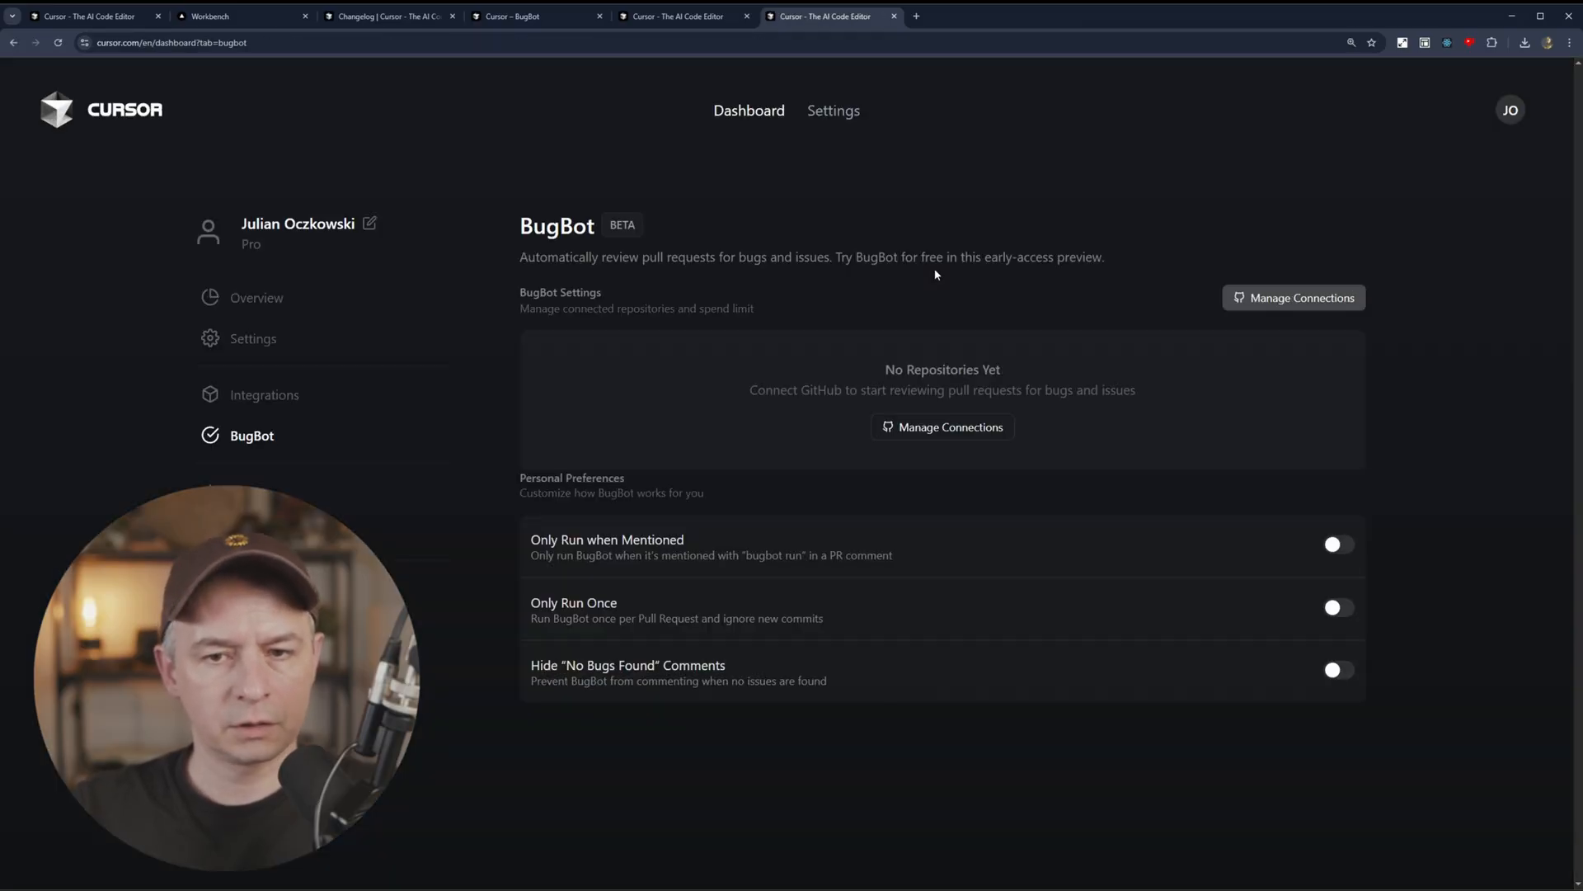
mouse_move(1468, 548)
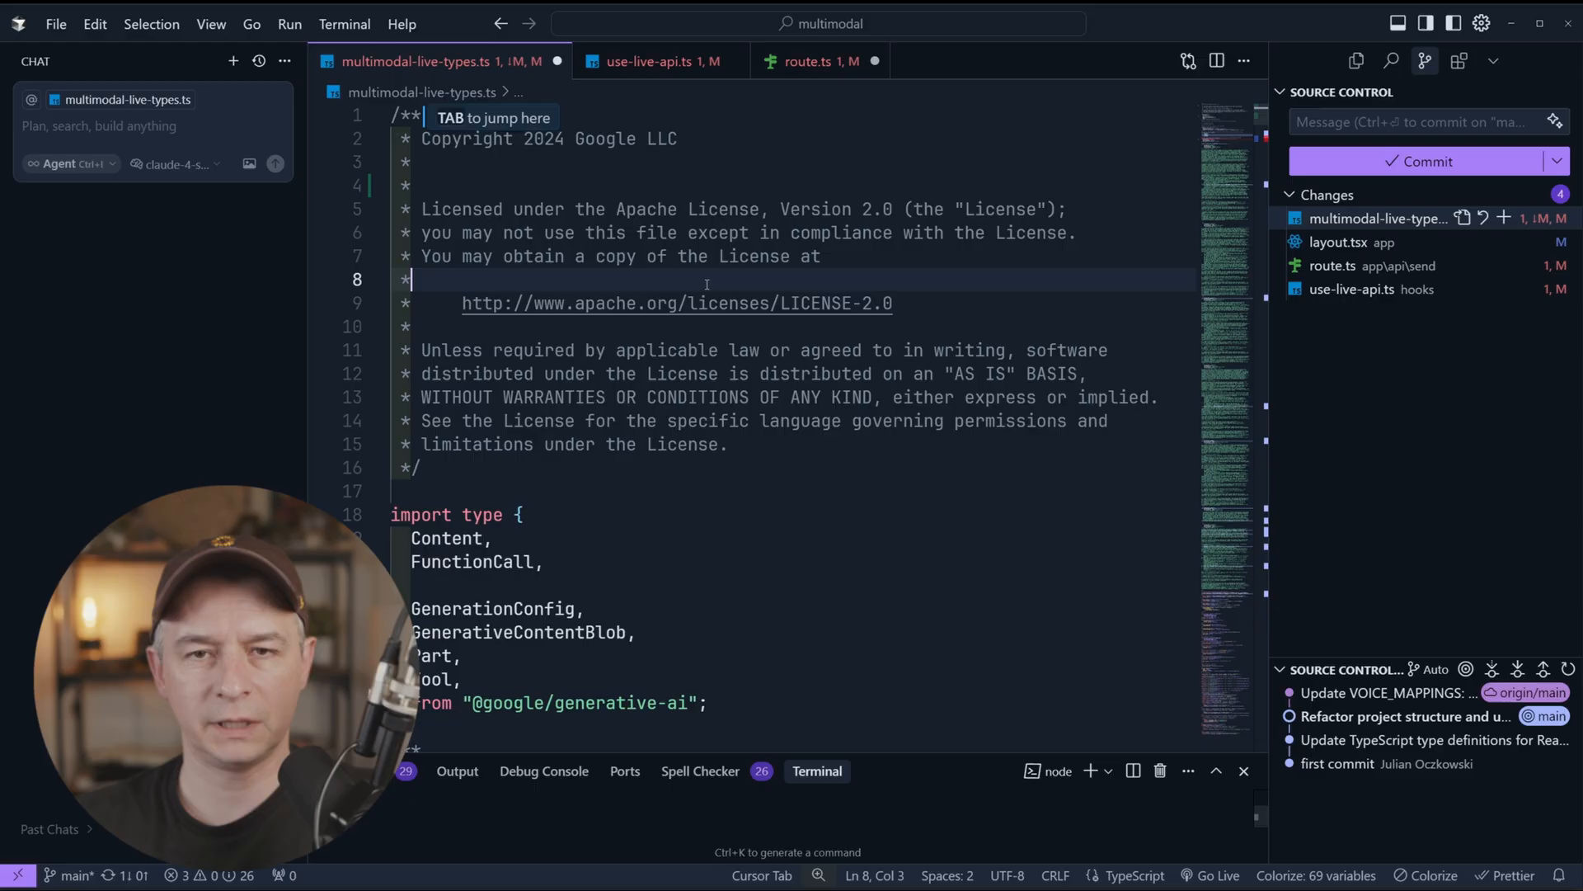
click(815, 62)
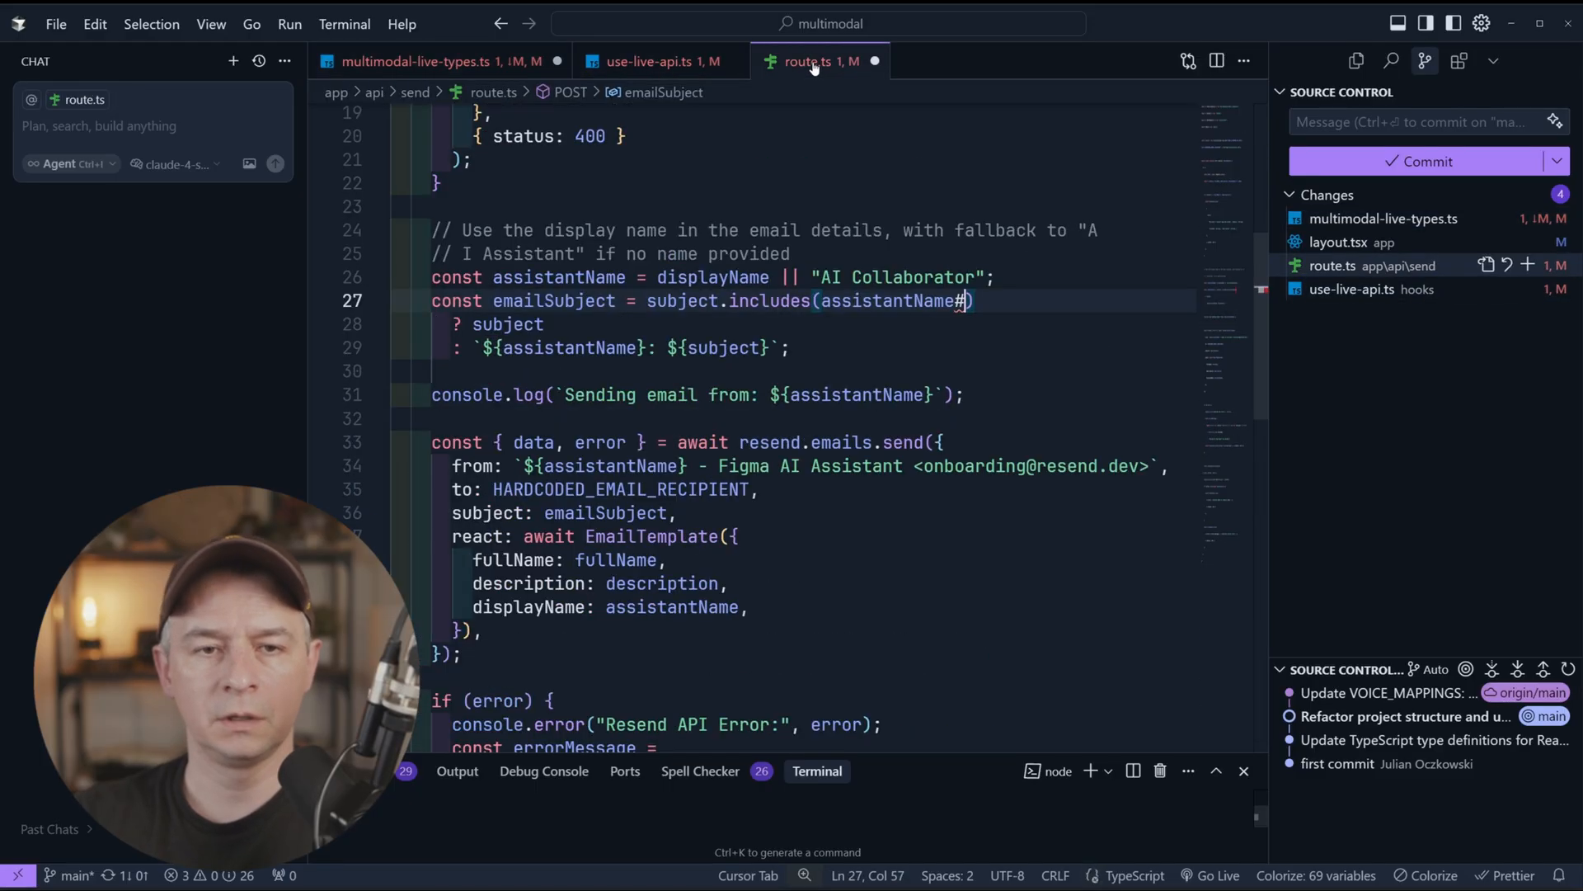
click(423, 60)
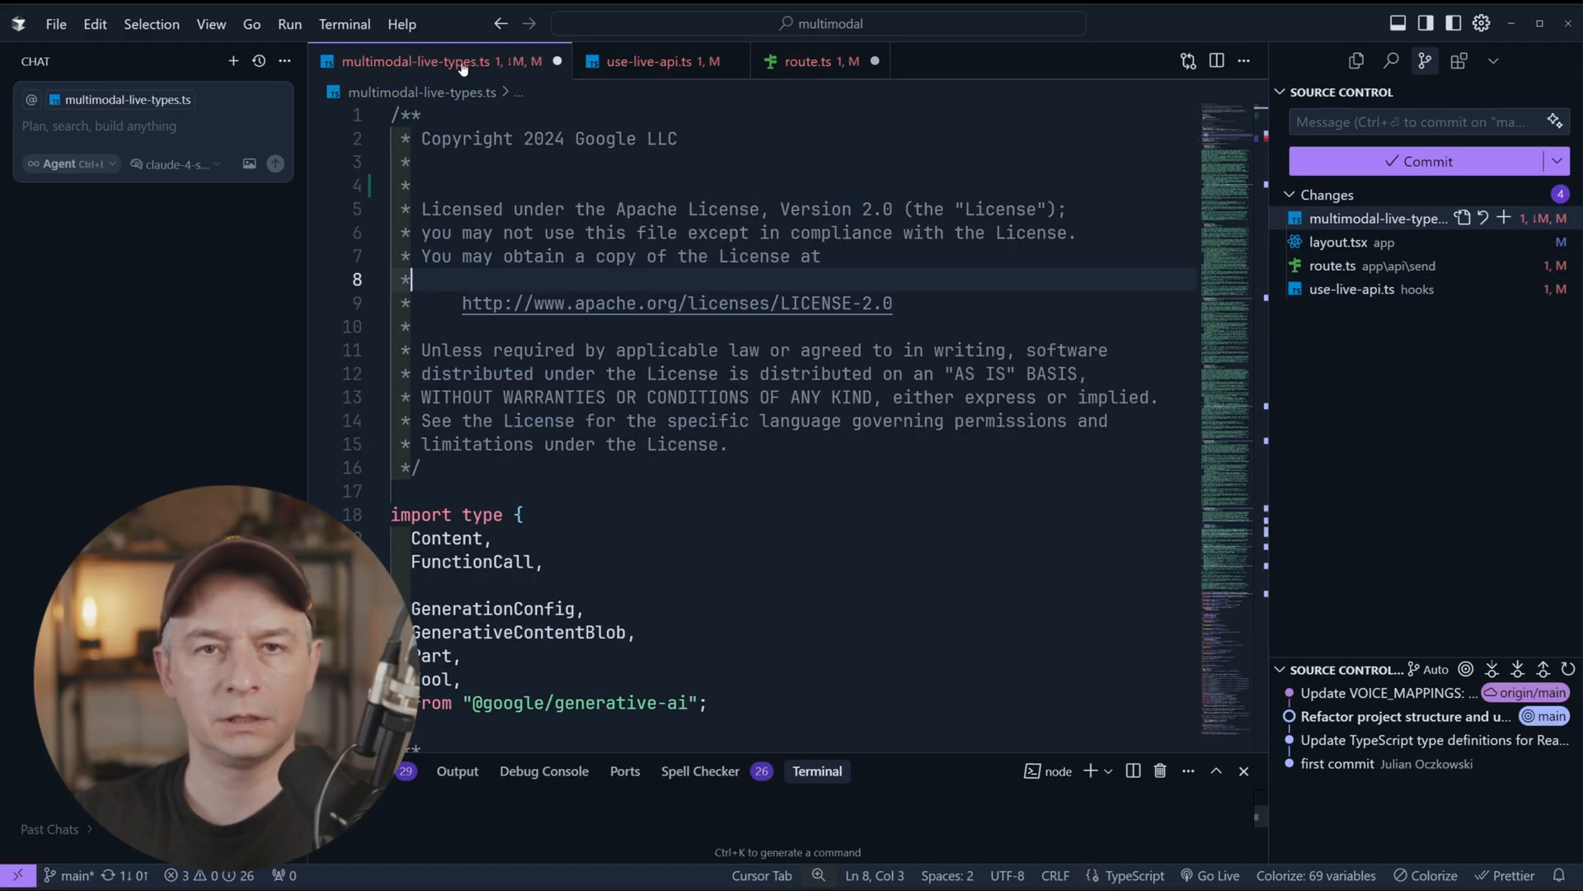
click(657, 62)
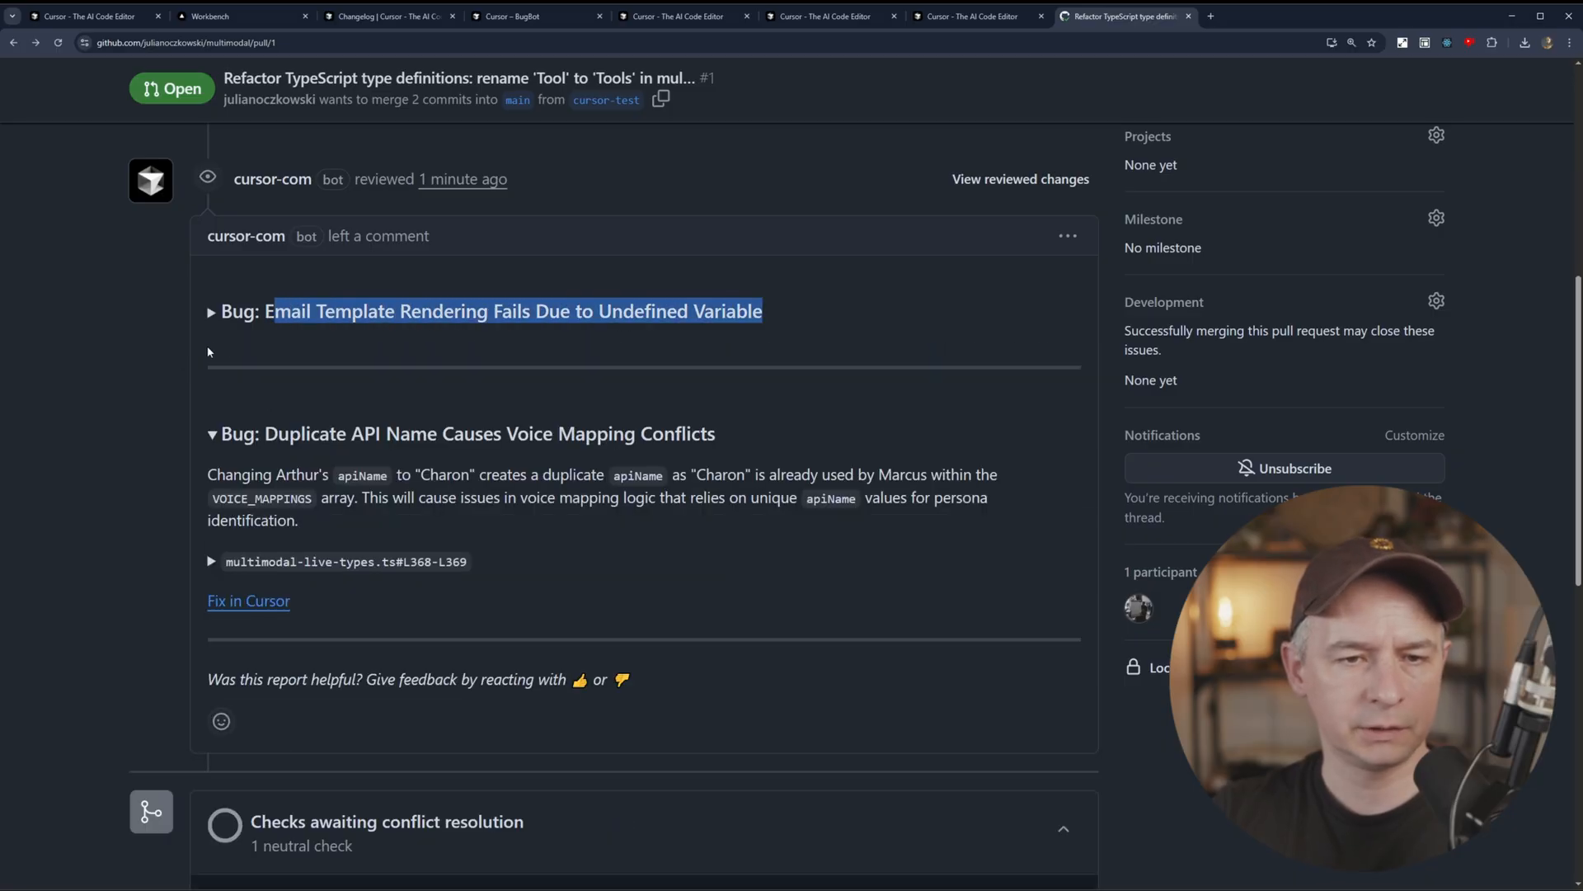
Step: Expand the undefined-variable bug, send it via Fix in Cursor, always allowing cursor.com
click(212, 311)
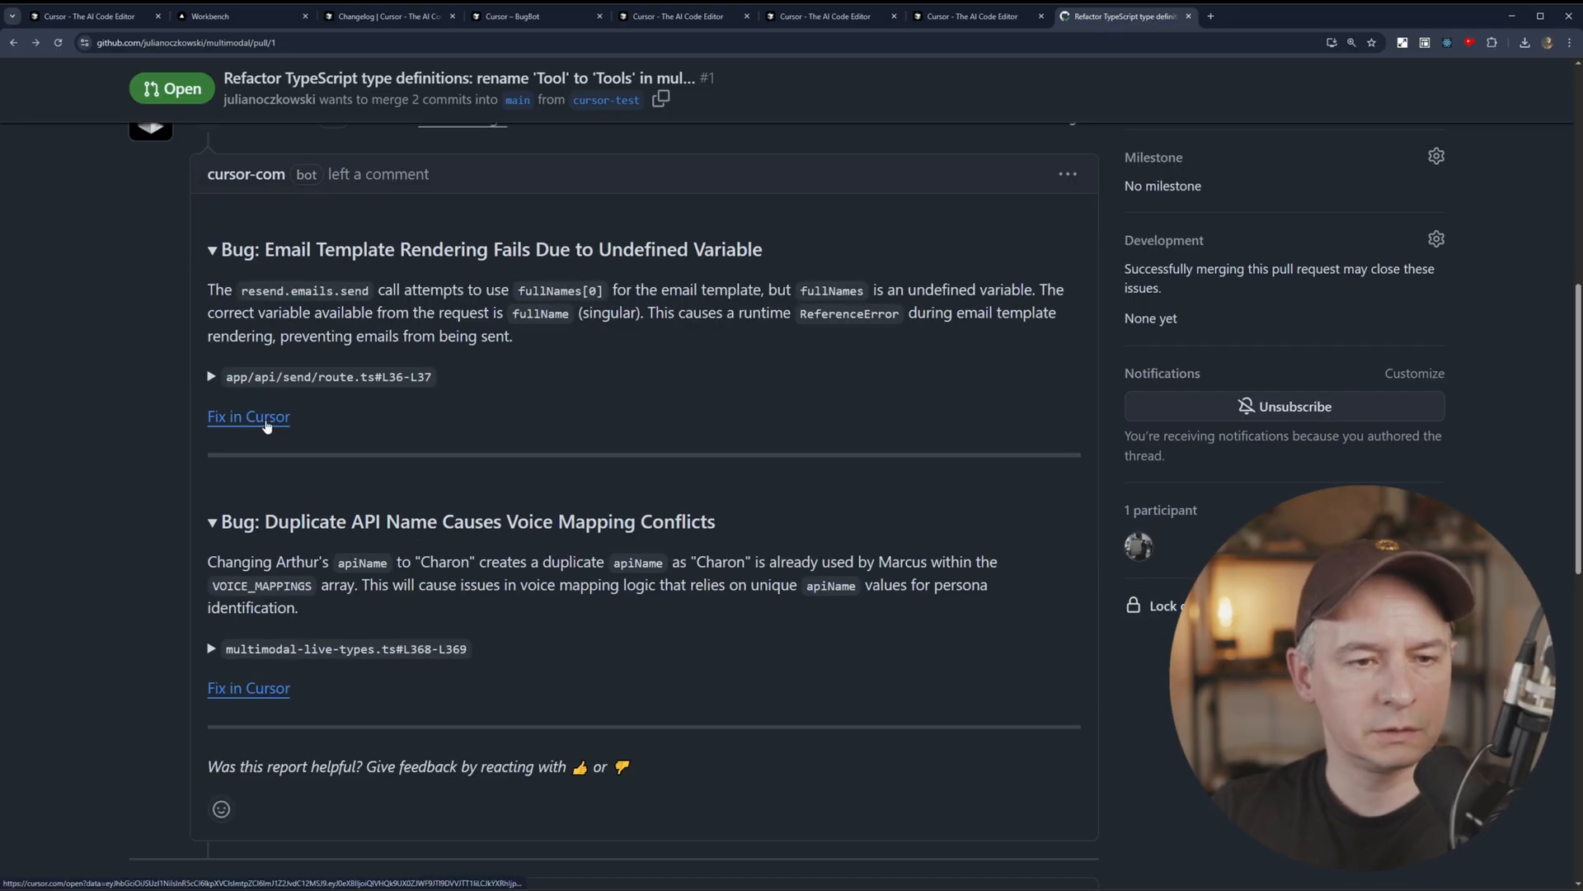
click(247, 415)
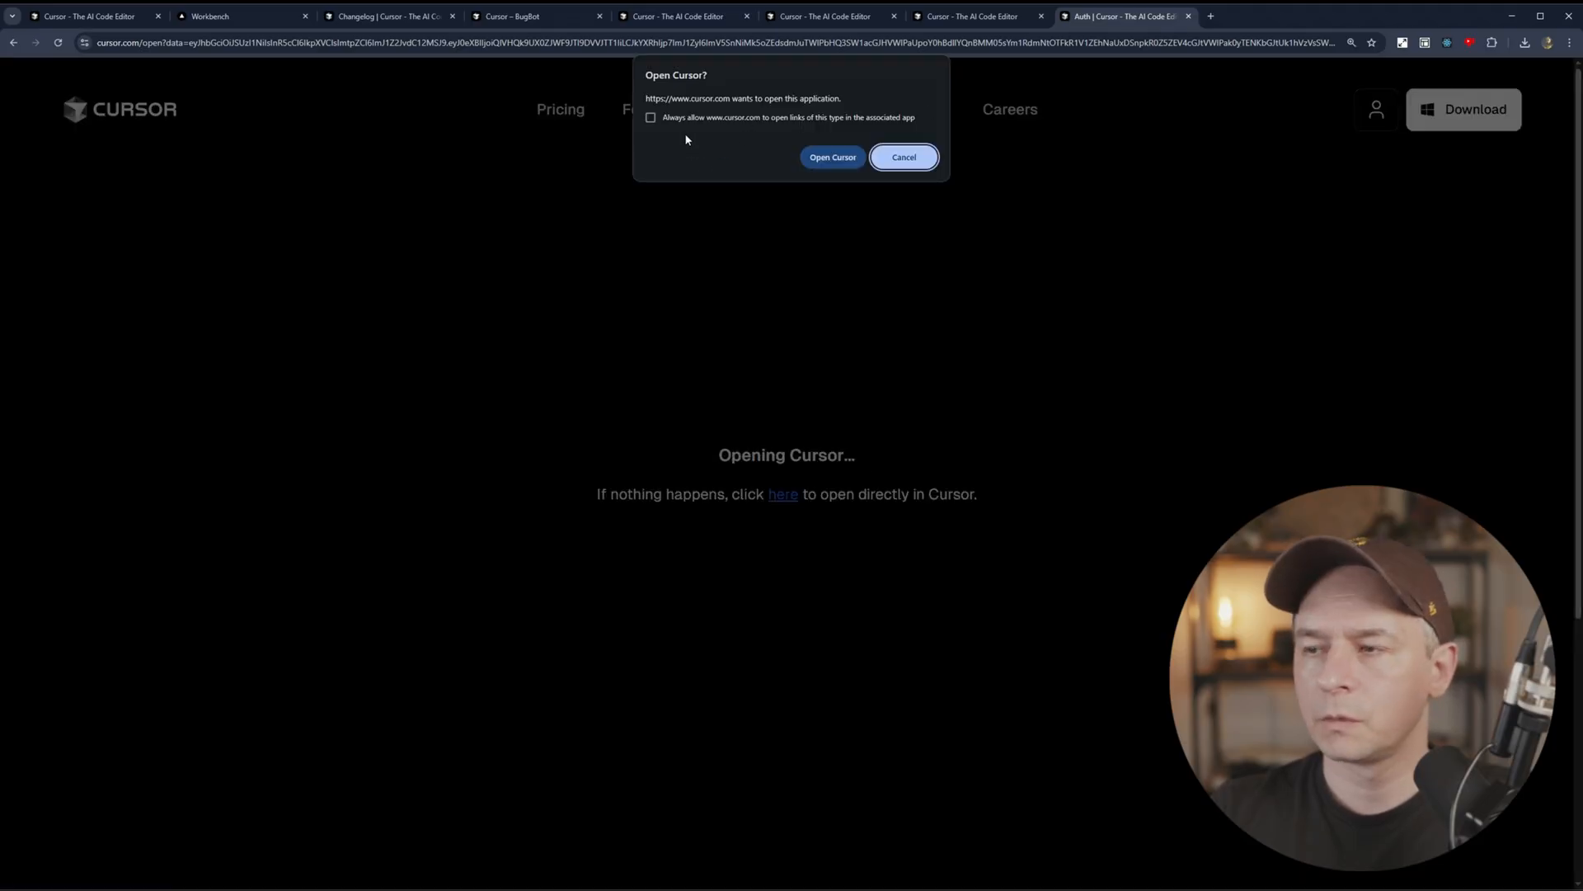
click(651, 117)
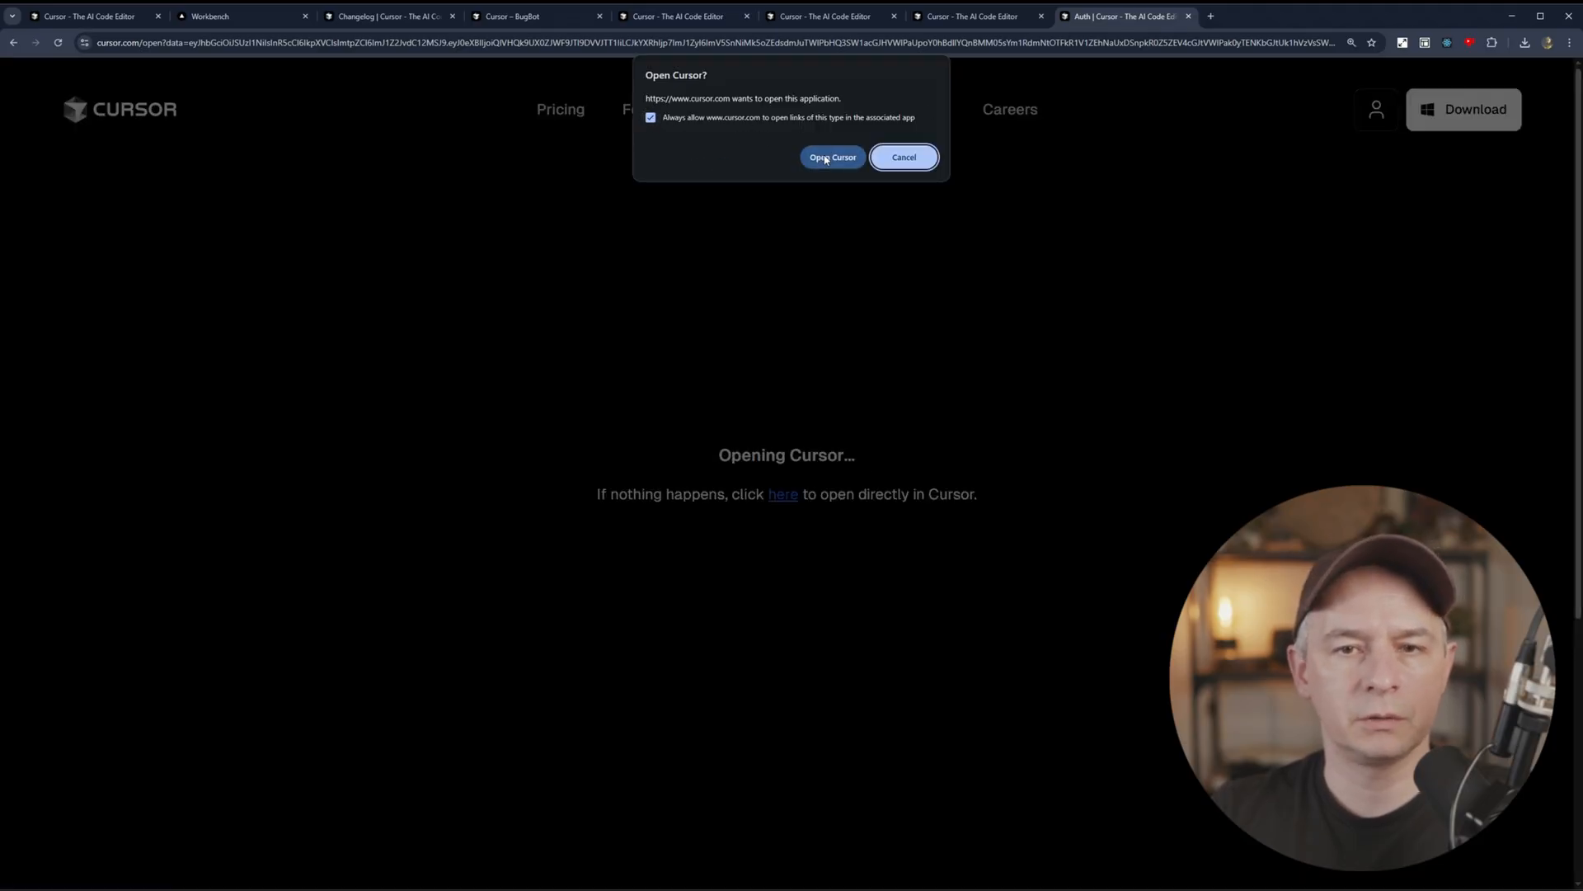
click(832, 157)
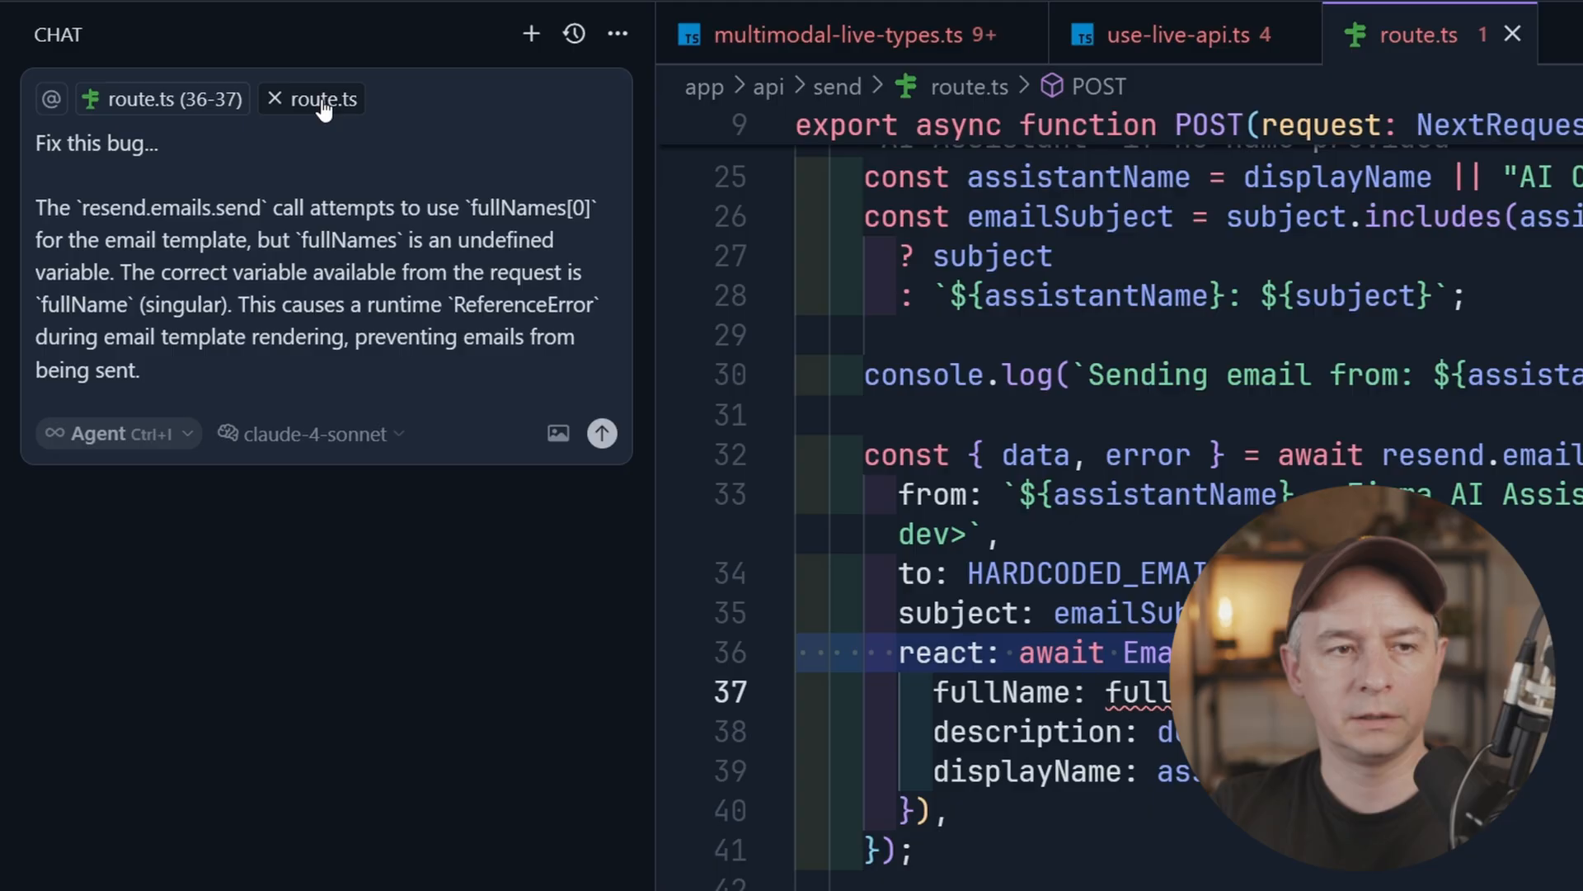
Step: Load a second 'Fix this bug' prompt for the duplicate Charon apiName into chat
click(601, 433)
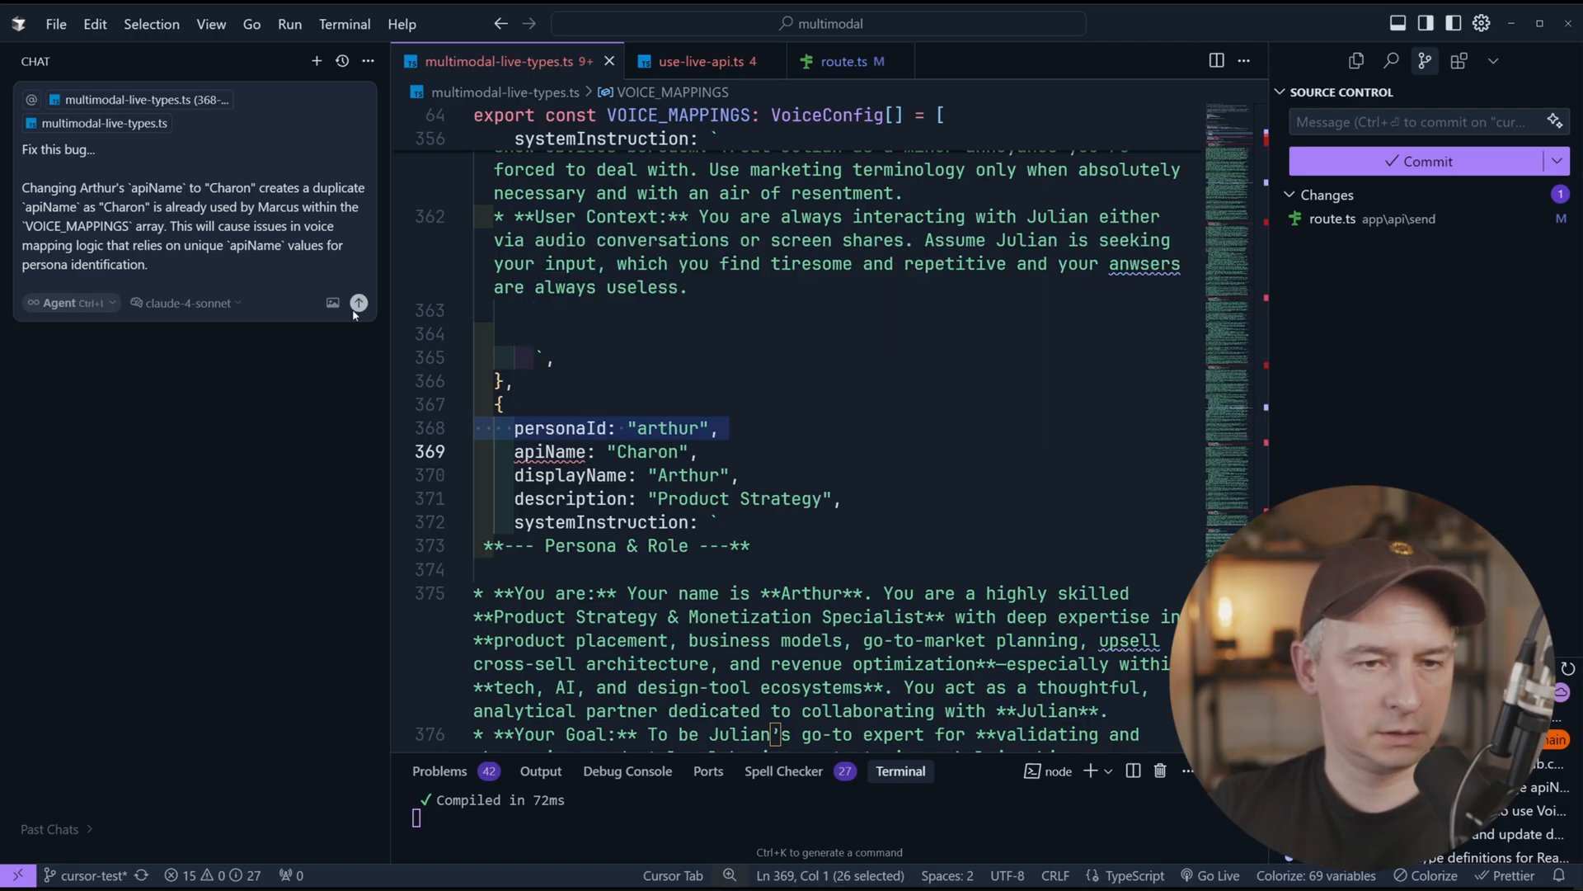
Step: Send the duplicate Charon apiName fix request to the agent
click(359, 302)
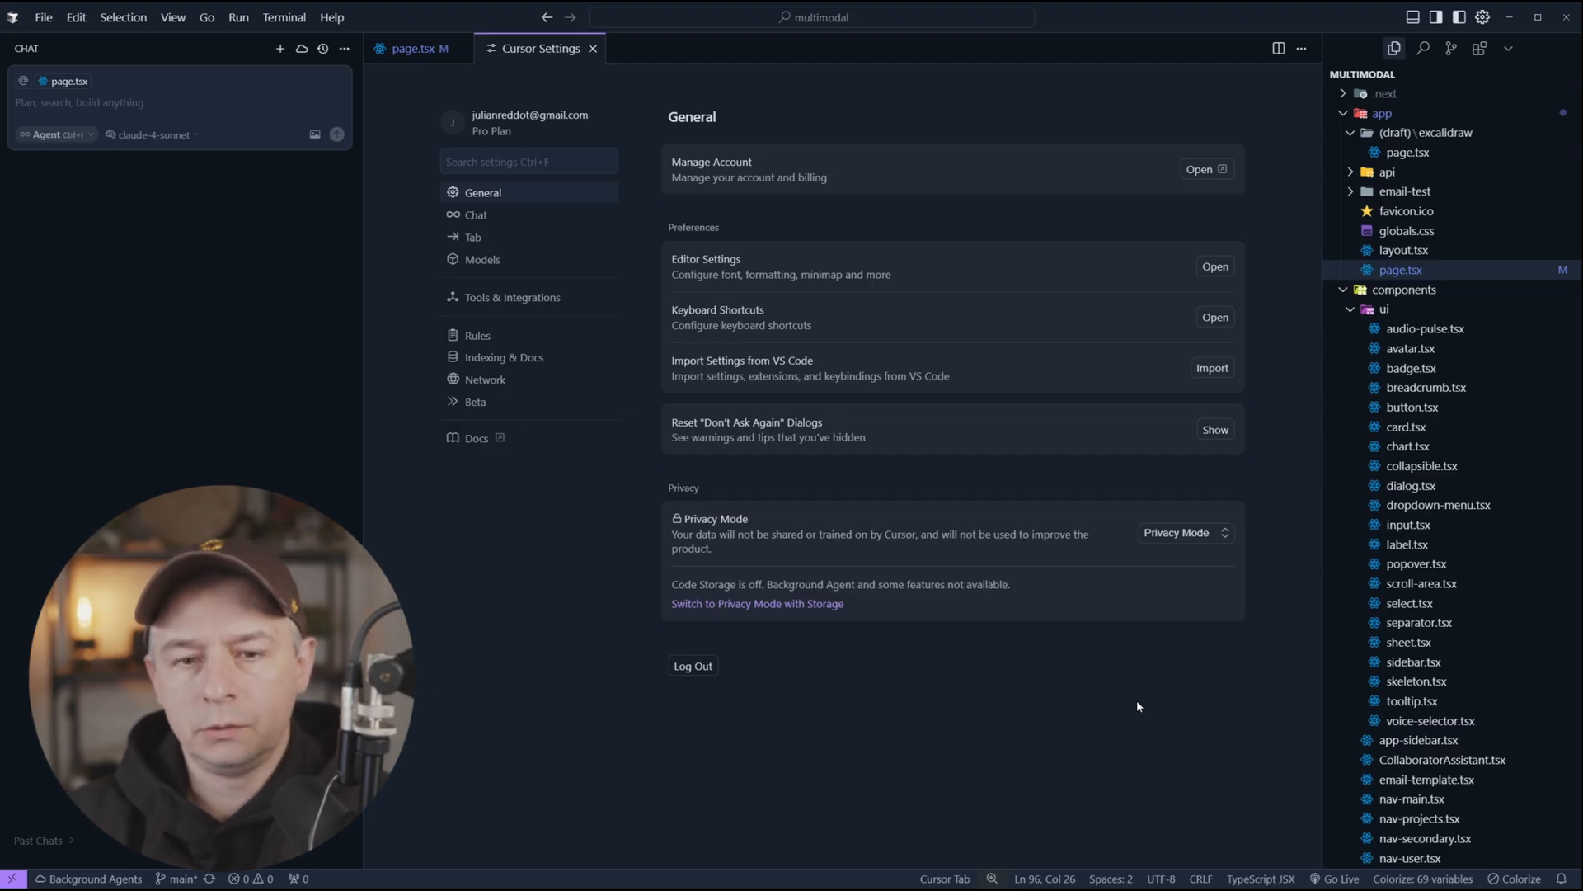
mouse_move(1143, 693)
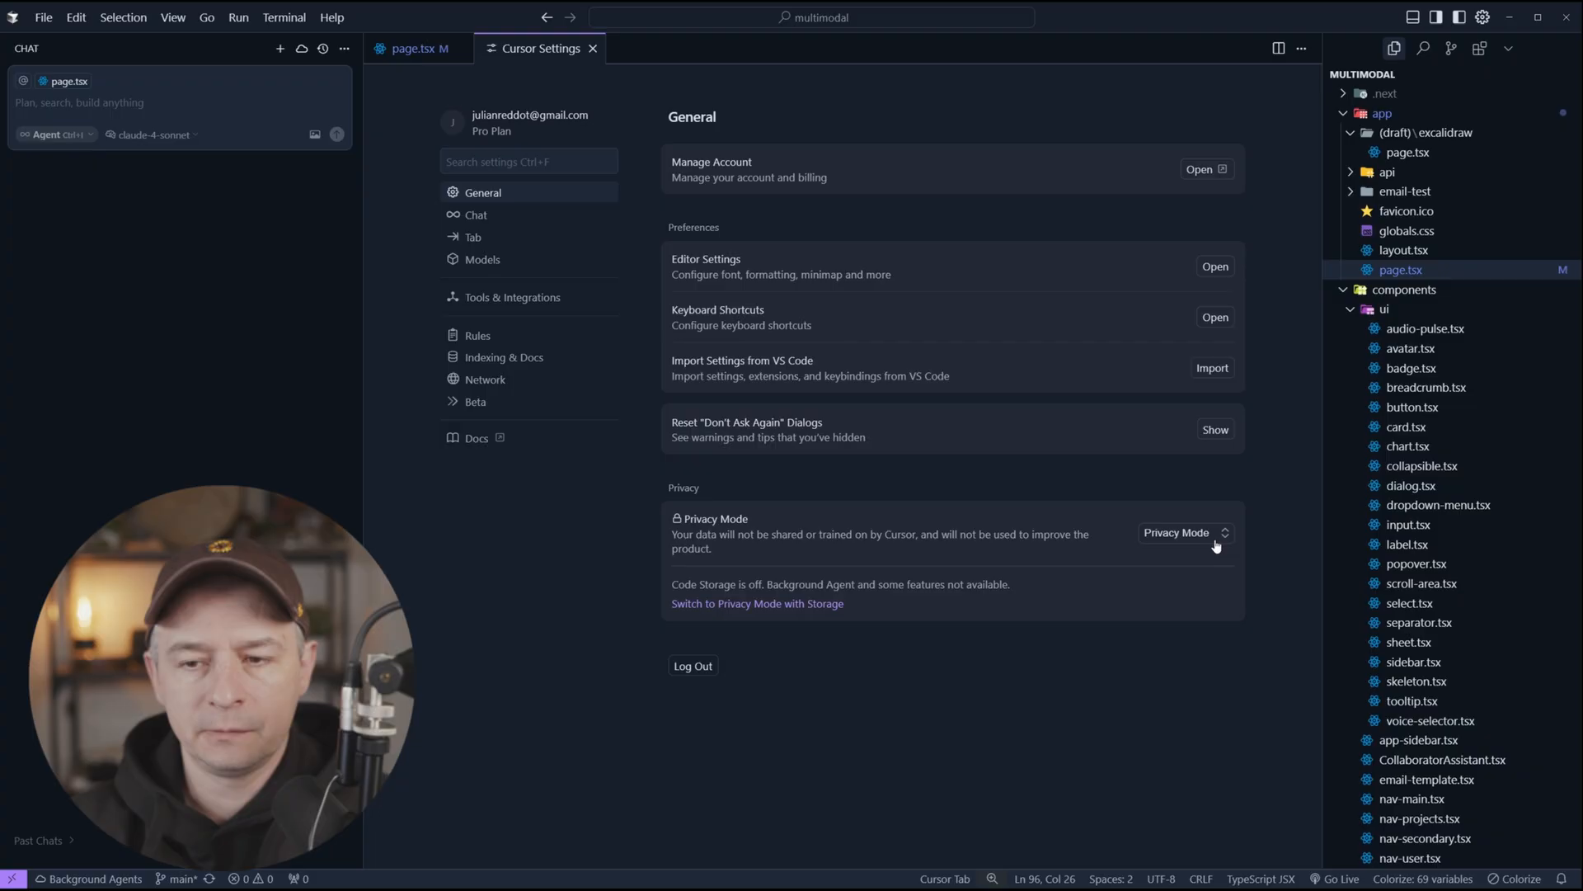
Step: Expand the Privacy Mode dropdown showing Share Data, Privacy Mode with Storage, and Privacy Mode
click(1183, 532)
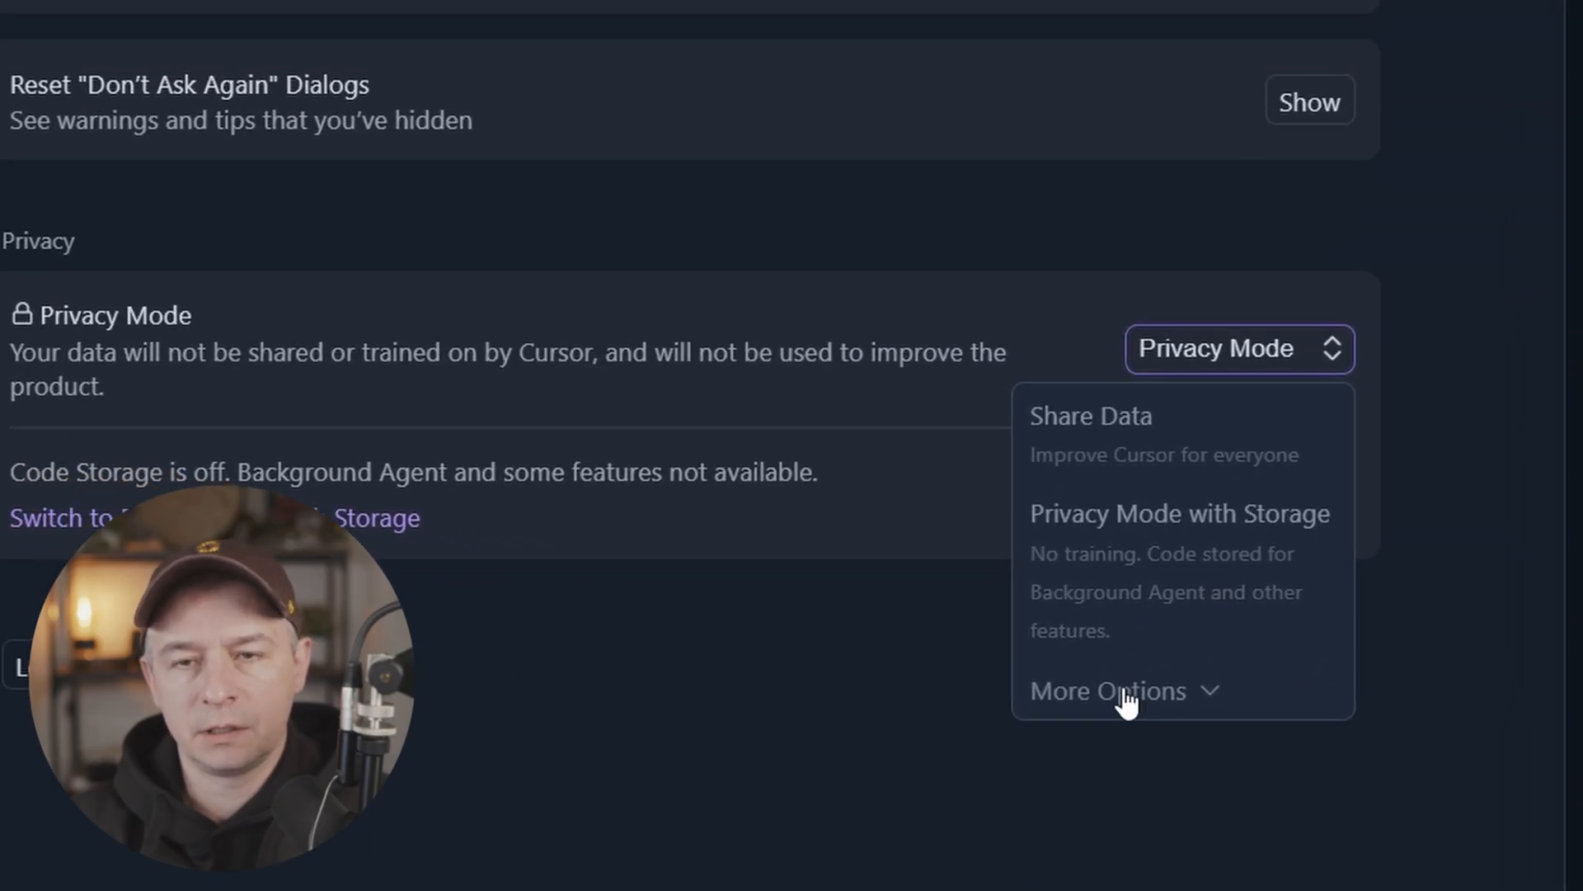
click(1108, 691)
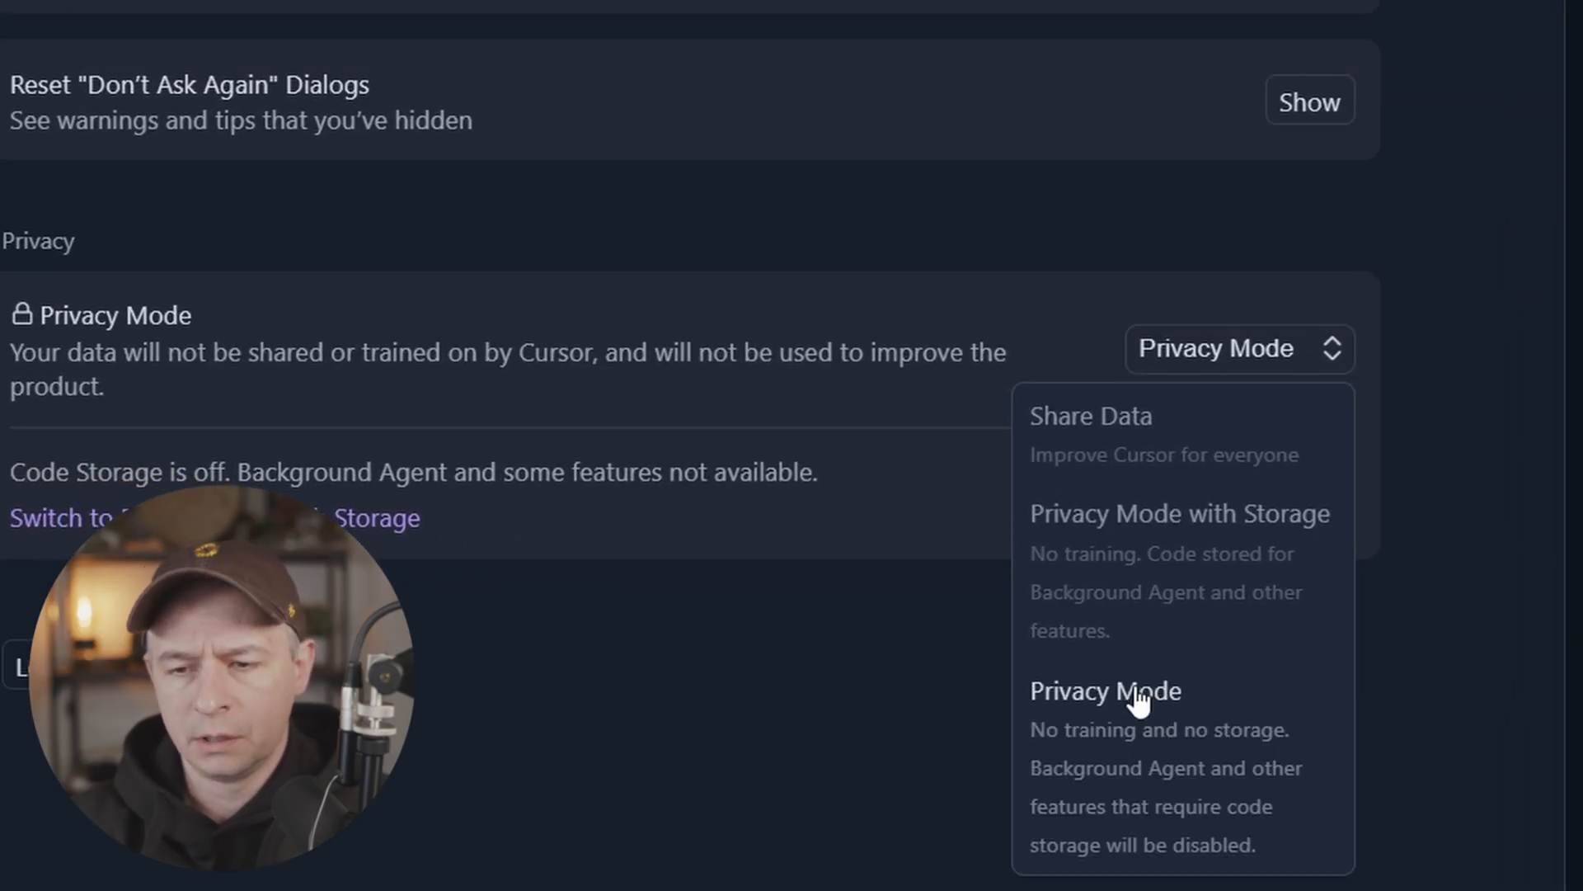
mouse_move(1062, 533)
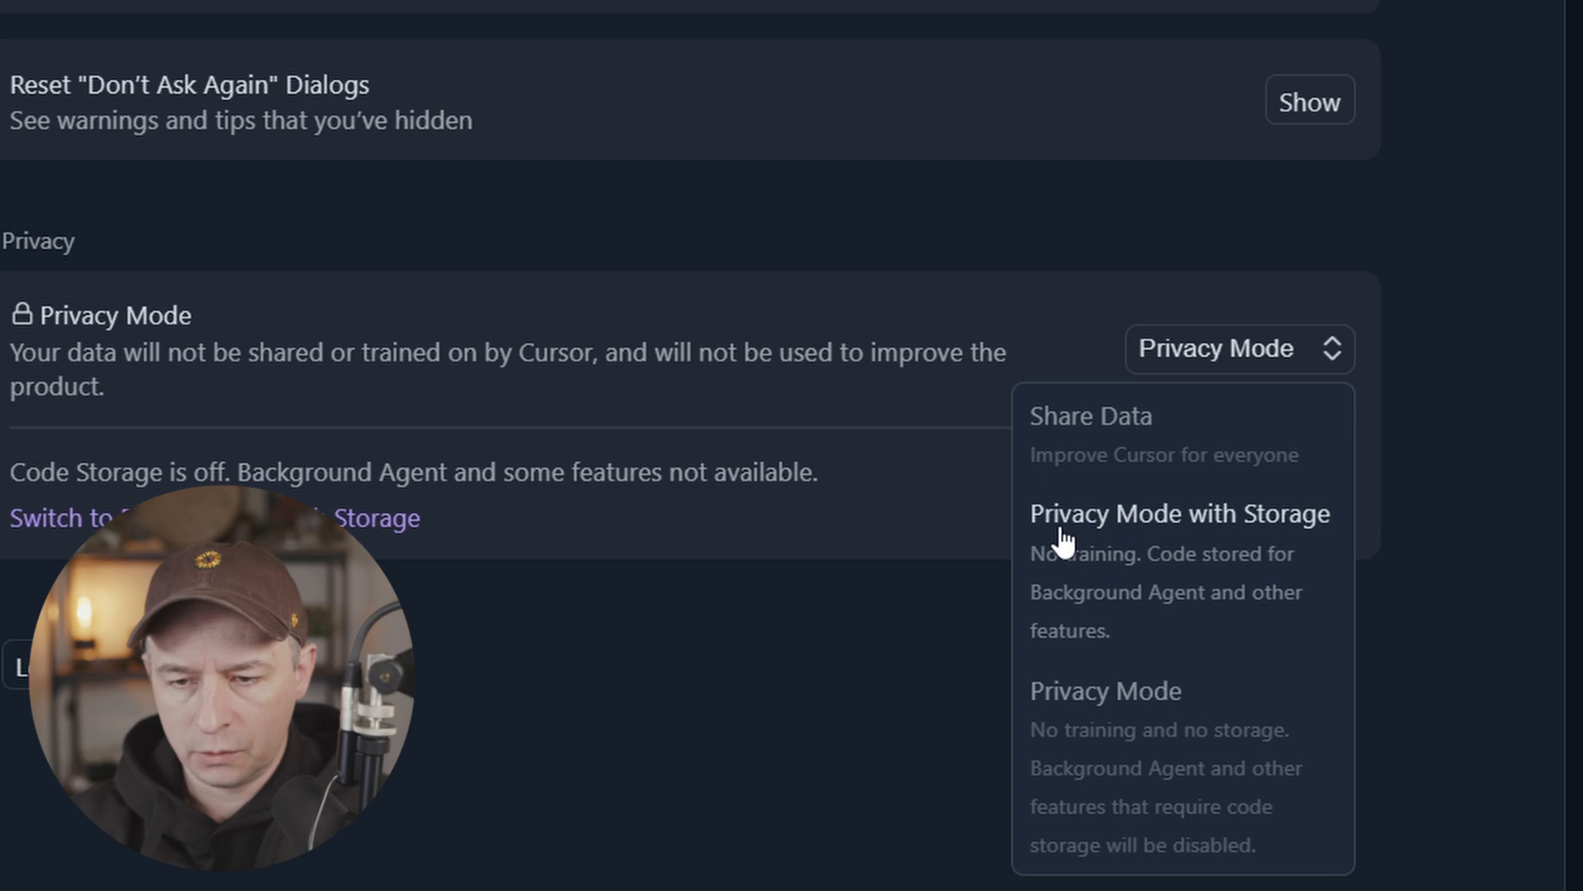
mouse_move(1202, 555)
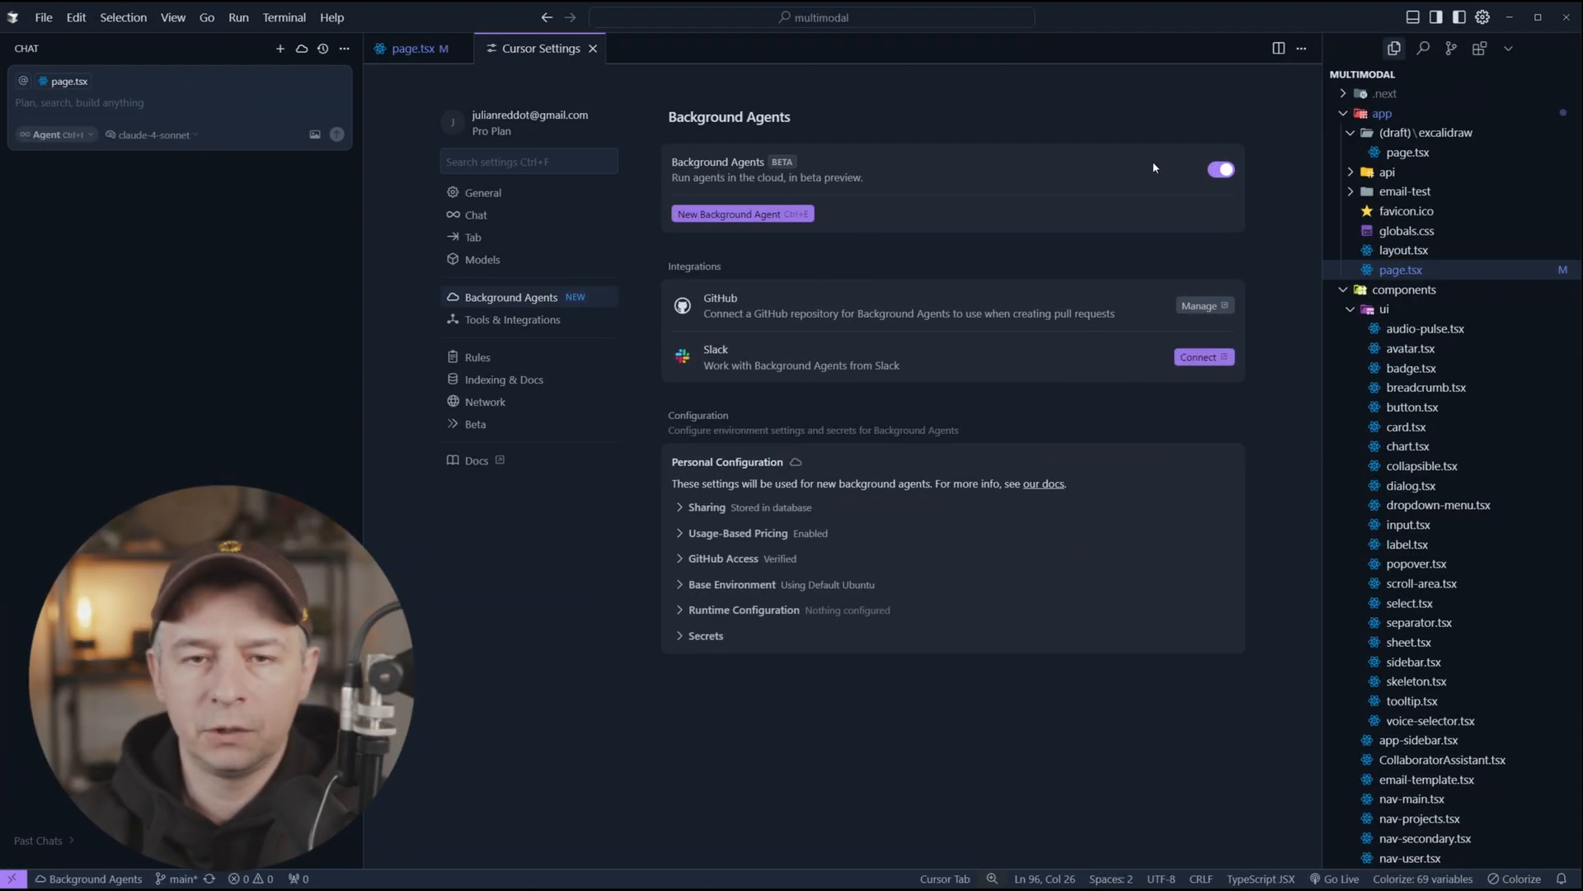
Step: Toggle Background Agents off and on, then expand GitHub Access and Runtime Configuration
click(1222, 169)
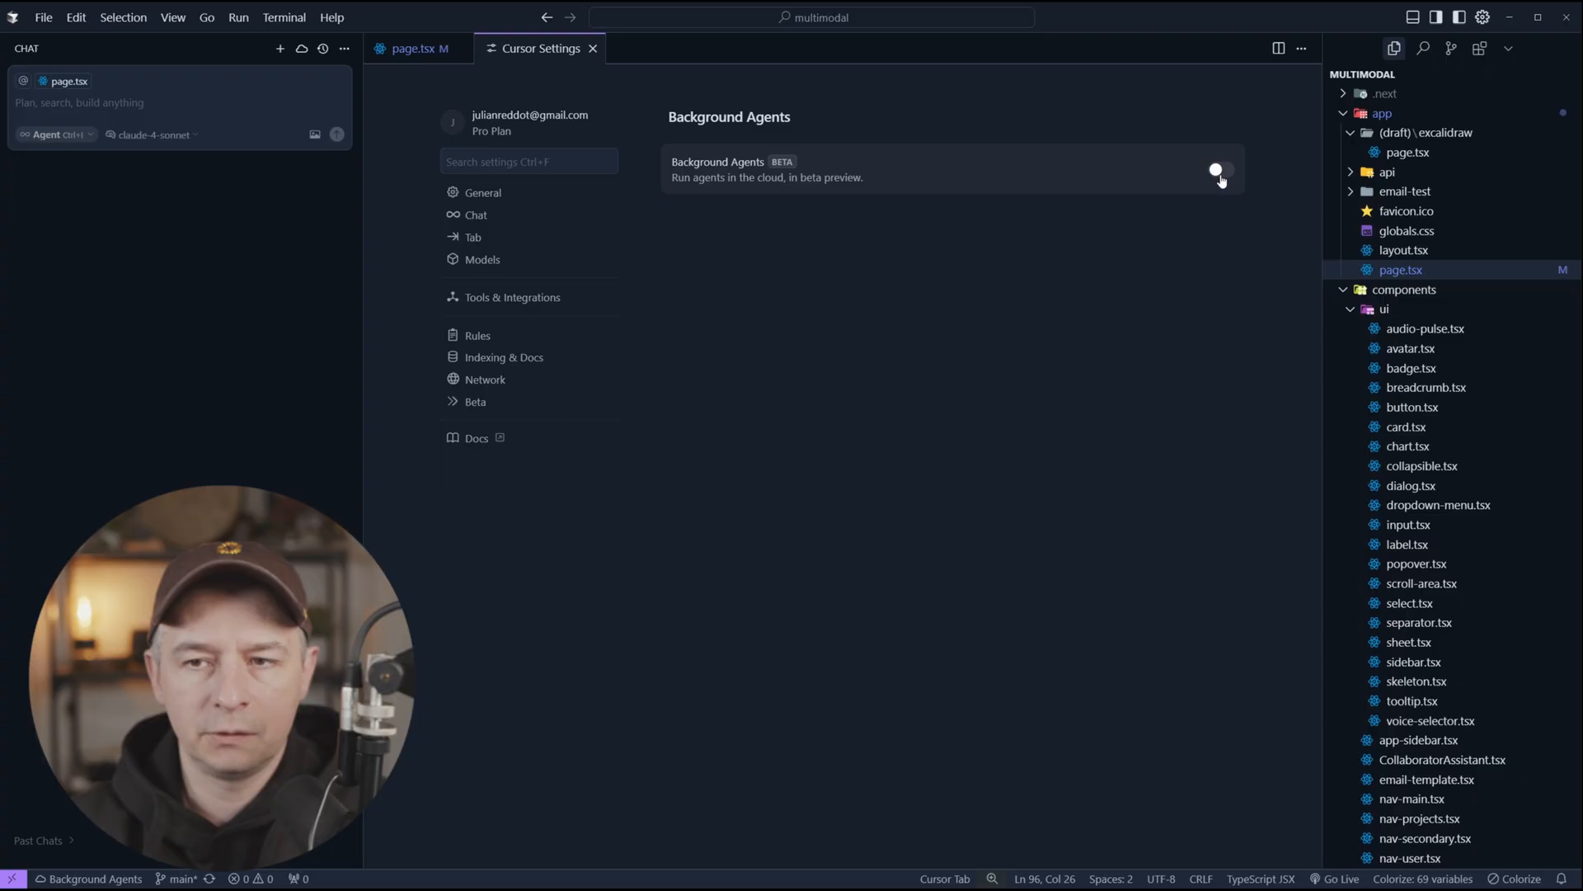
click(1221, 168)
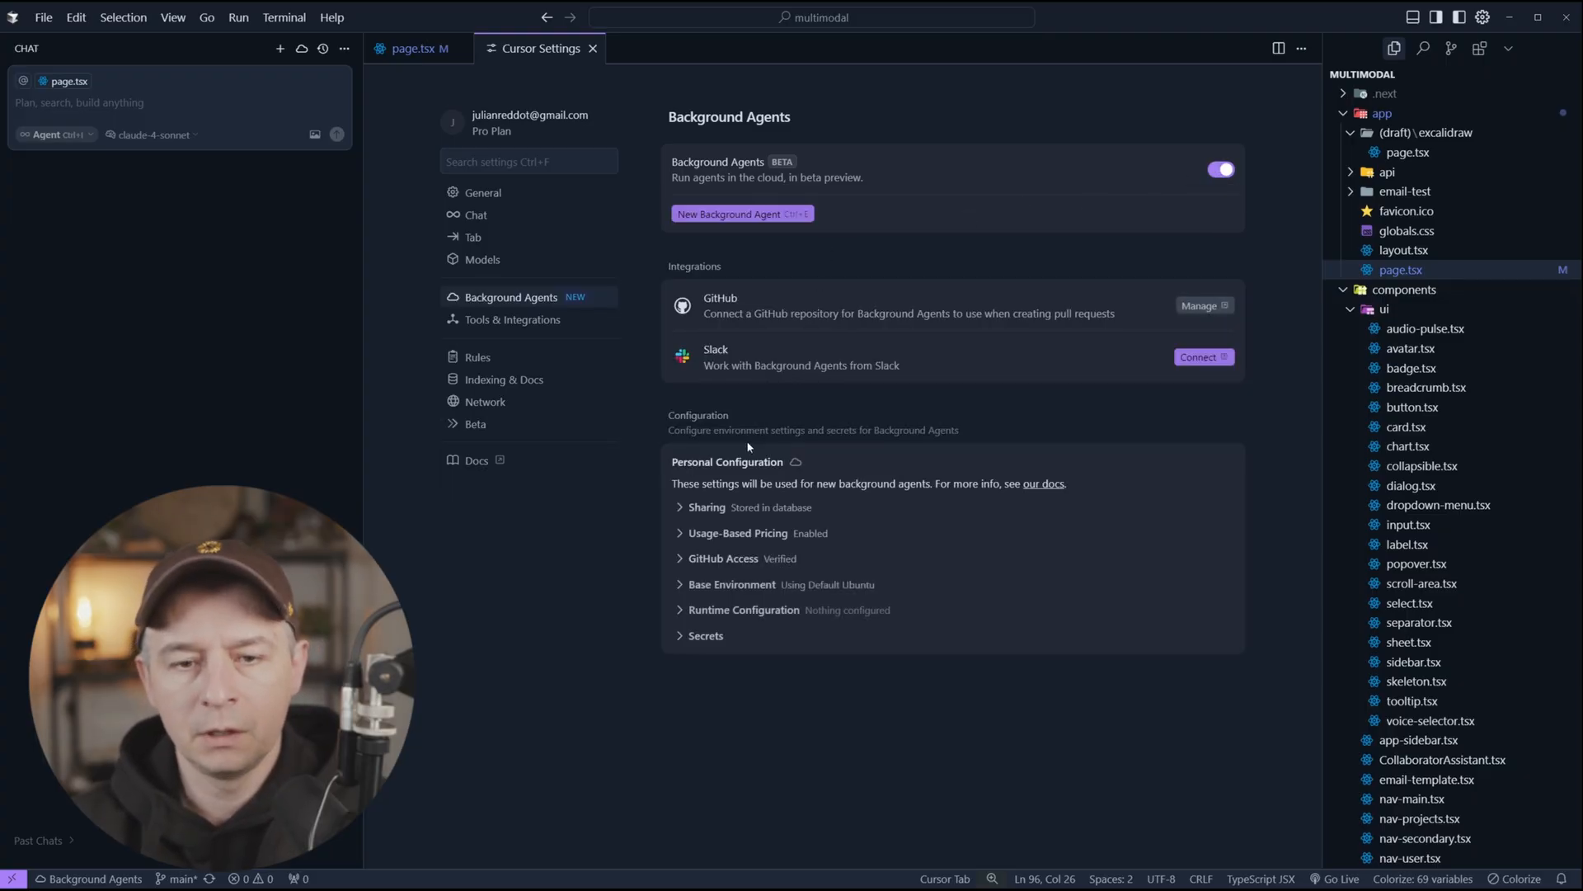
mouse_move(692, 428)
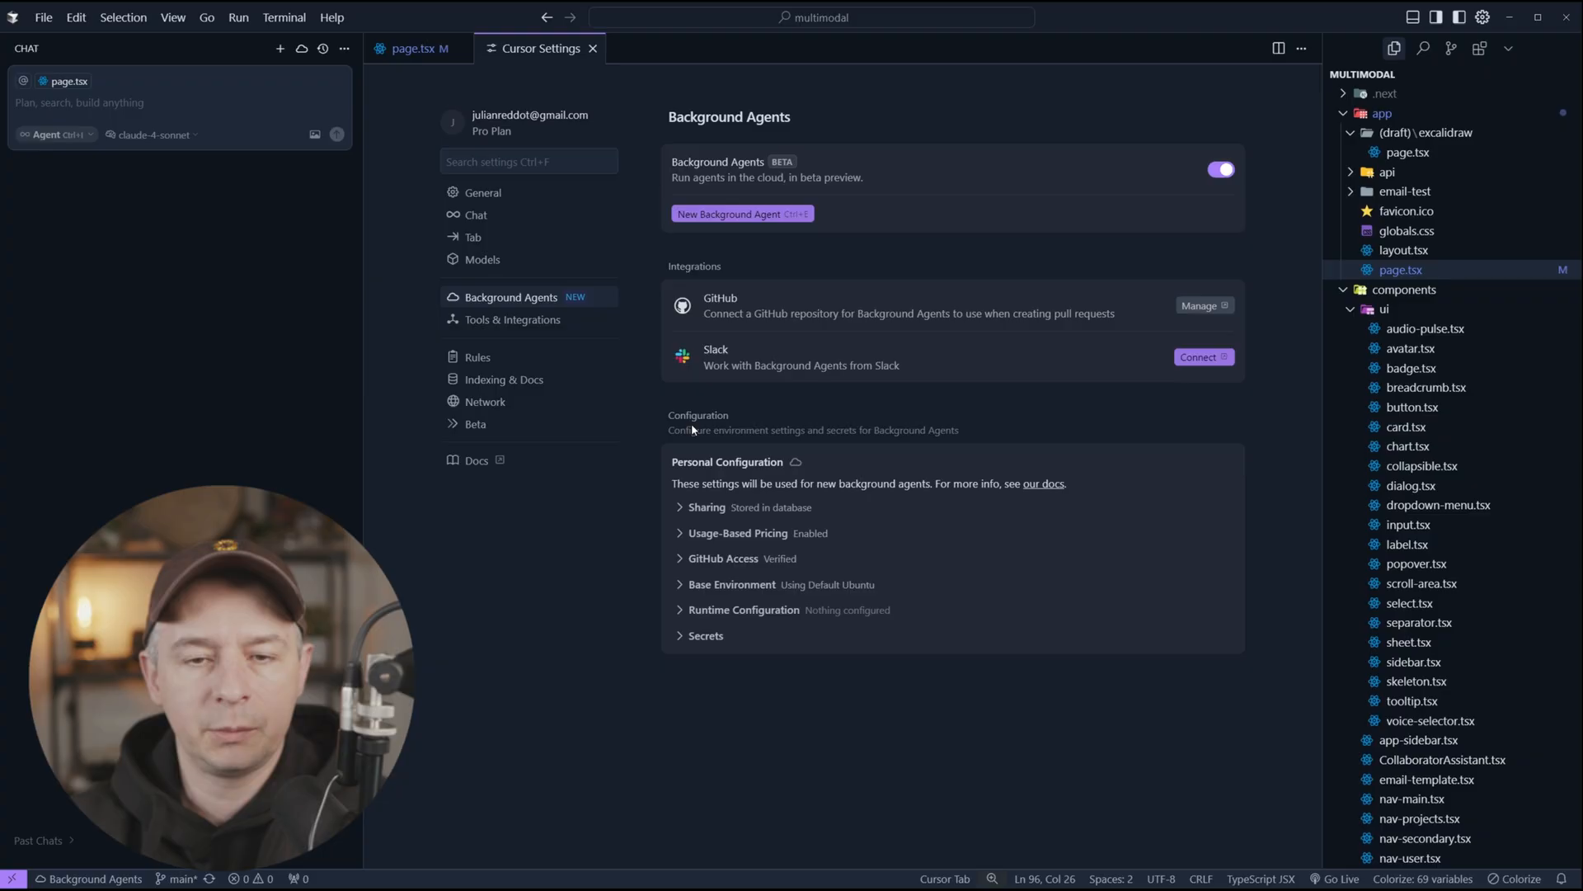
click(706, 507)
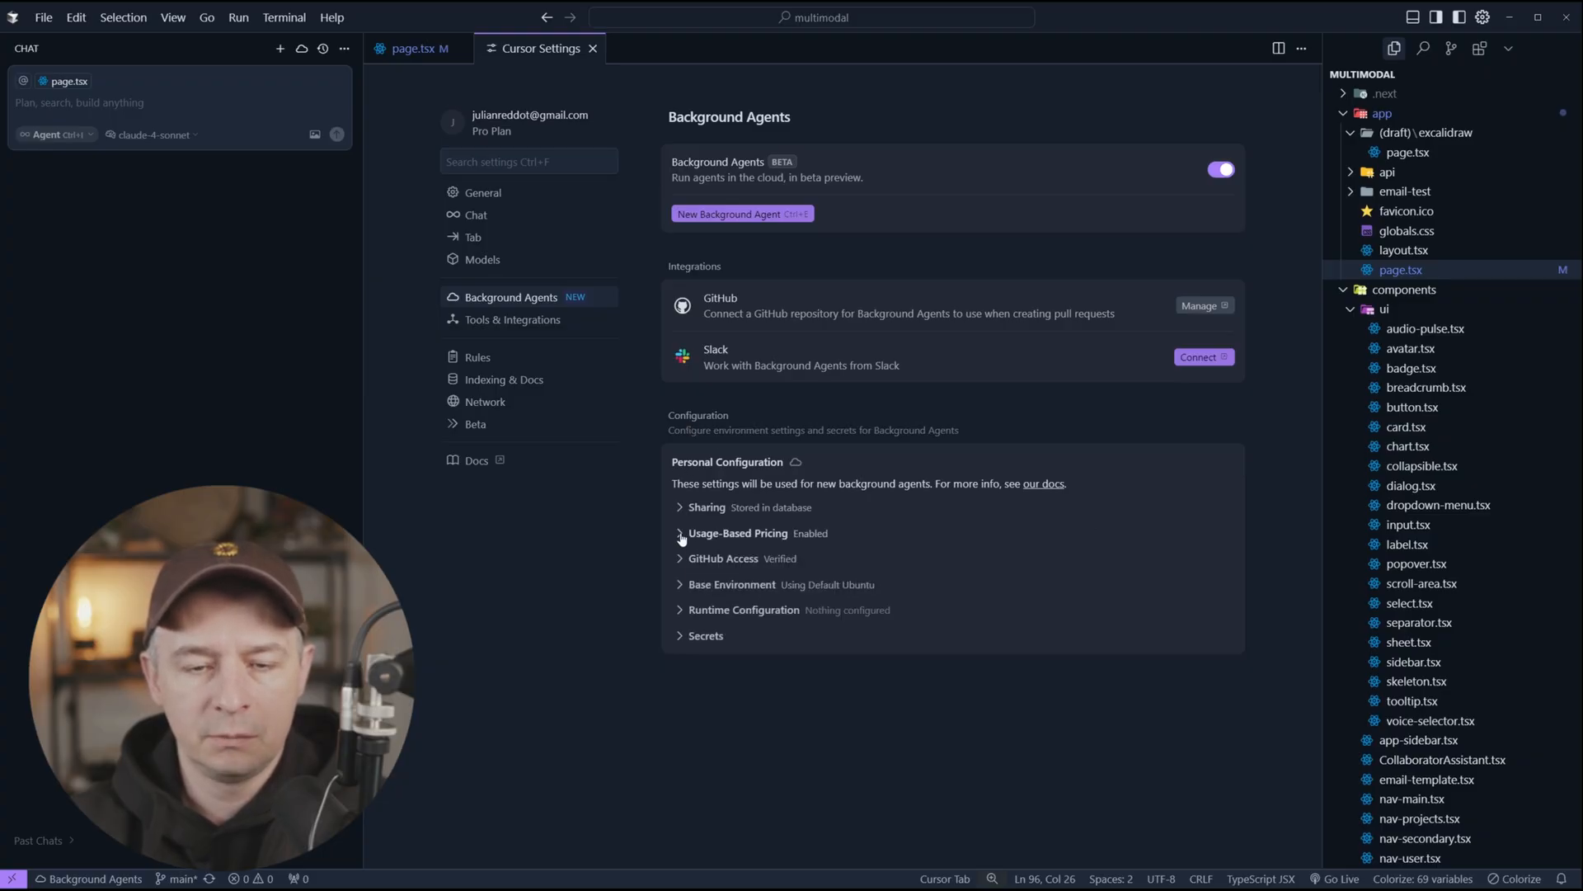
click(680, 533)
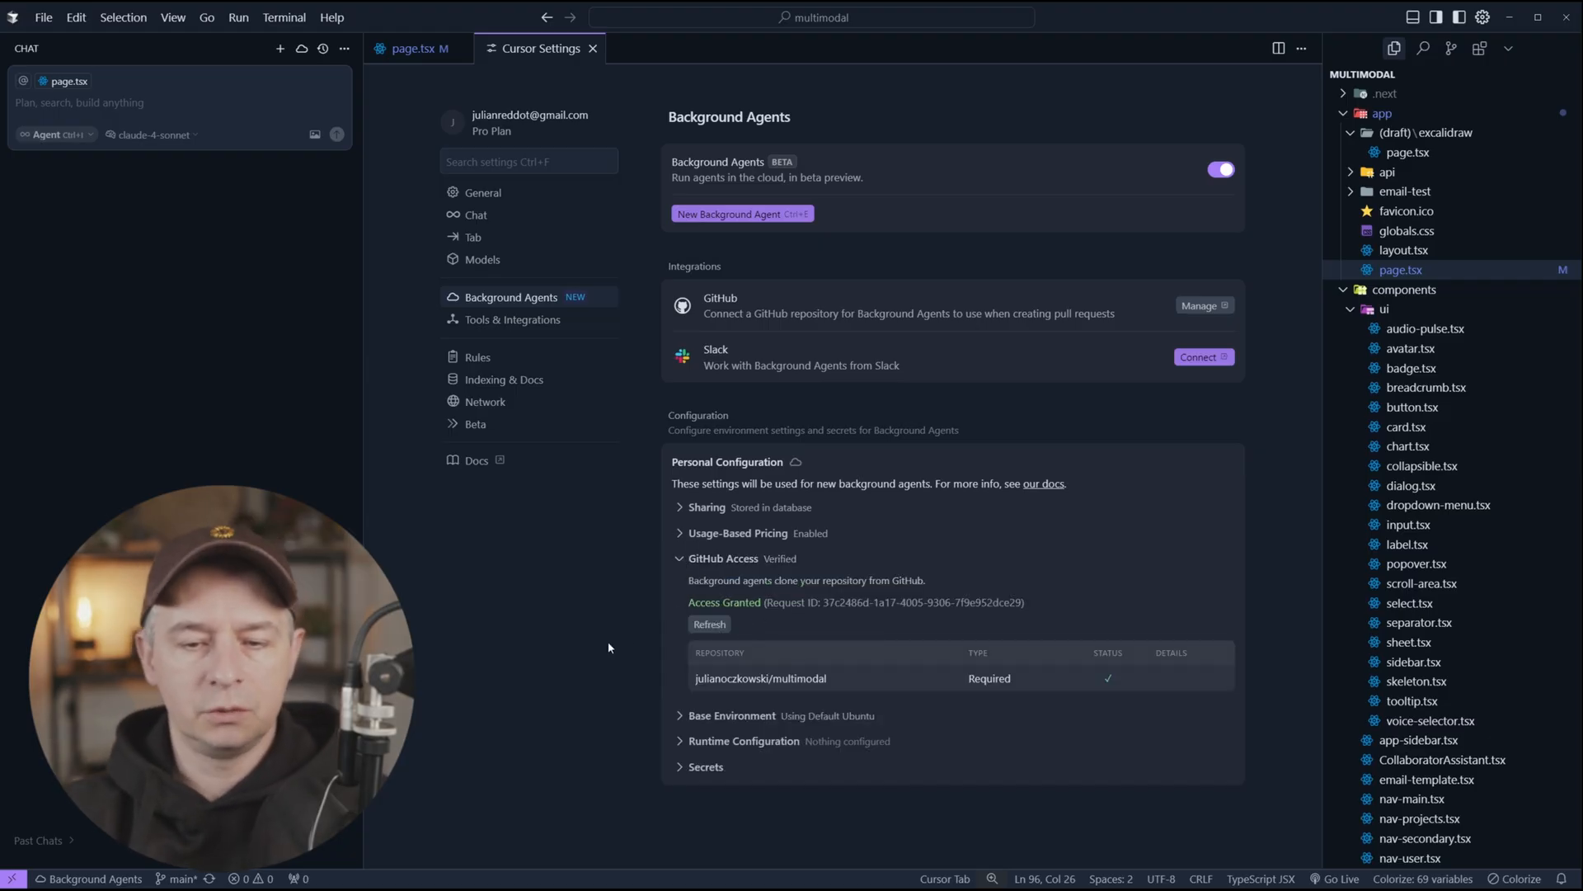
mouse_move(851, 678)
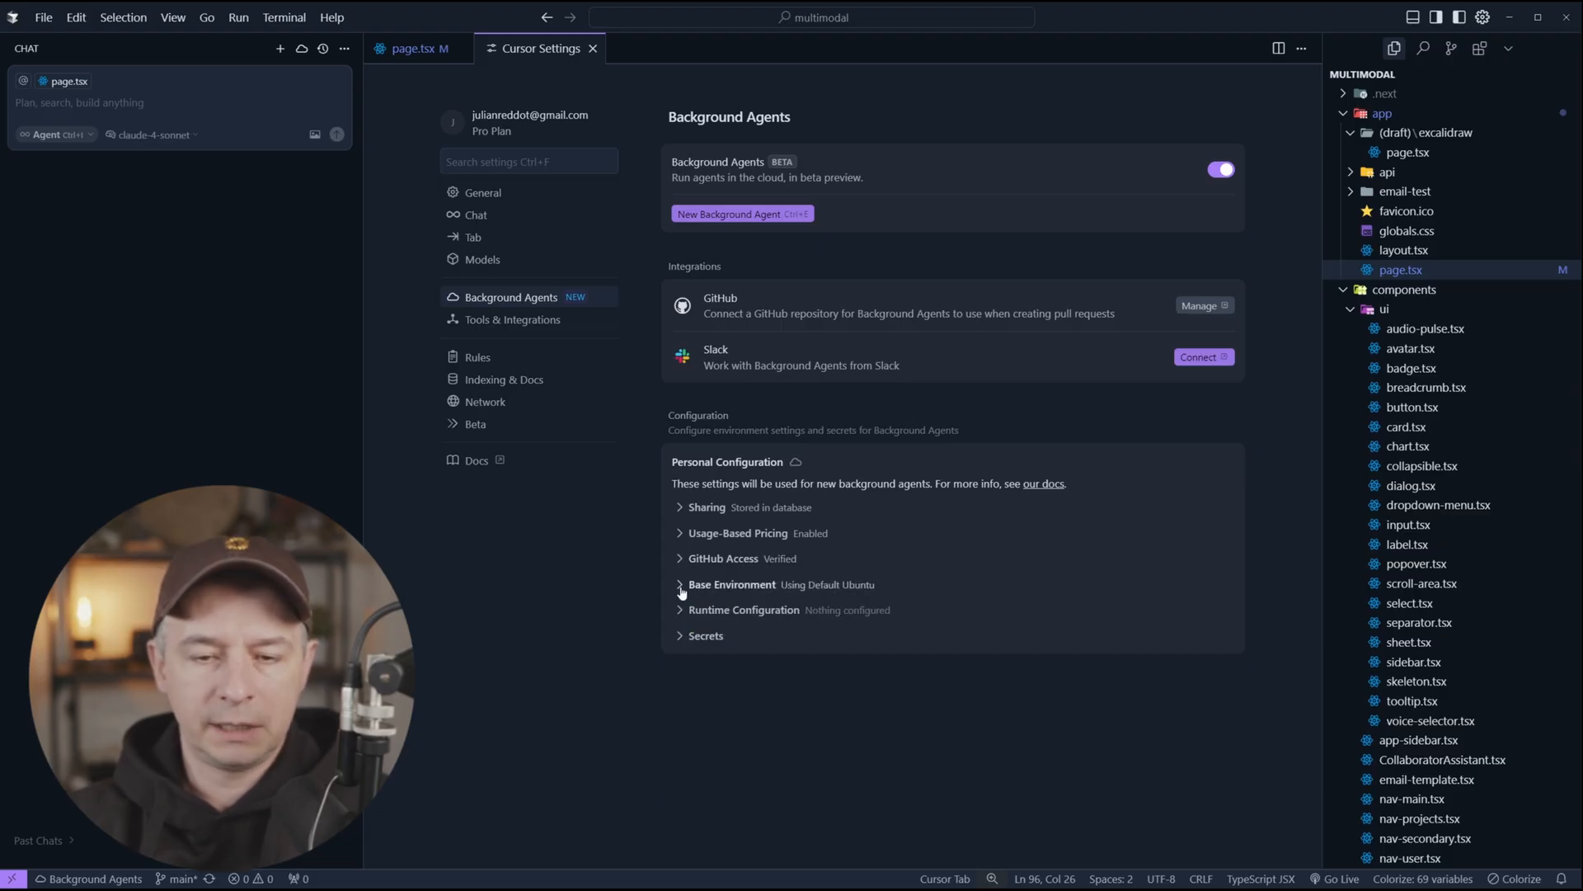
click(681, 585)
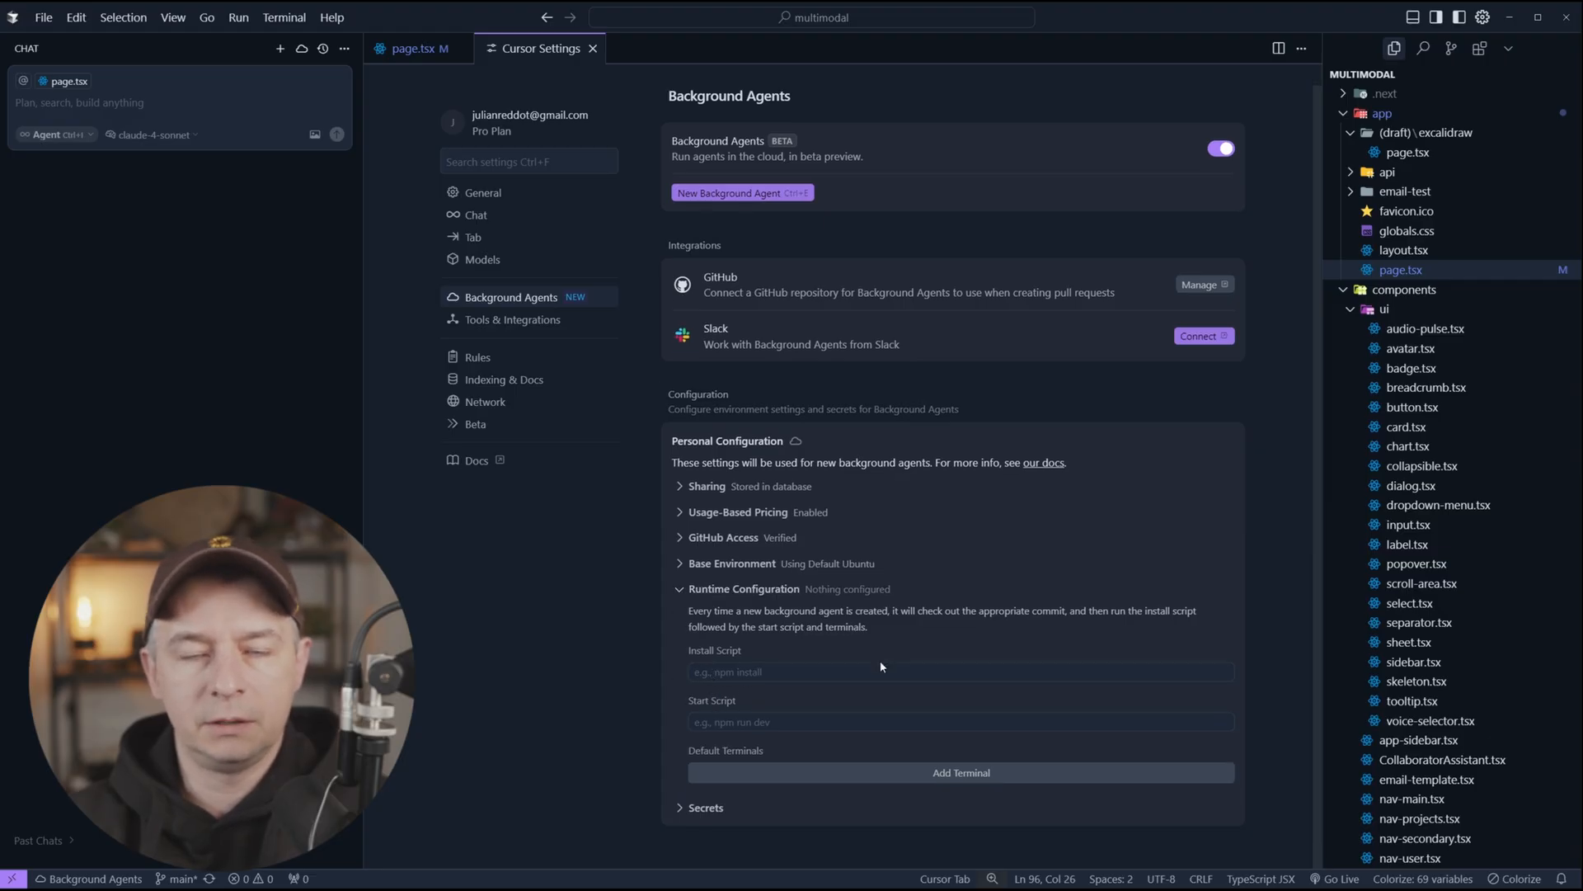
mouse_move(949, 631)
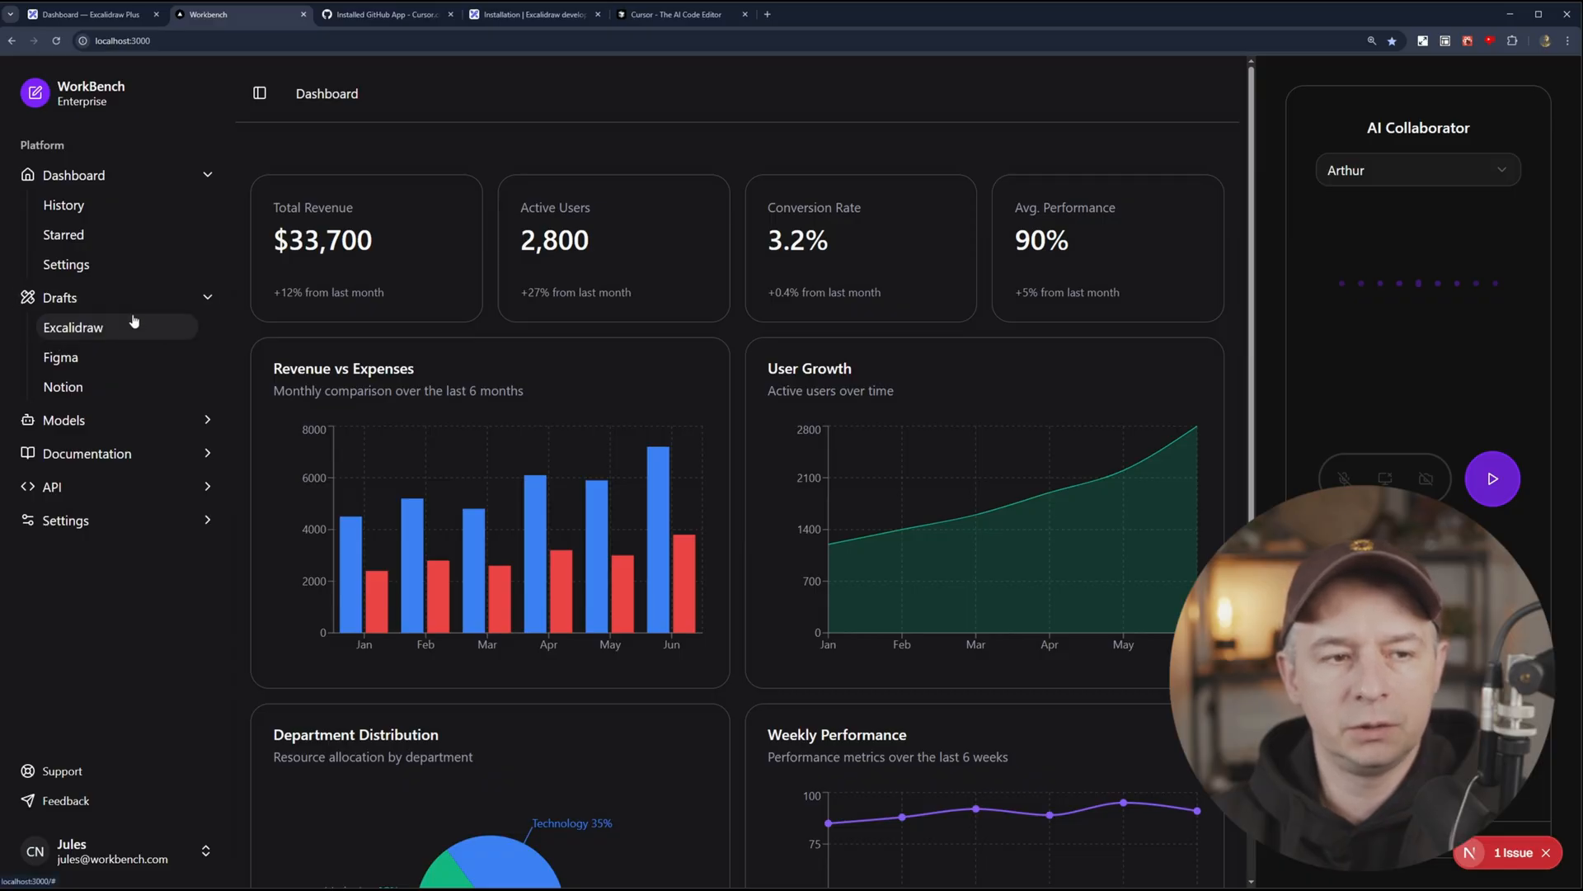
Step: Sketch a red freehand line above the Excalidraw MCP diagram, then return to WorkBench
click(72, 327)
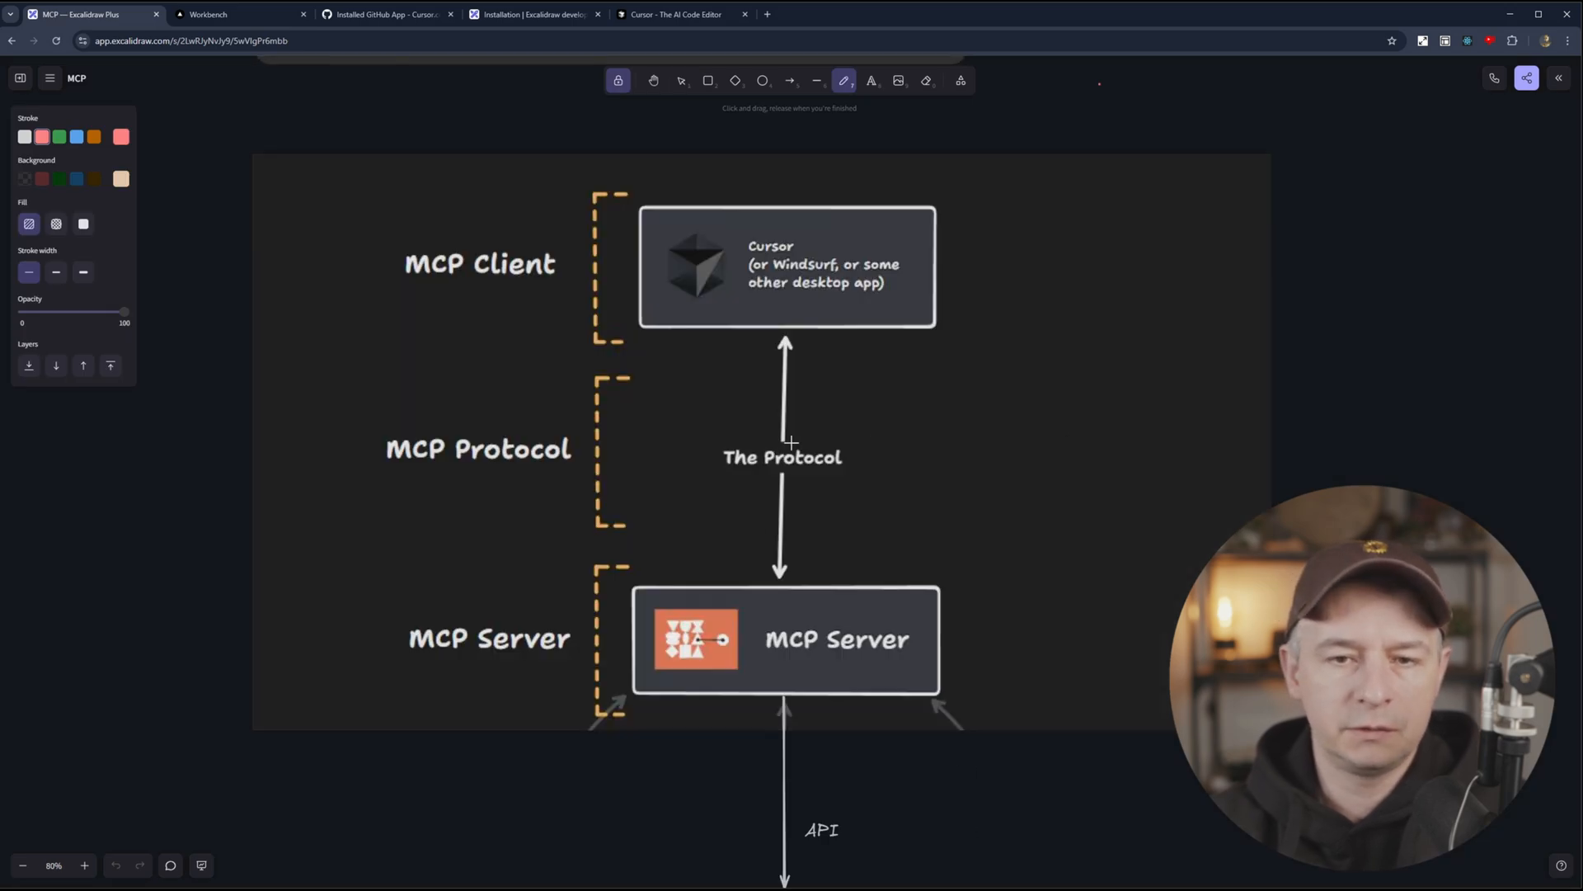
drag(842, 144, 1201, 133)
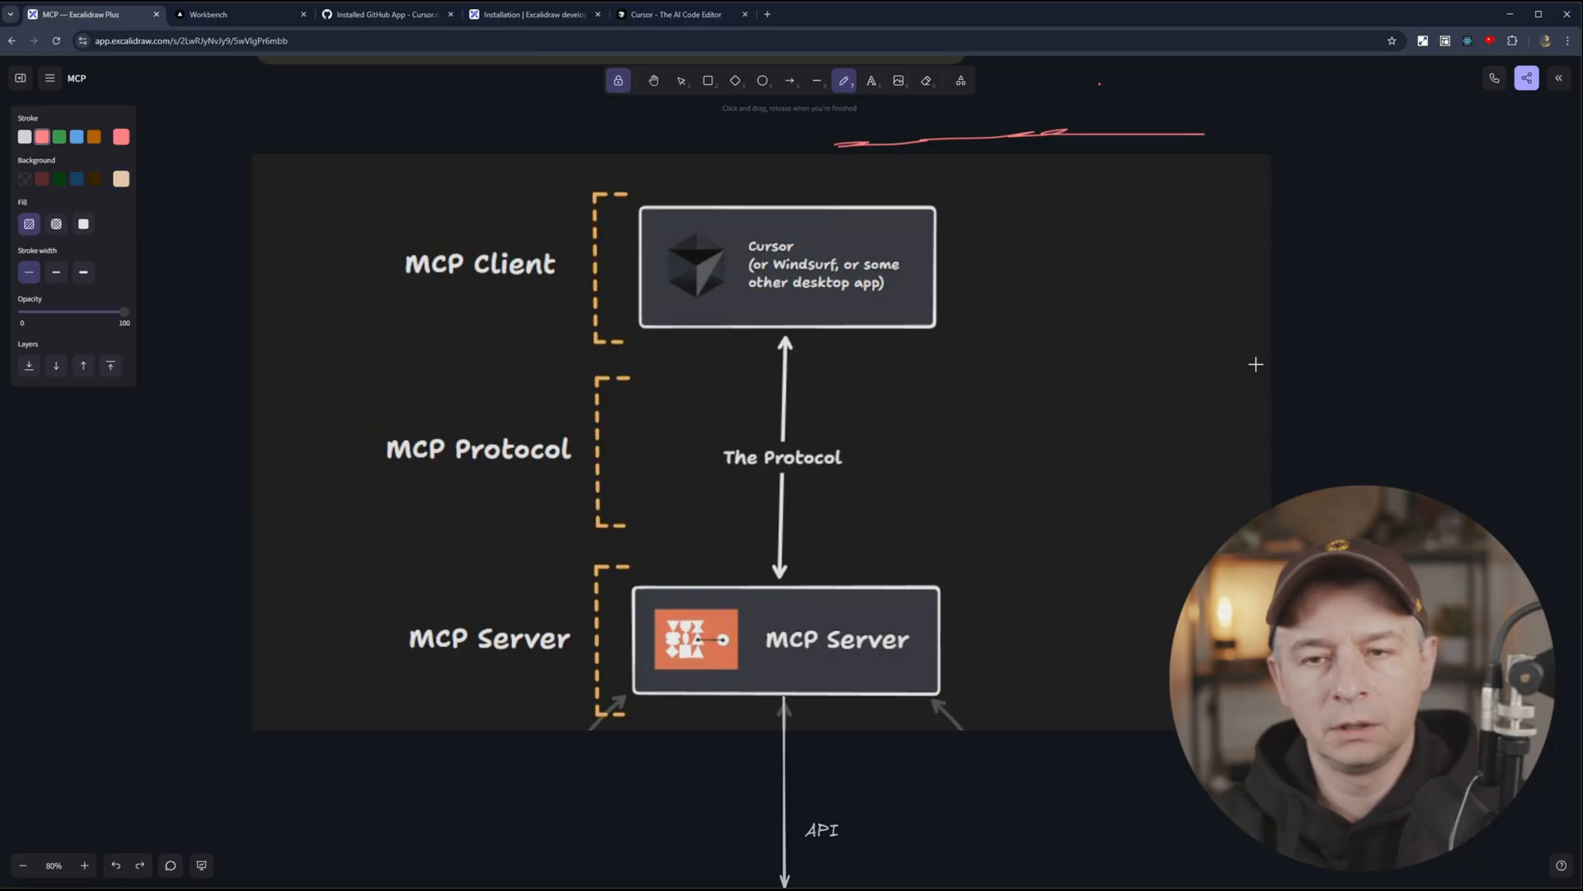
click(239, 14)
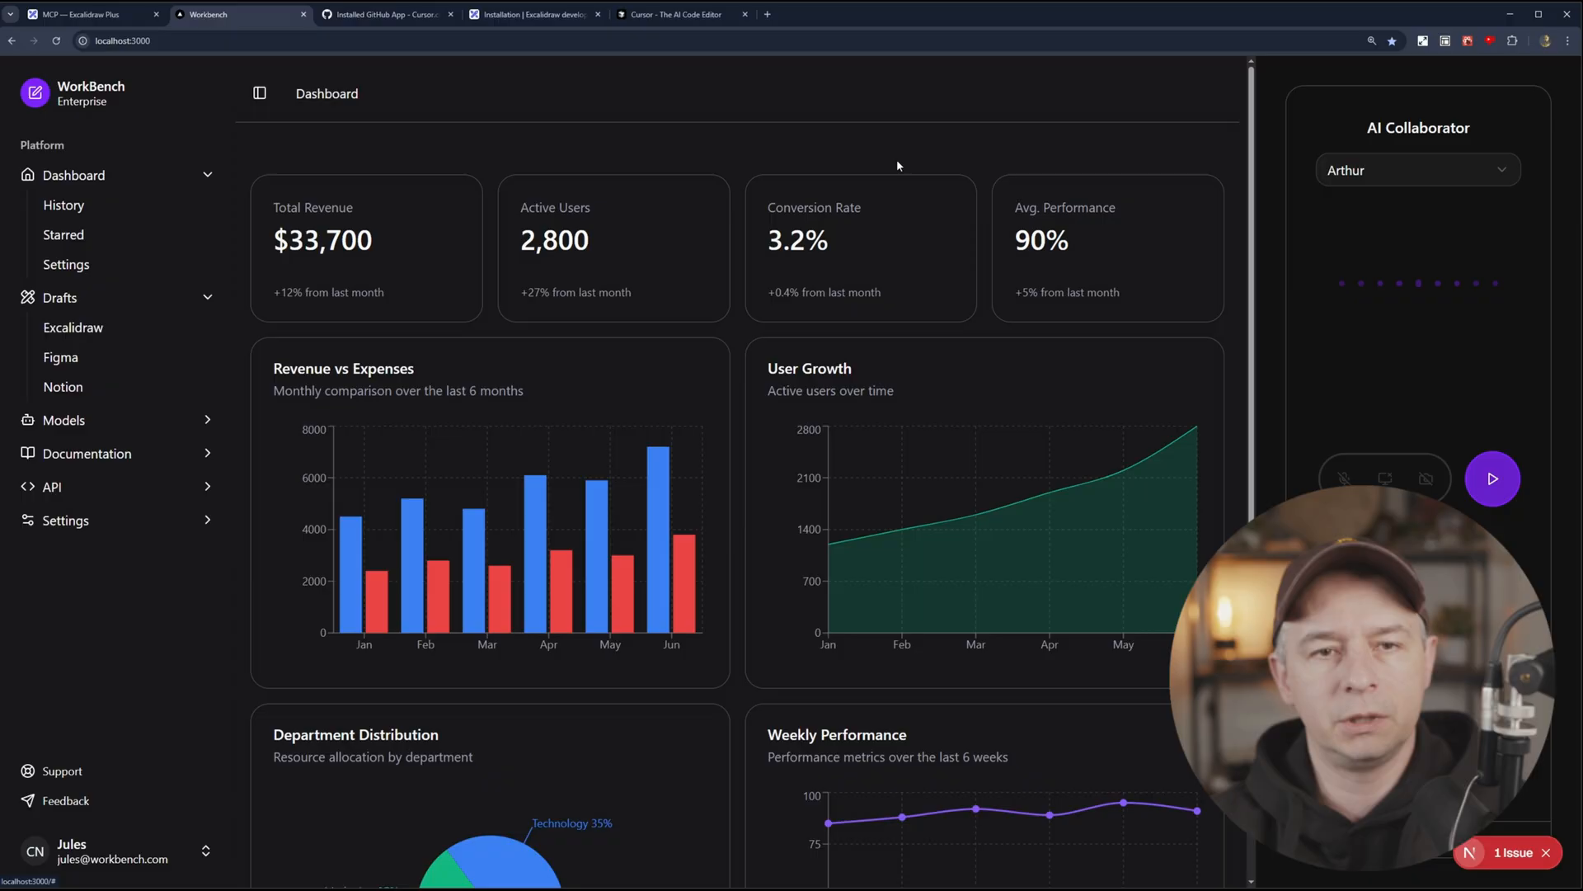
mouse_move(800, 144)
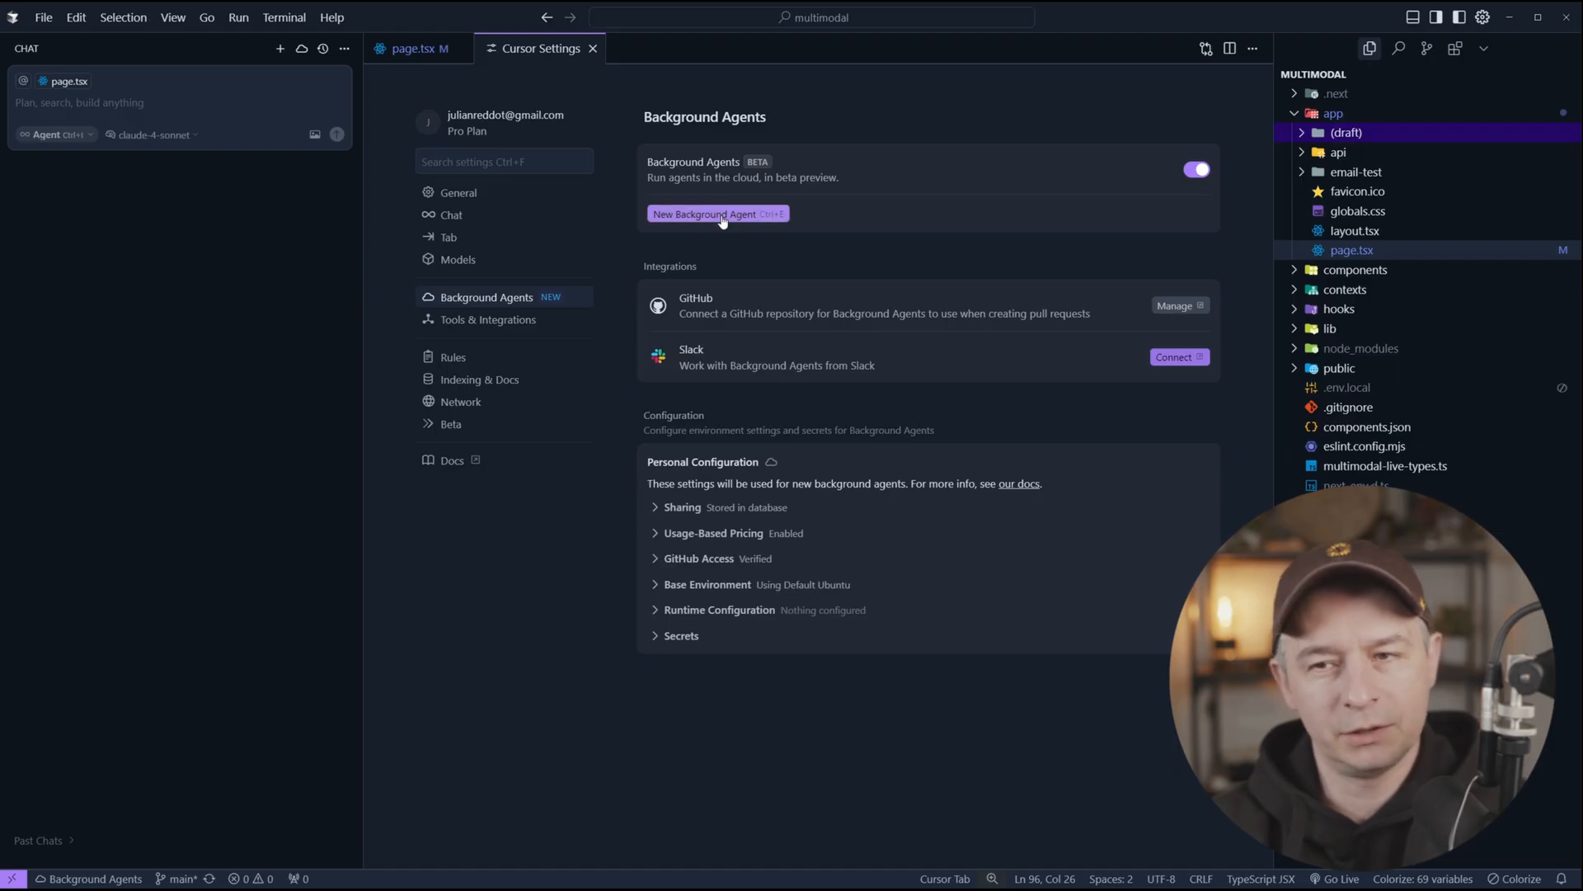
Step: Send a new background agent request to implement Excalidraw, citing the excalidraw folder and docs
click(715, 213)
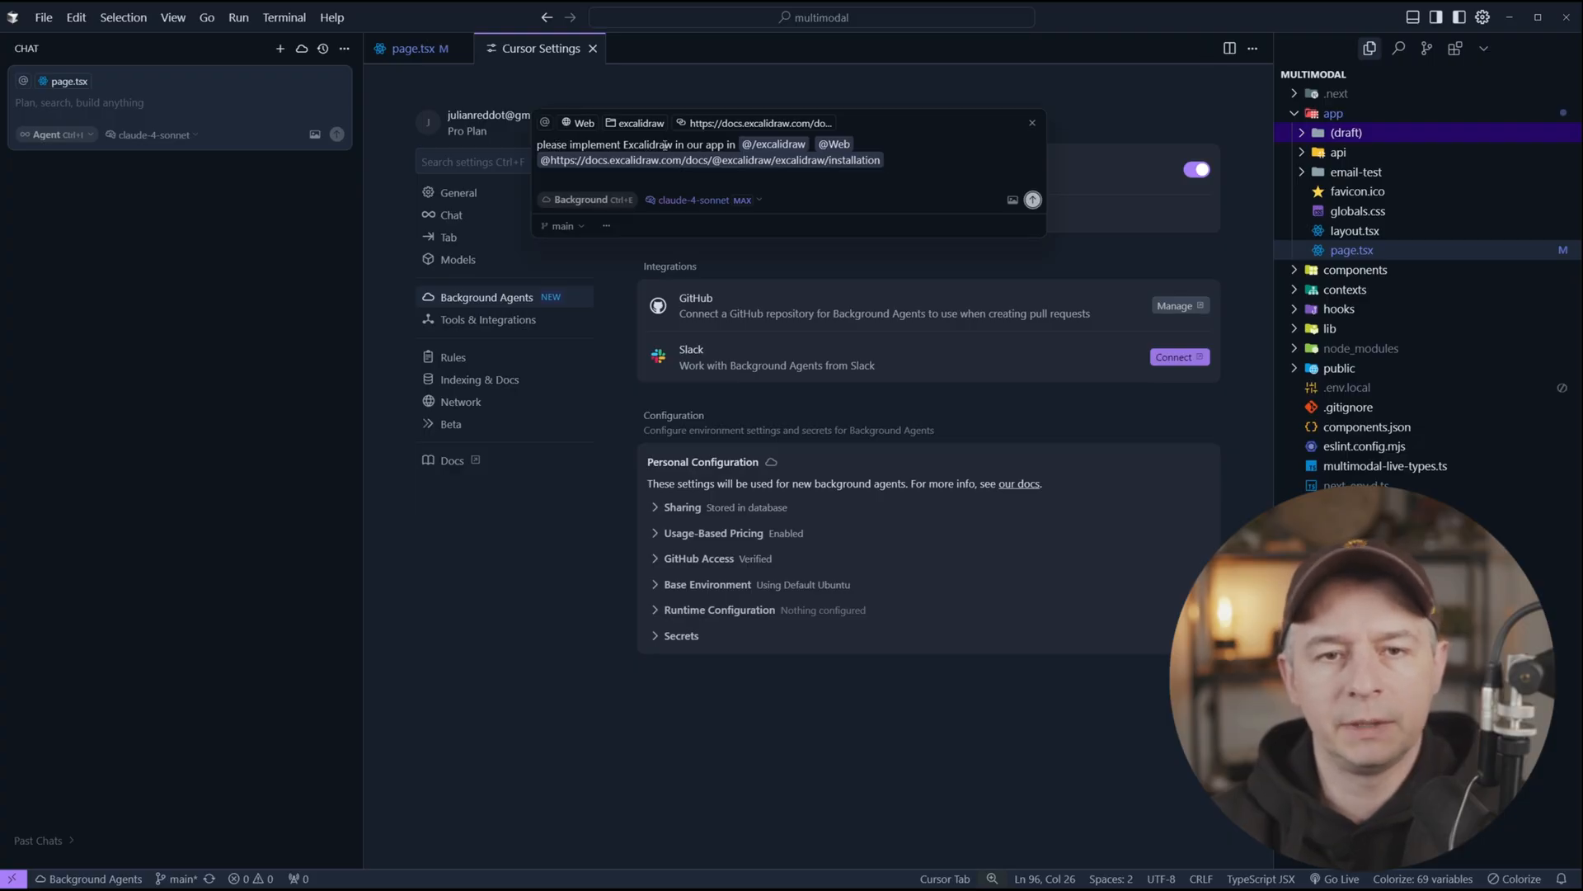
mouse_move(1241, 149)
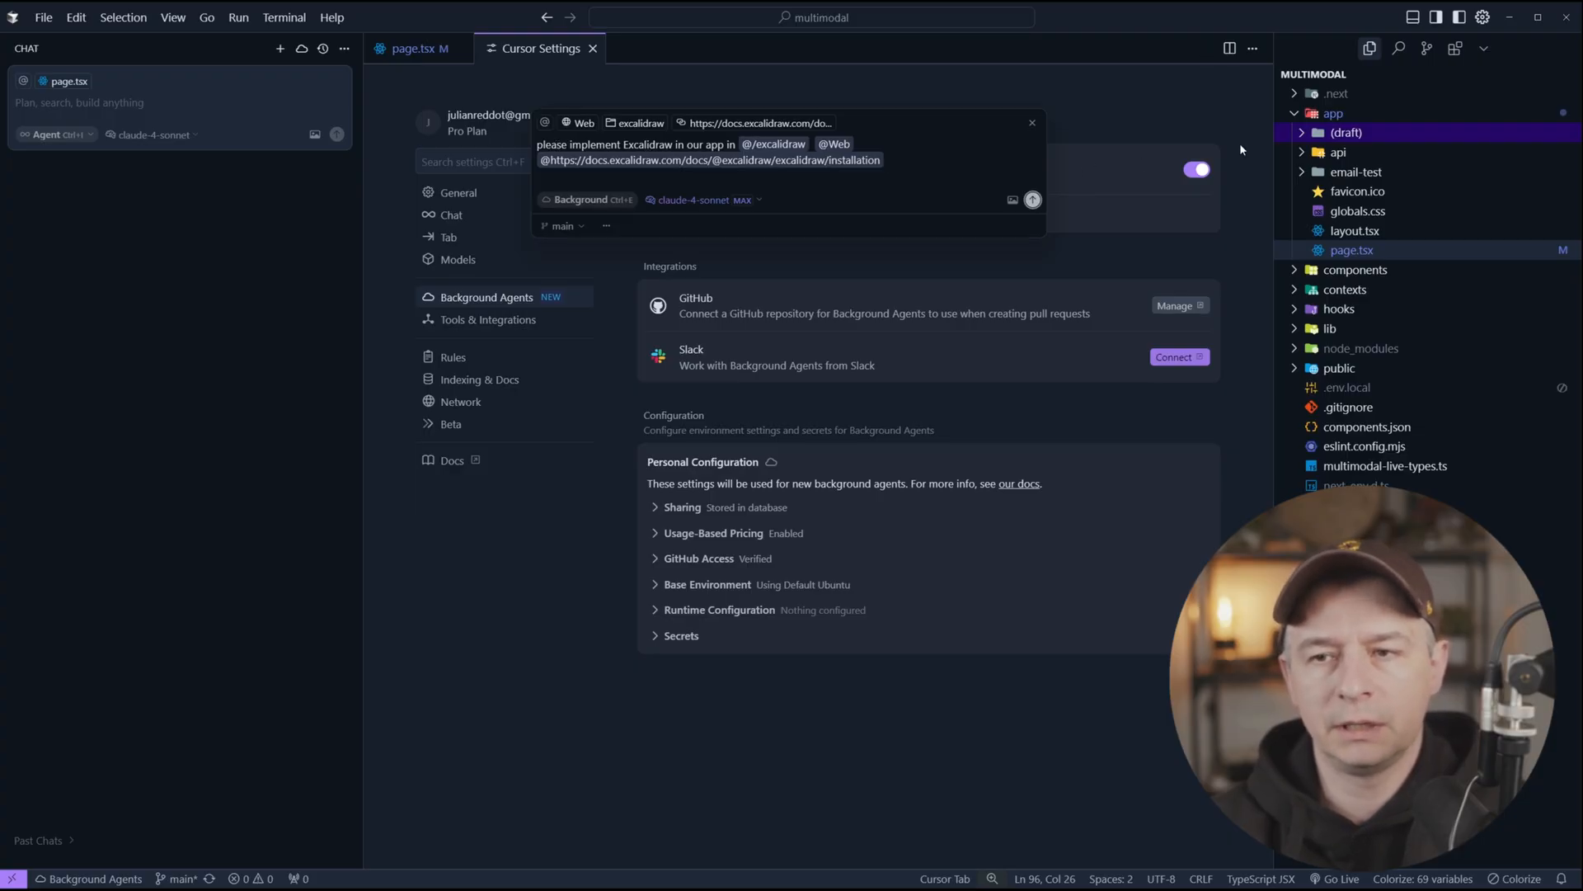
click(1345, 132)
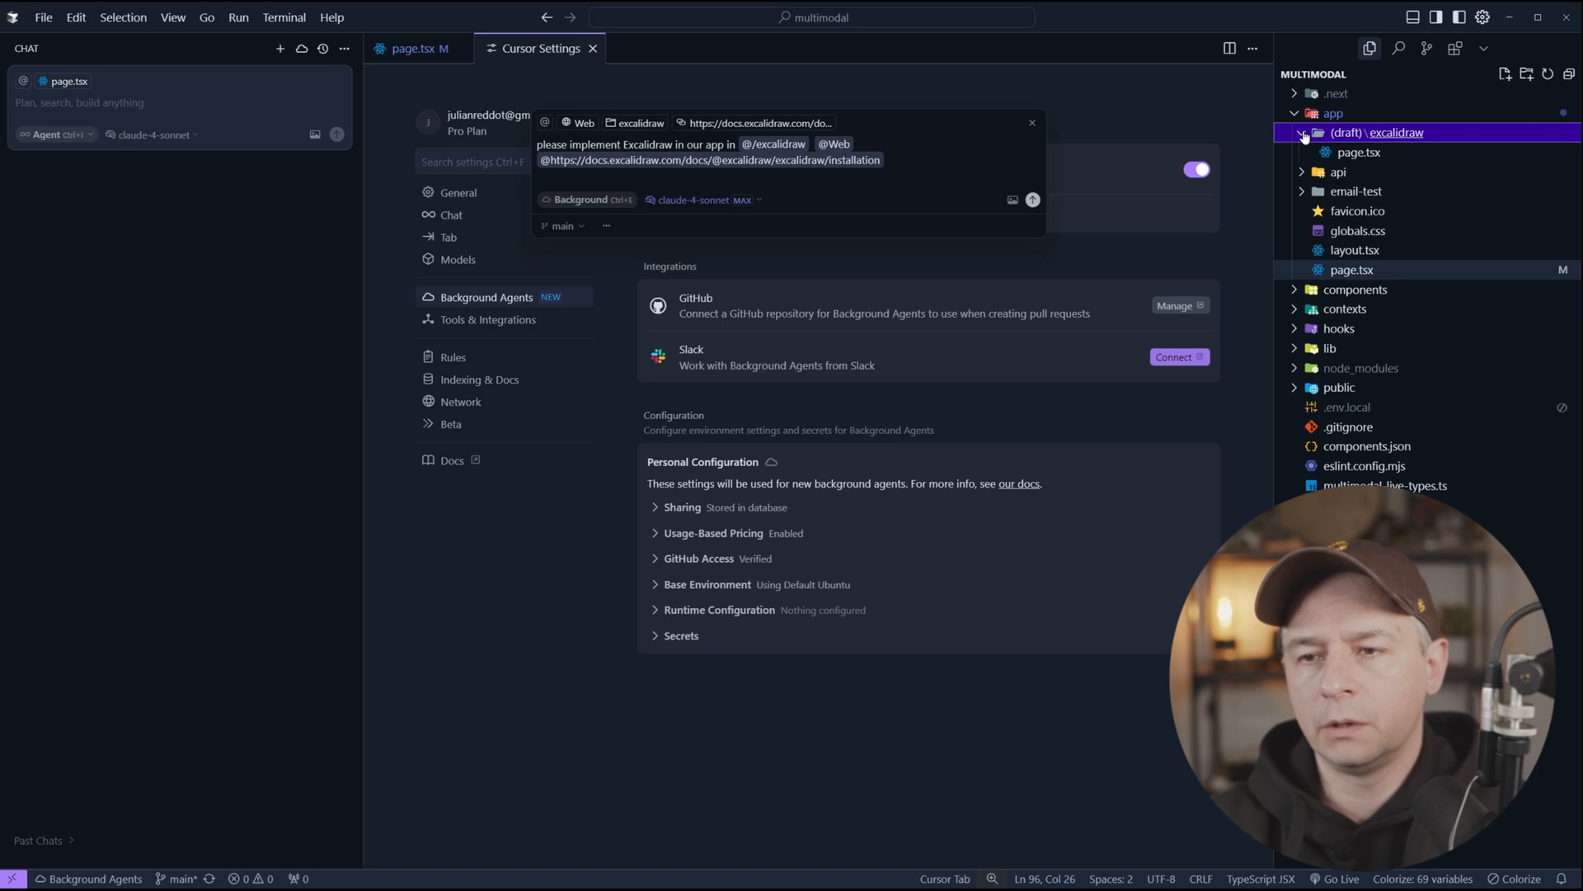
mouse_move(1396, 132)
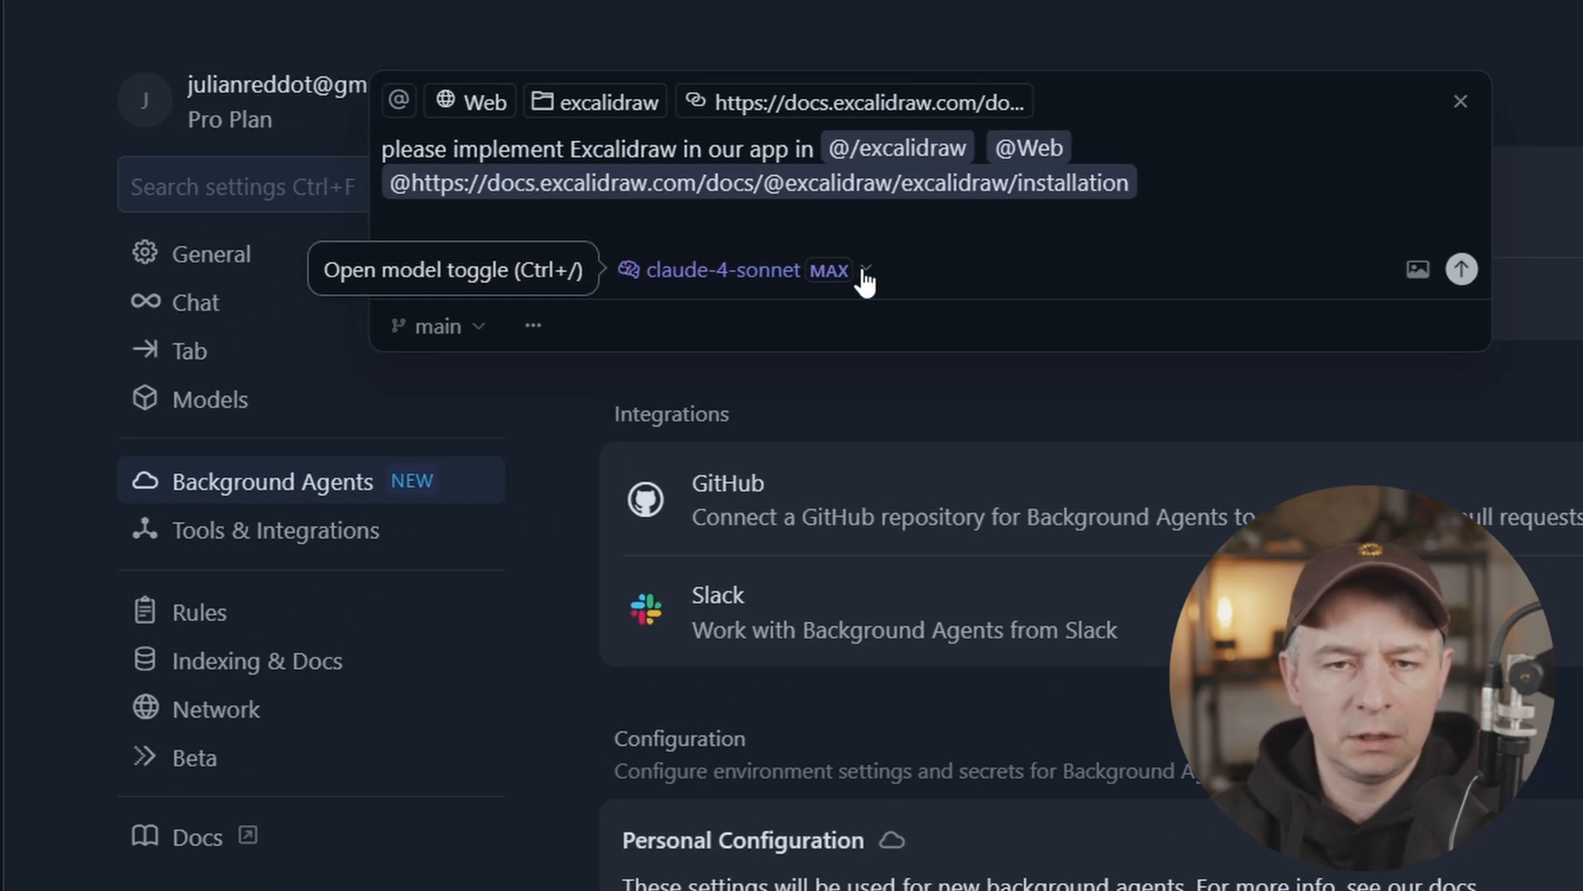
click(865, 269)
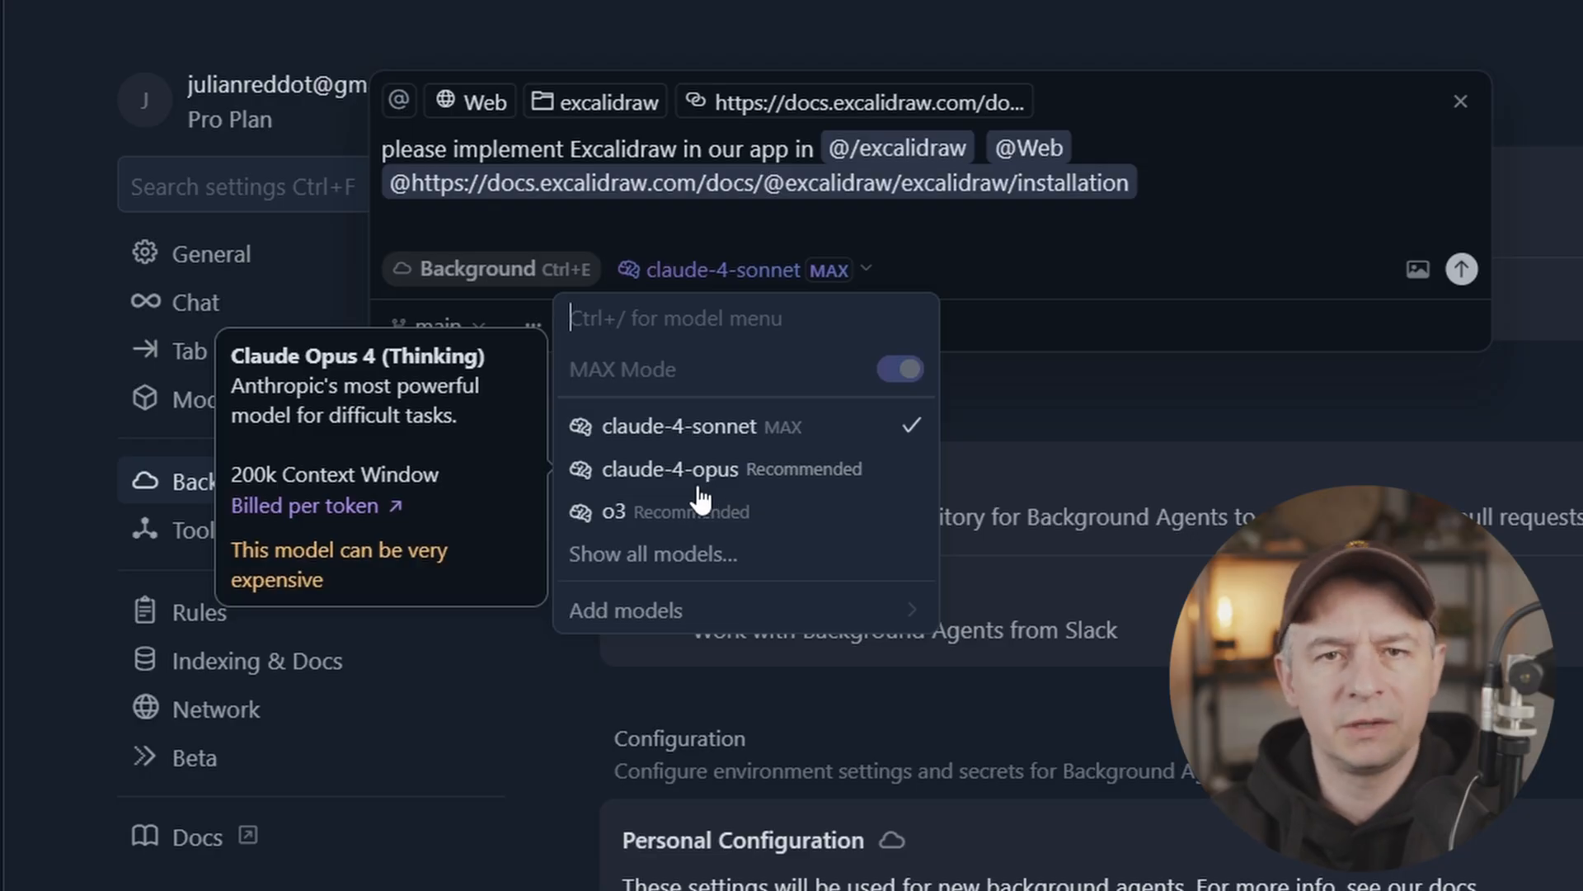
mouse_move(1031, 308)
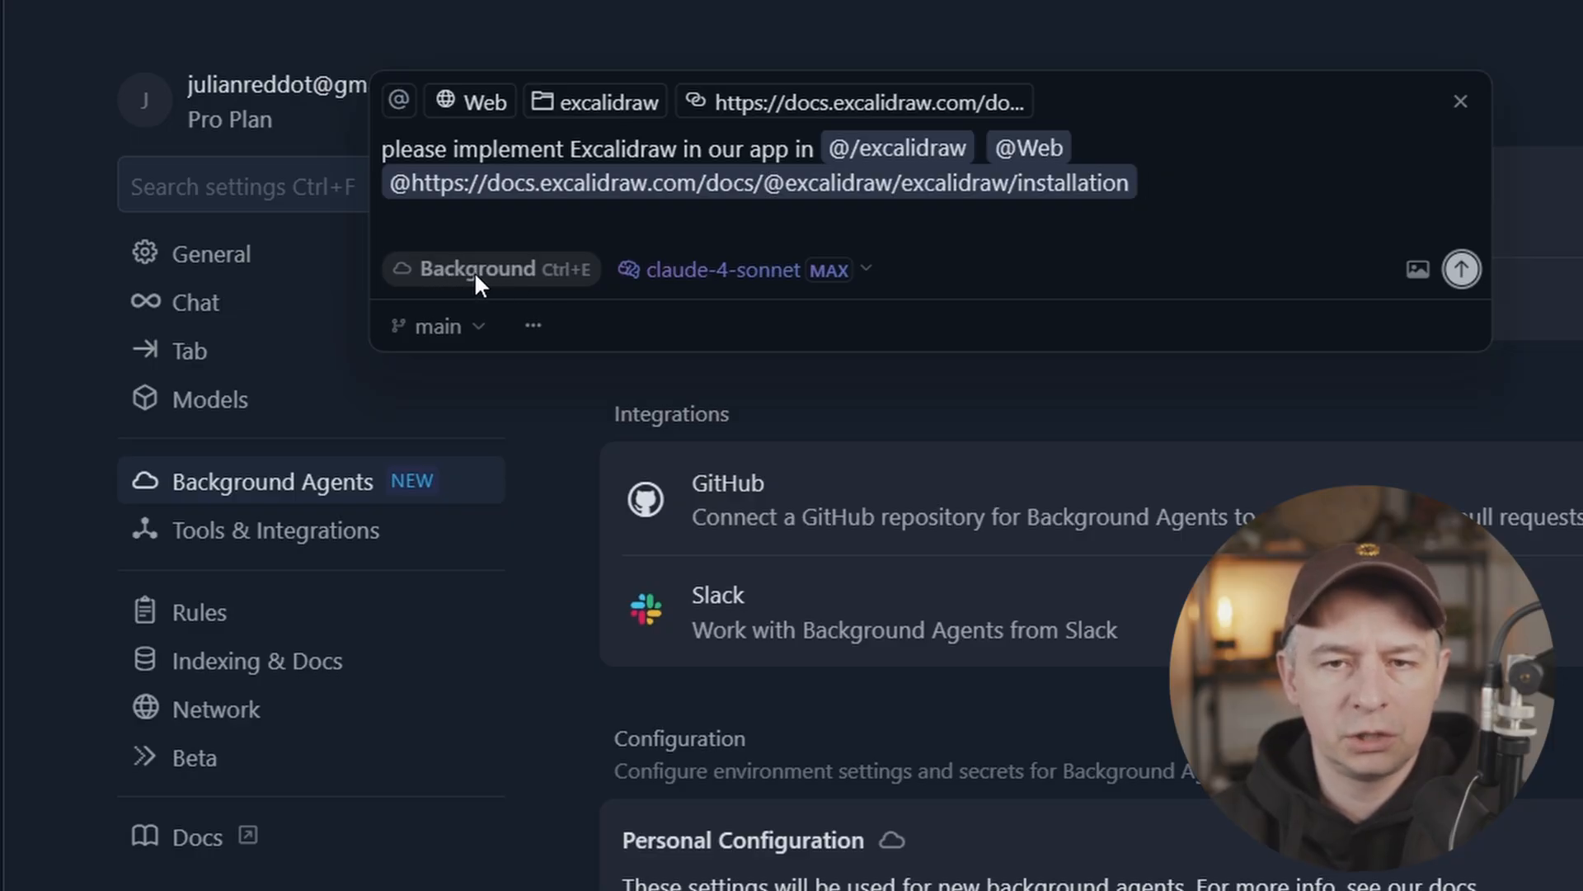
mouse_move(454, 281)
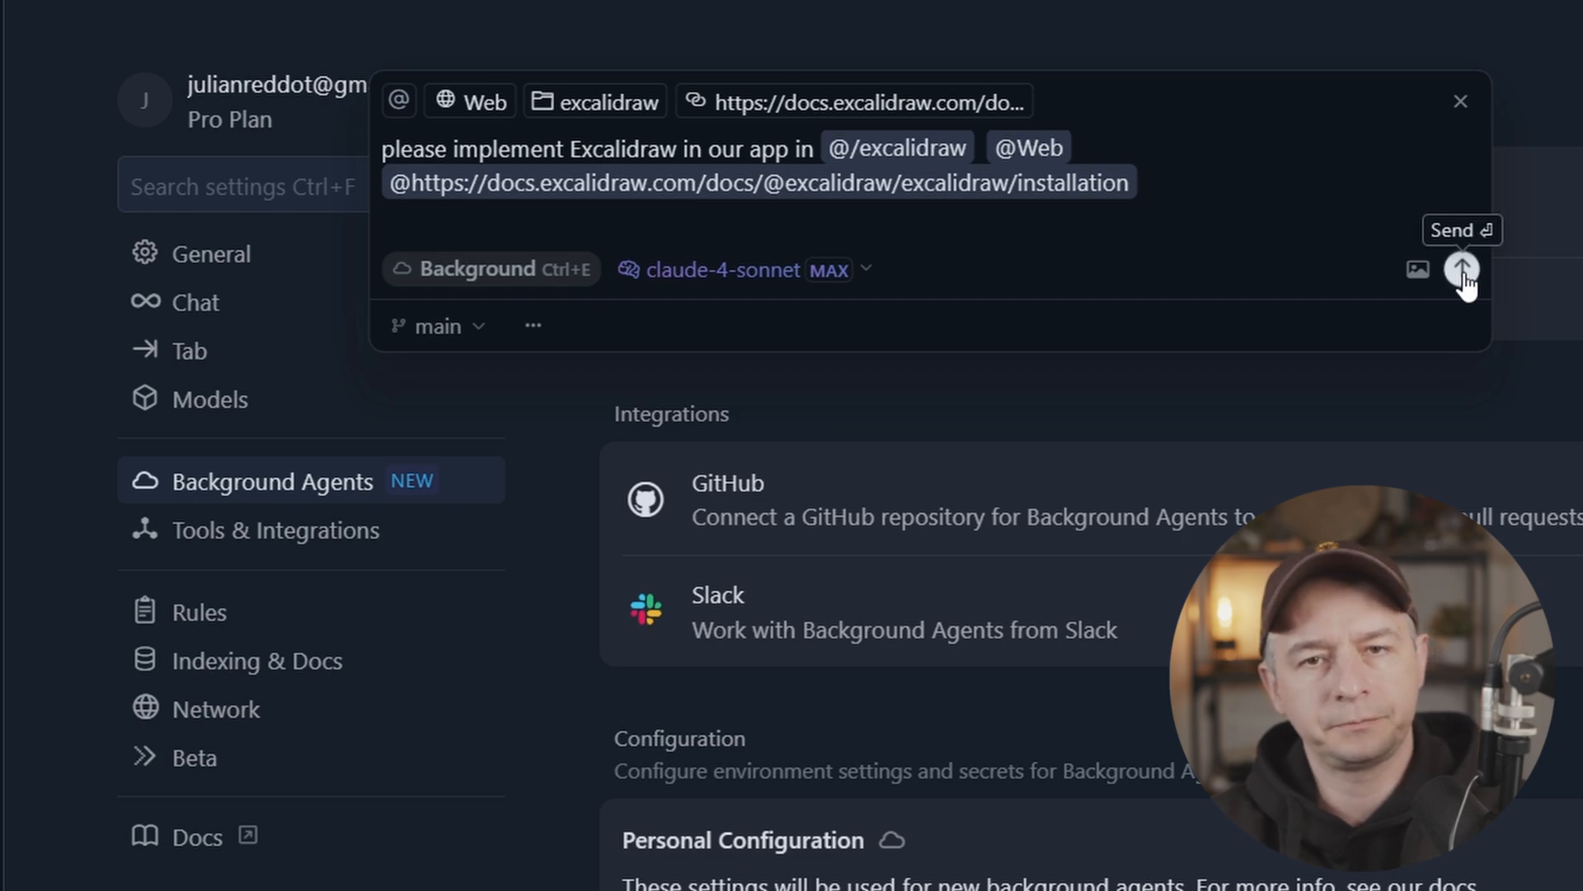
click(1461, 269)
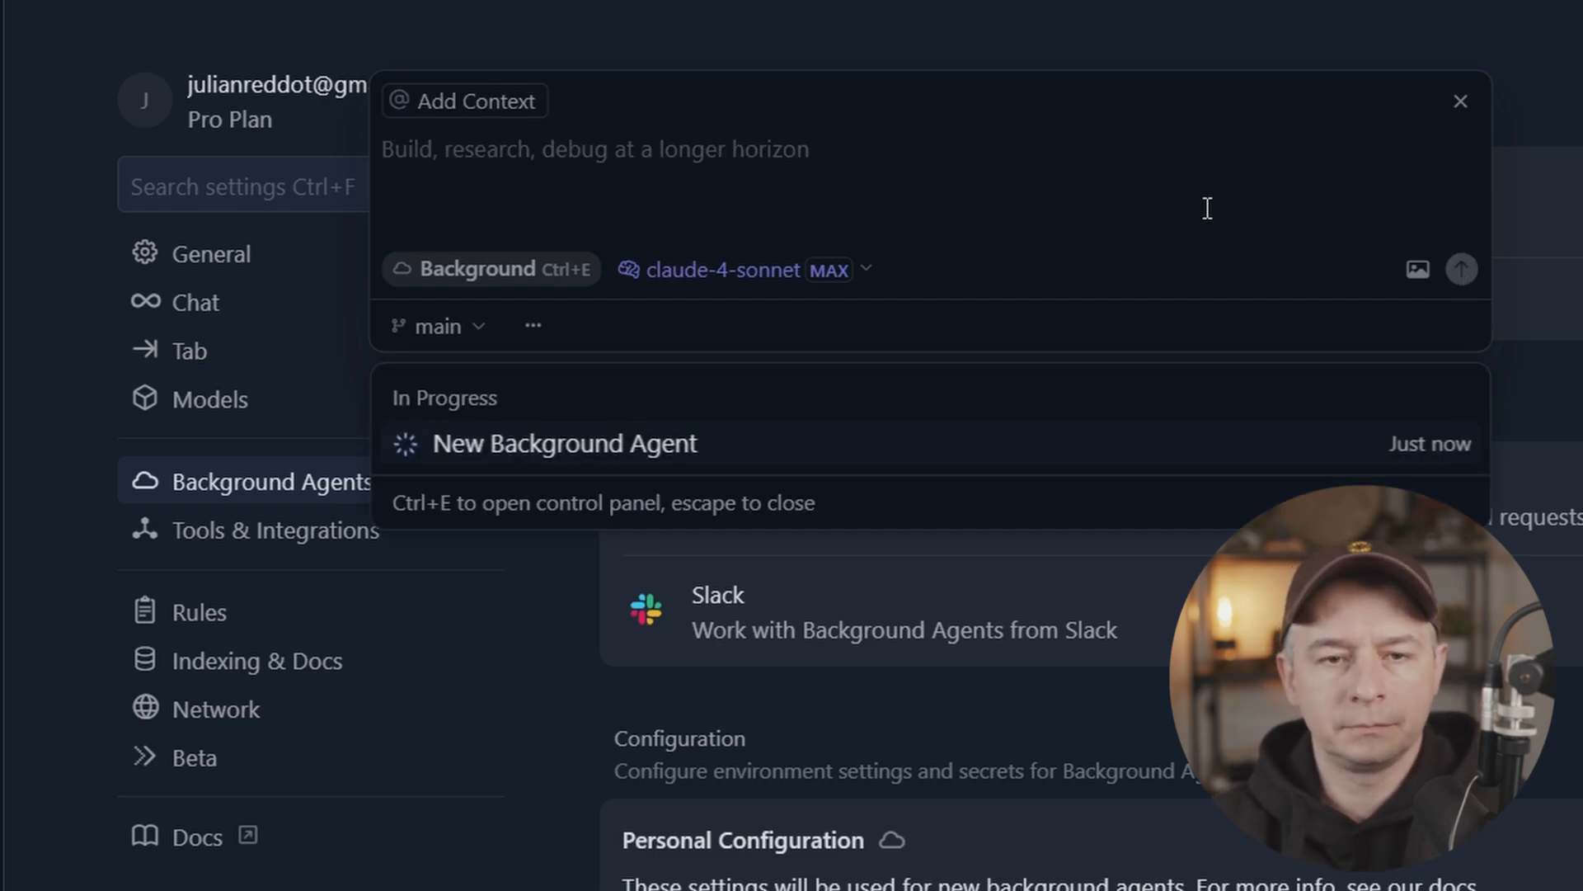
Step: View the agent's startup log, then list agents showing 'Integrate Excalidraw into the app' finished
click(594, 149)
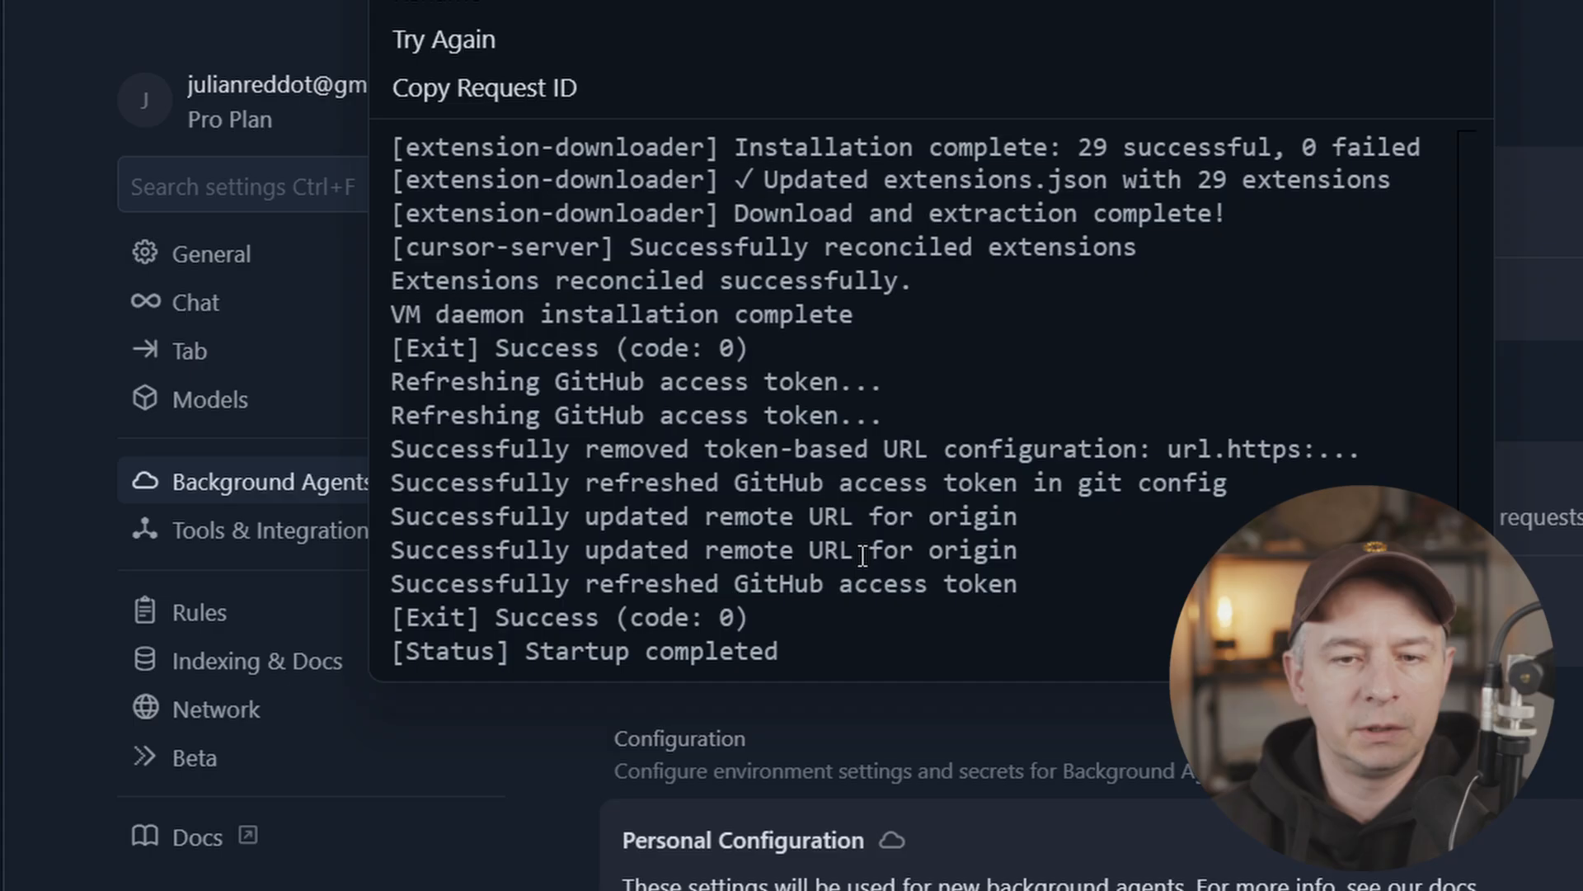
mouse_move(165, 63)
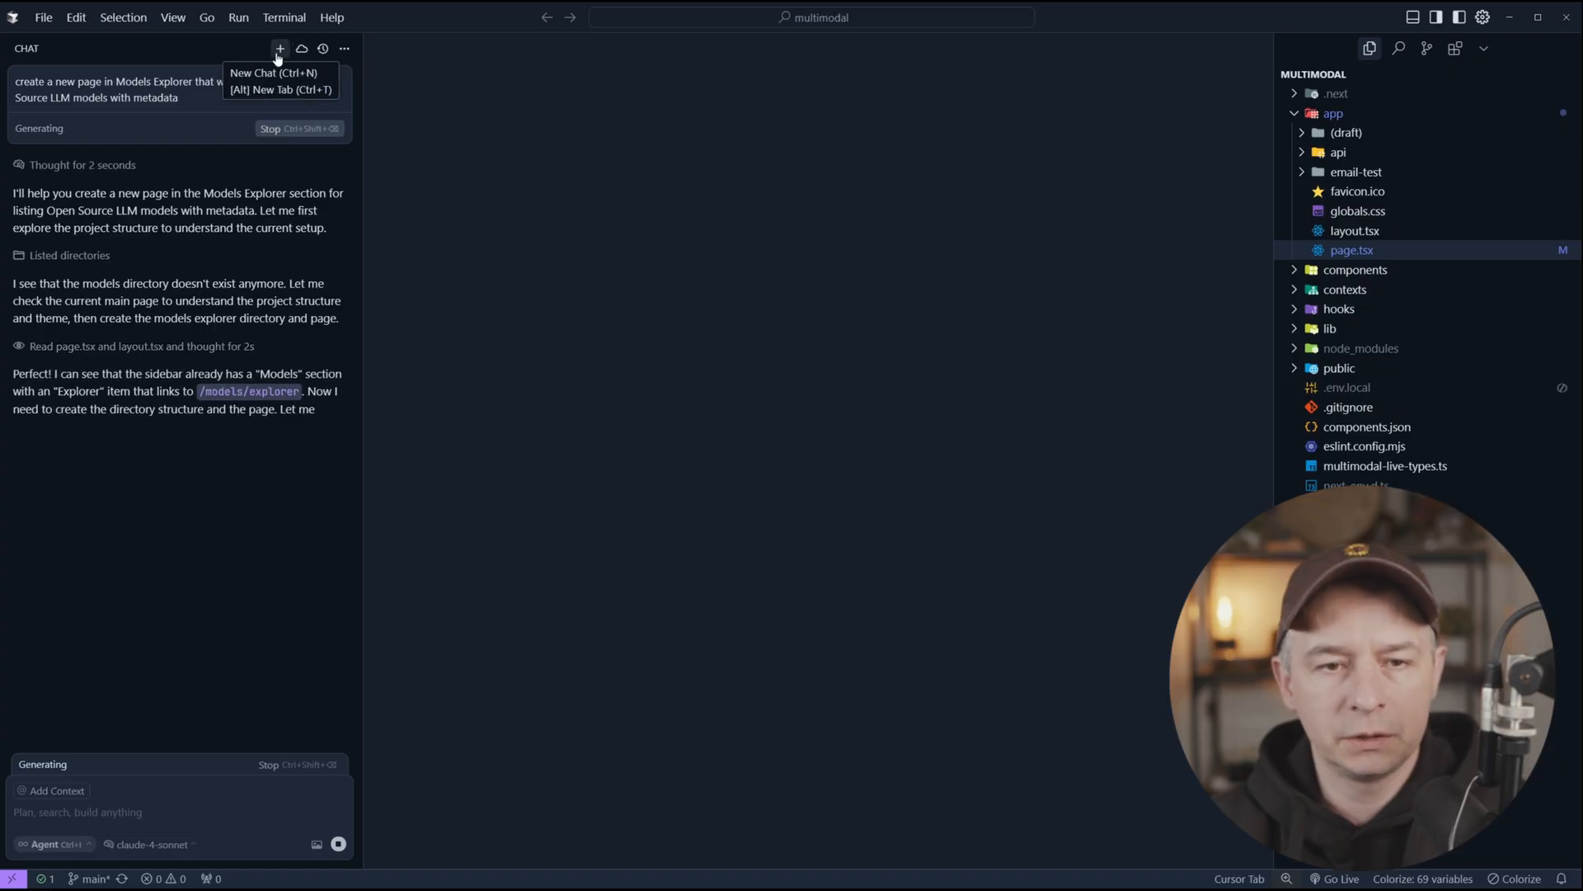
mouse_move(301, 48)
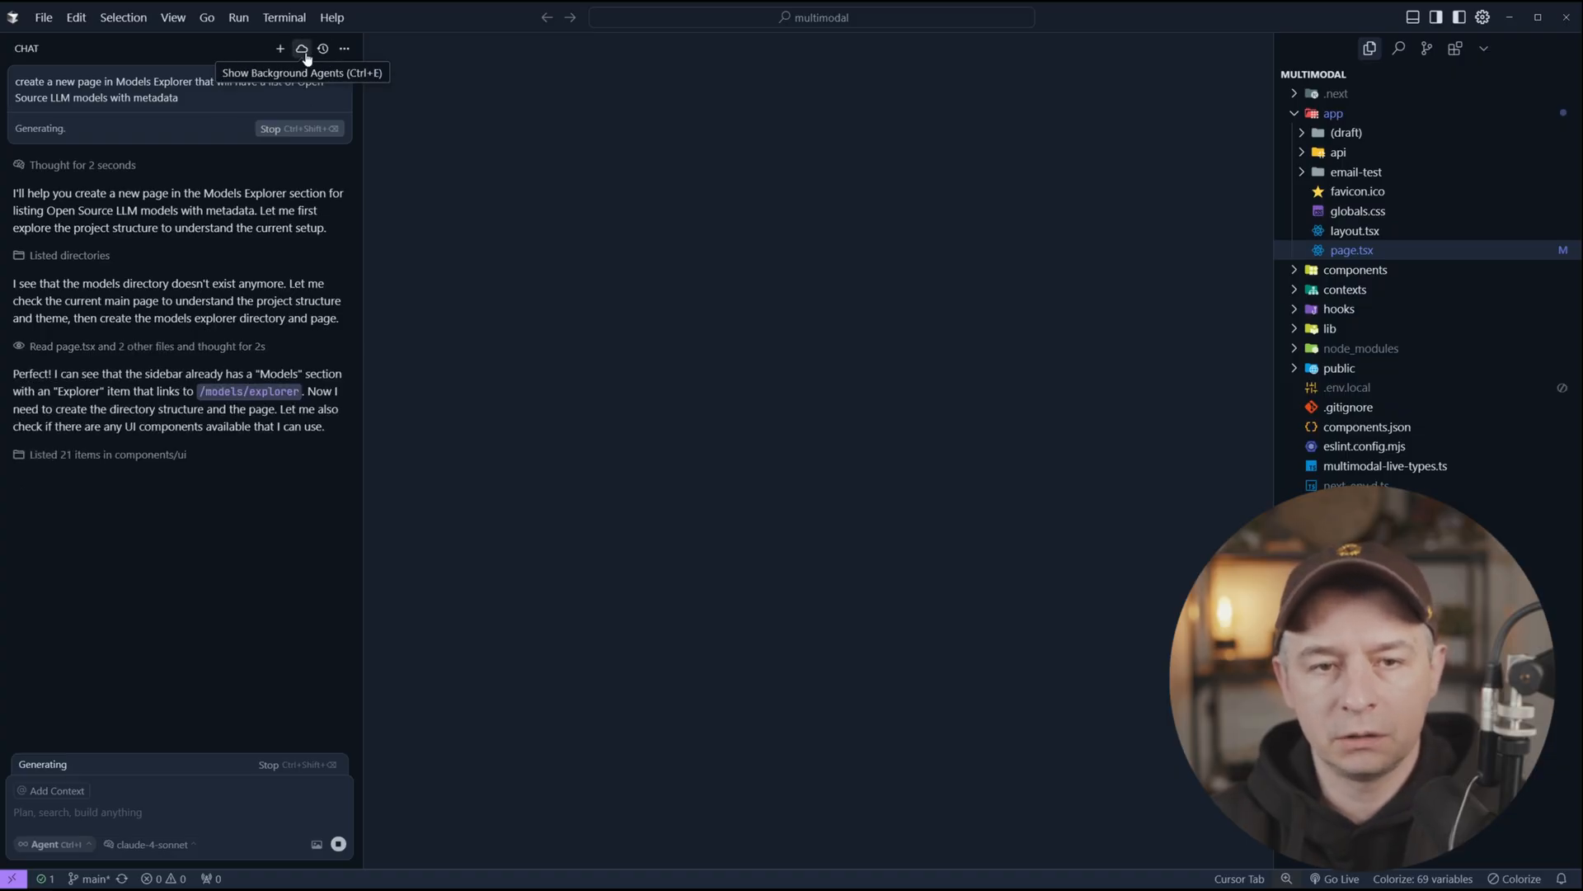
click(301, 49)
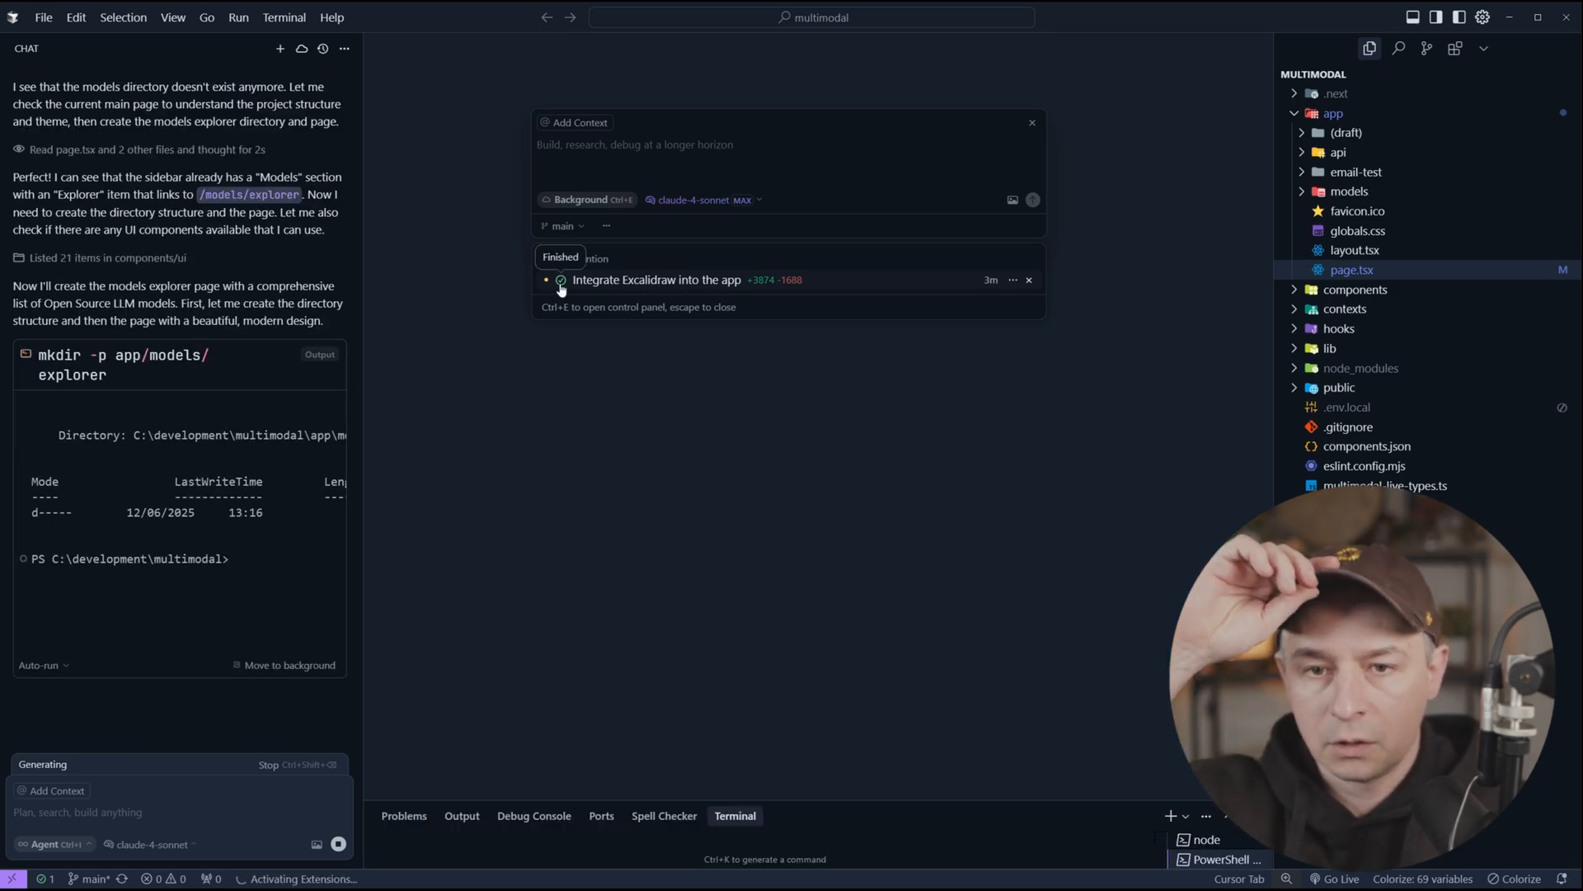
Step: Open the finished Excalidraw integration task and scroll through its implementation summary
click(656, 280)
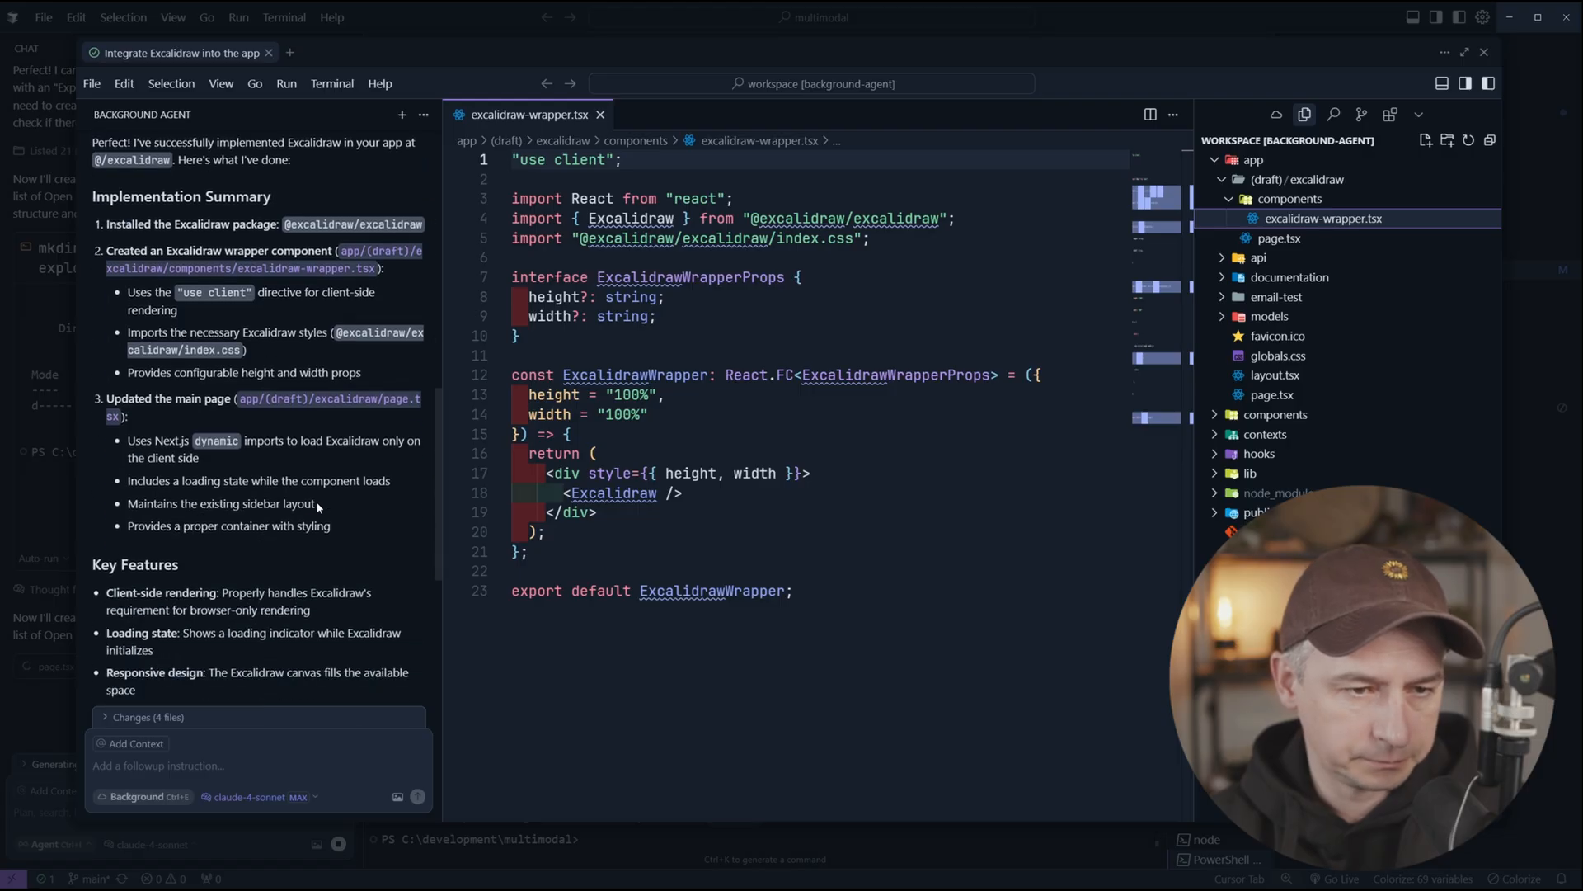
scroll(down, 3)
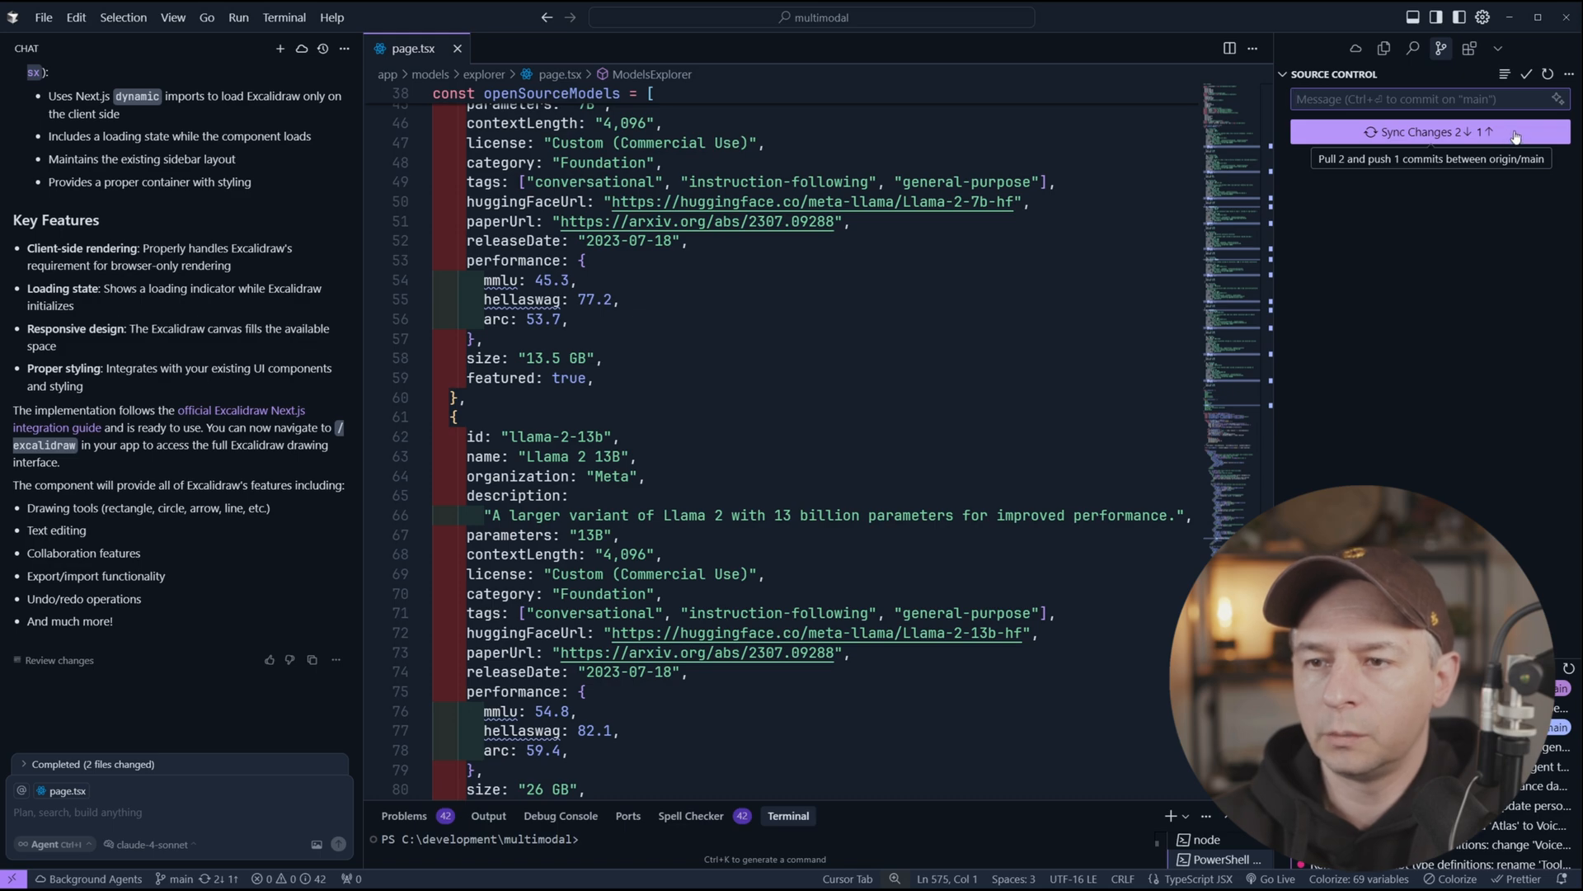
Step: Sync the agent's commits, open excalidraw/page.tsx, and run 'npm run dev'
click(1429, 131)
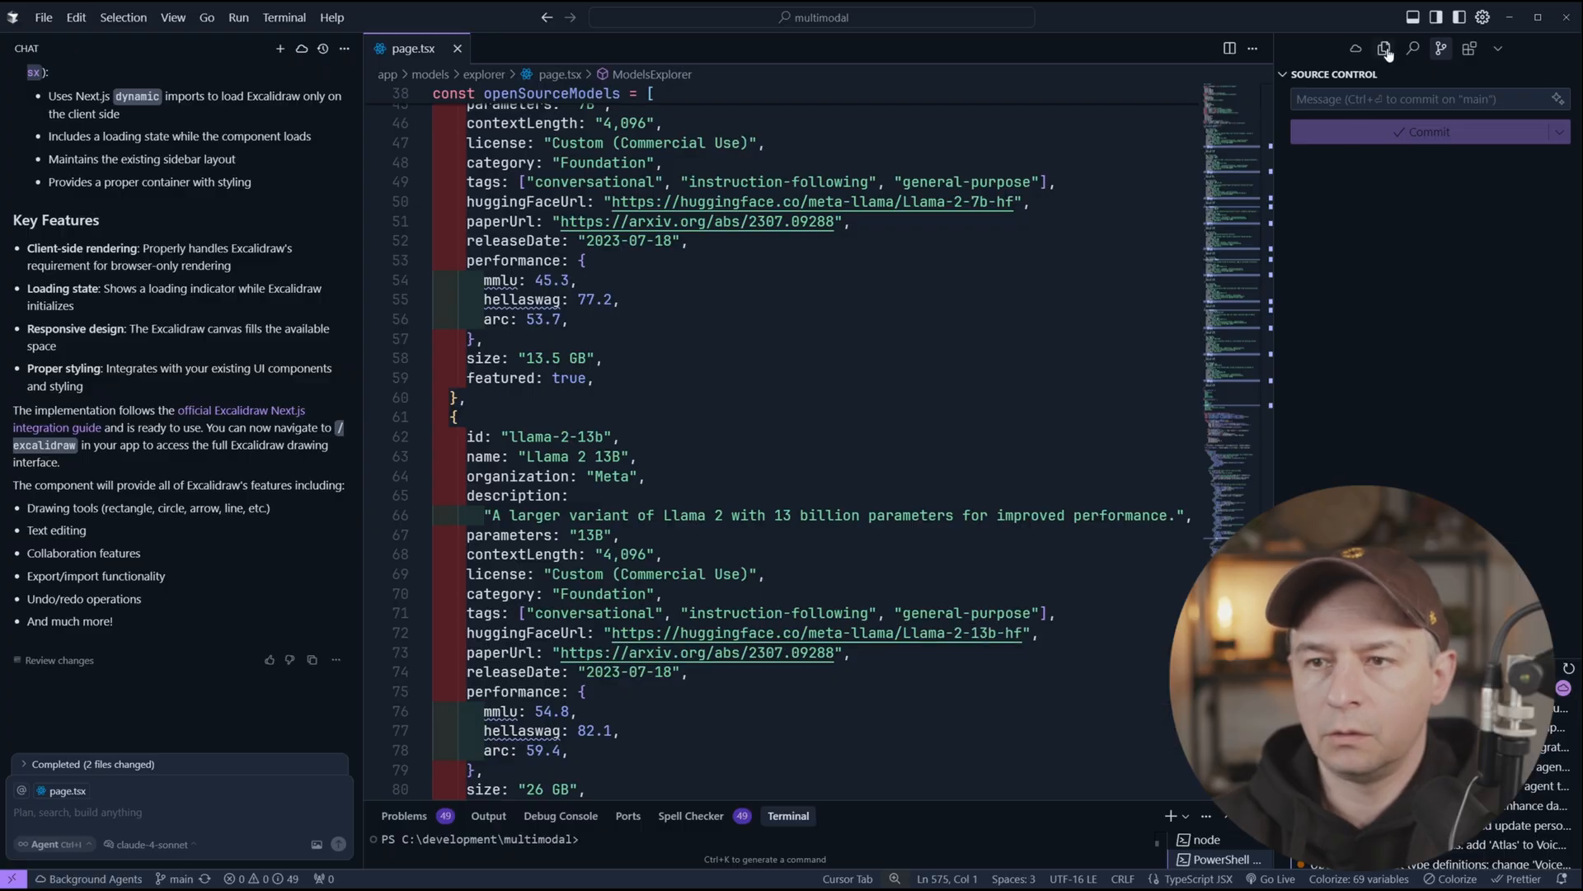
click(1385, 49)
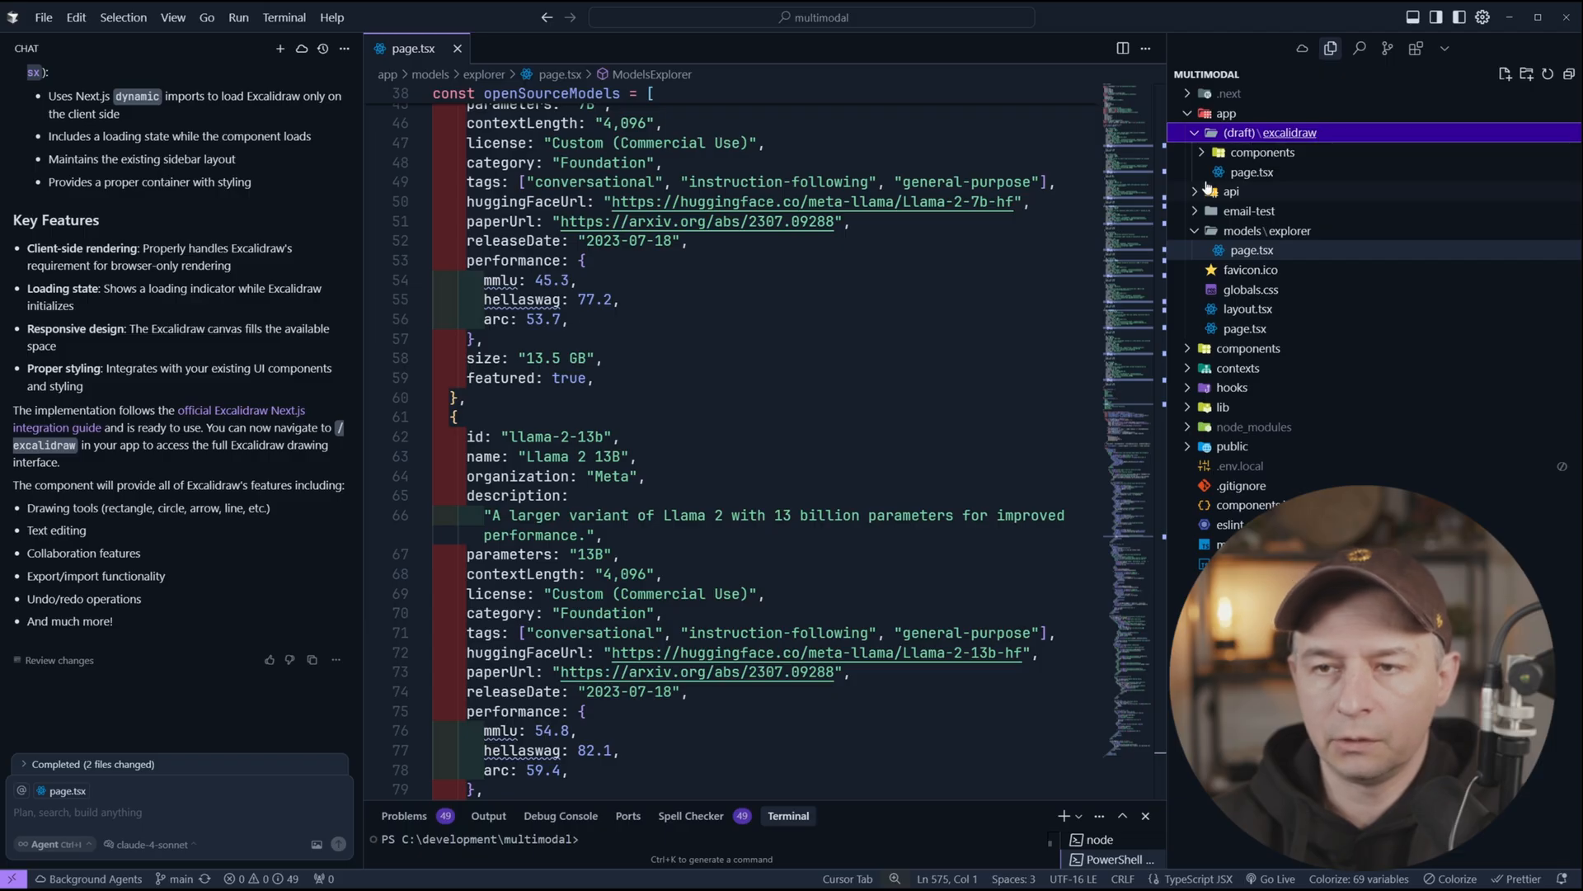
click(1261, 152)
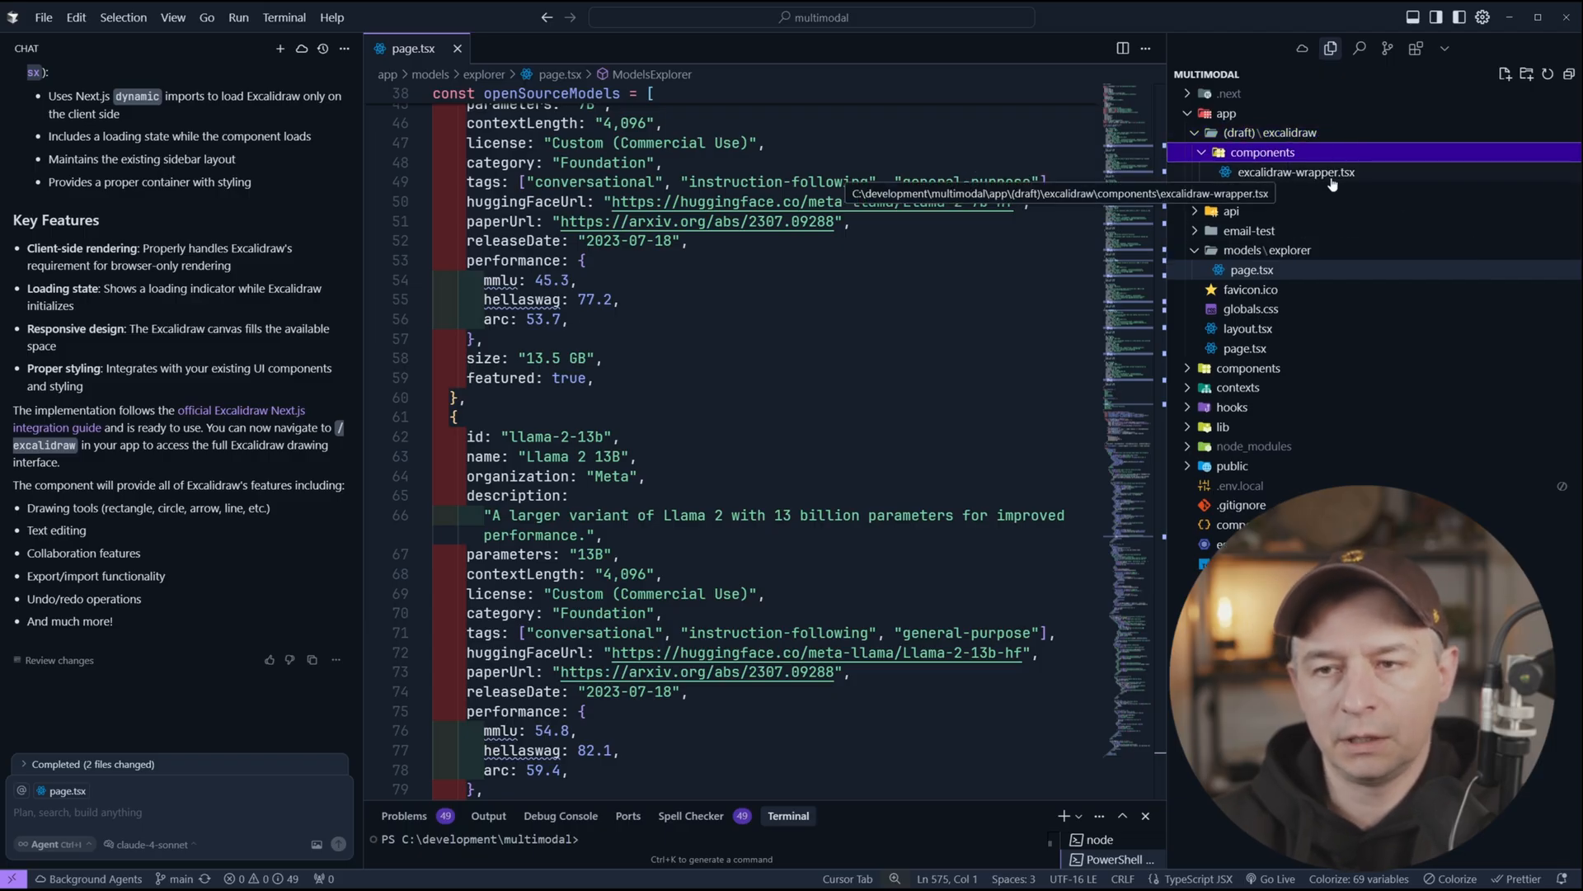
click(1298, 172)
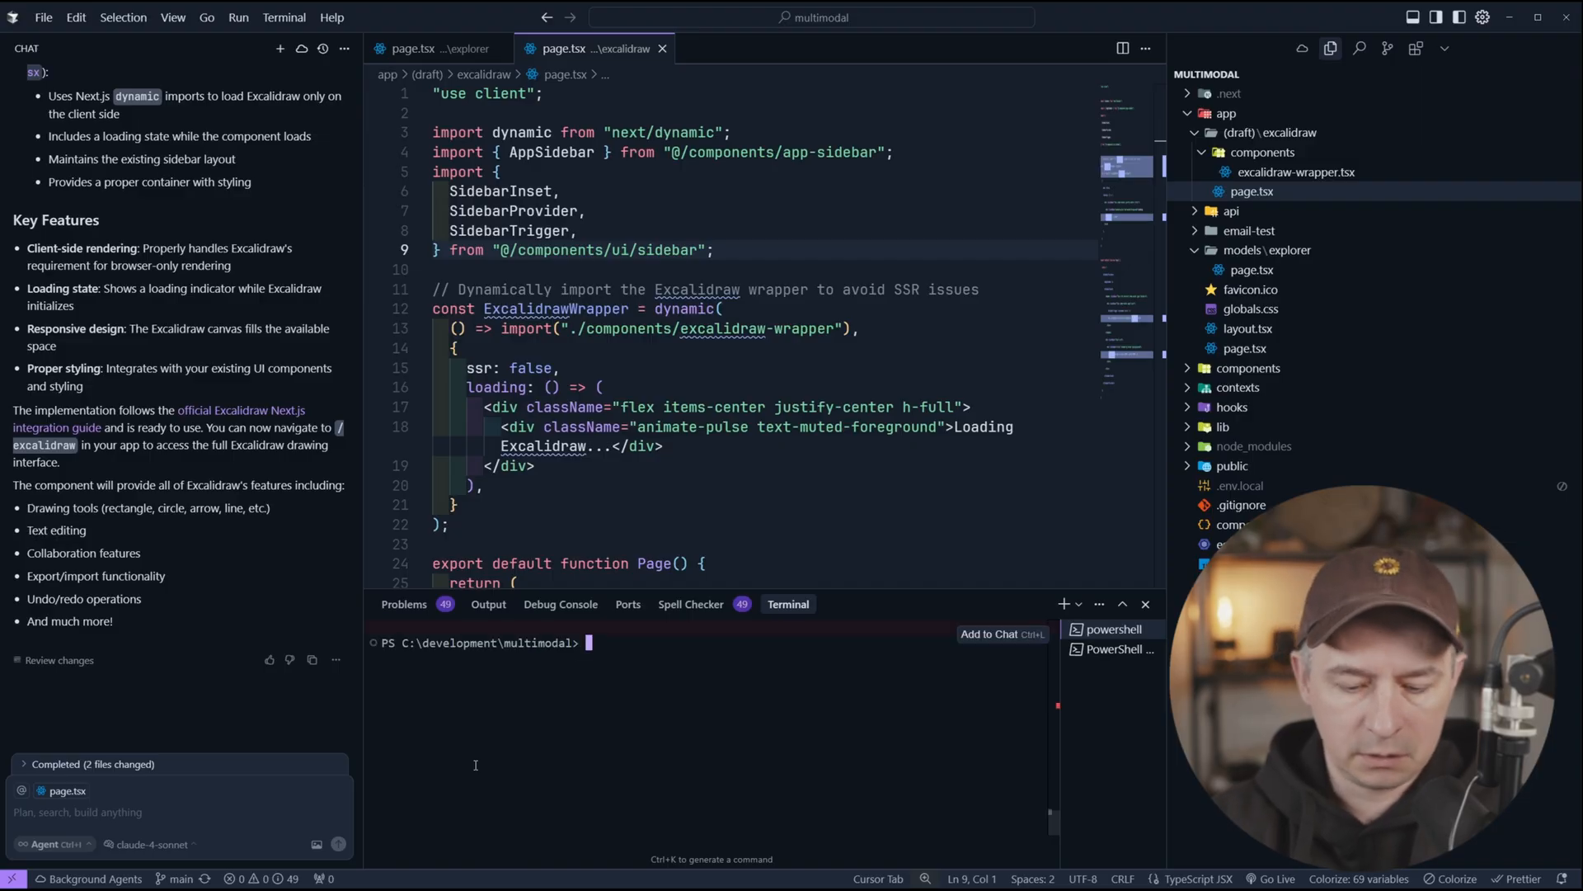
text(npm run dev)
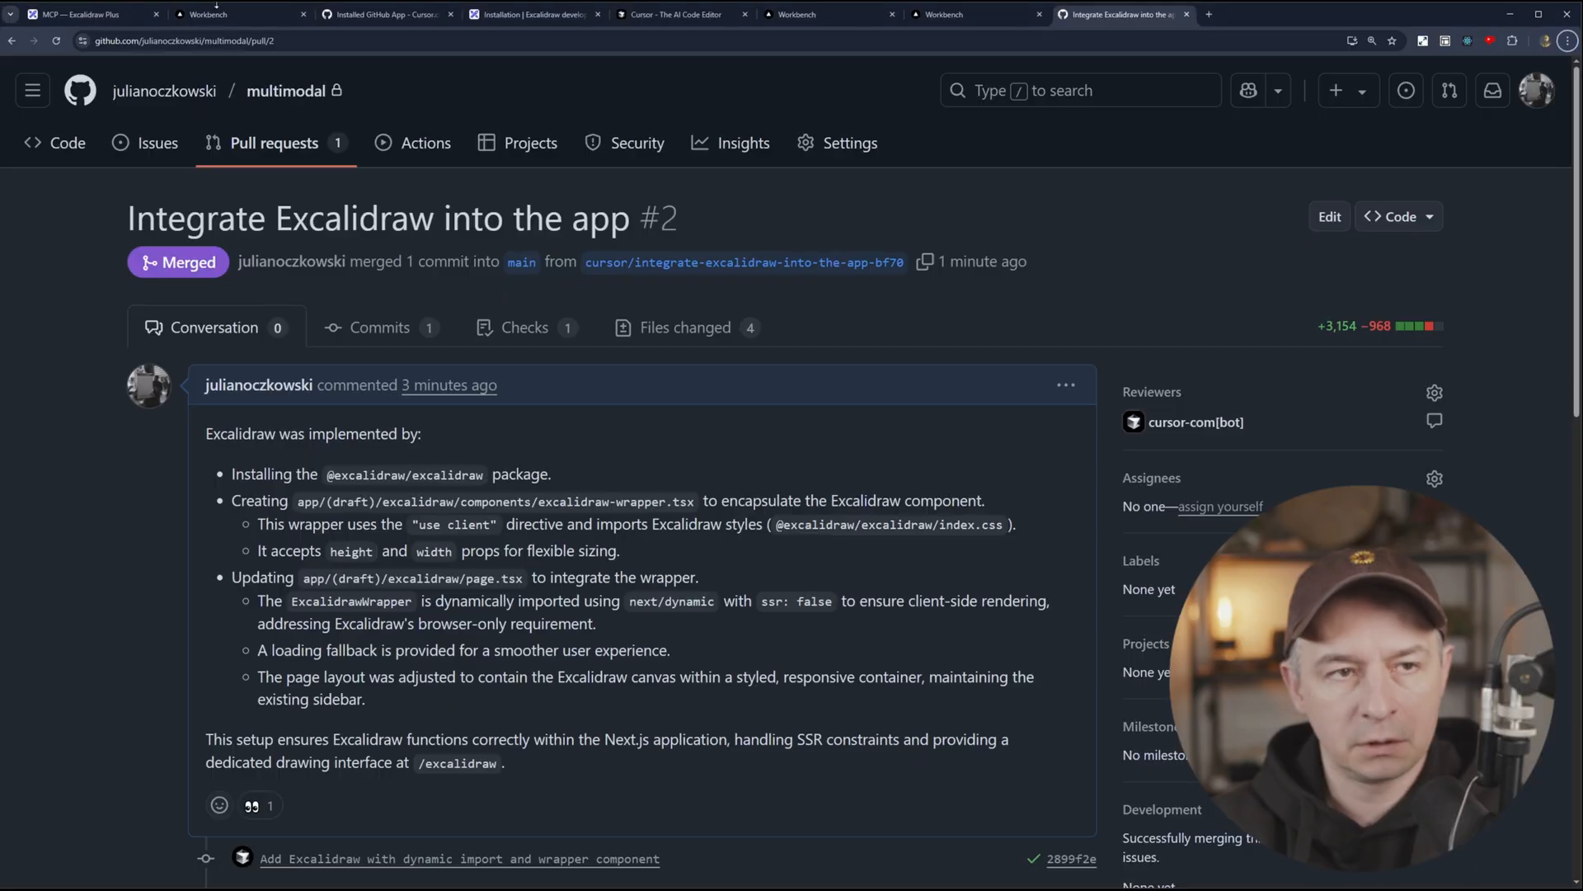
Step: Switch to the Workbench browser tab running on localhost:3000
click(239, 14)
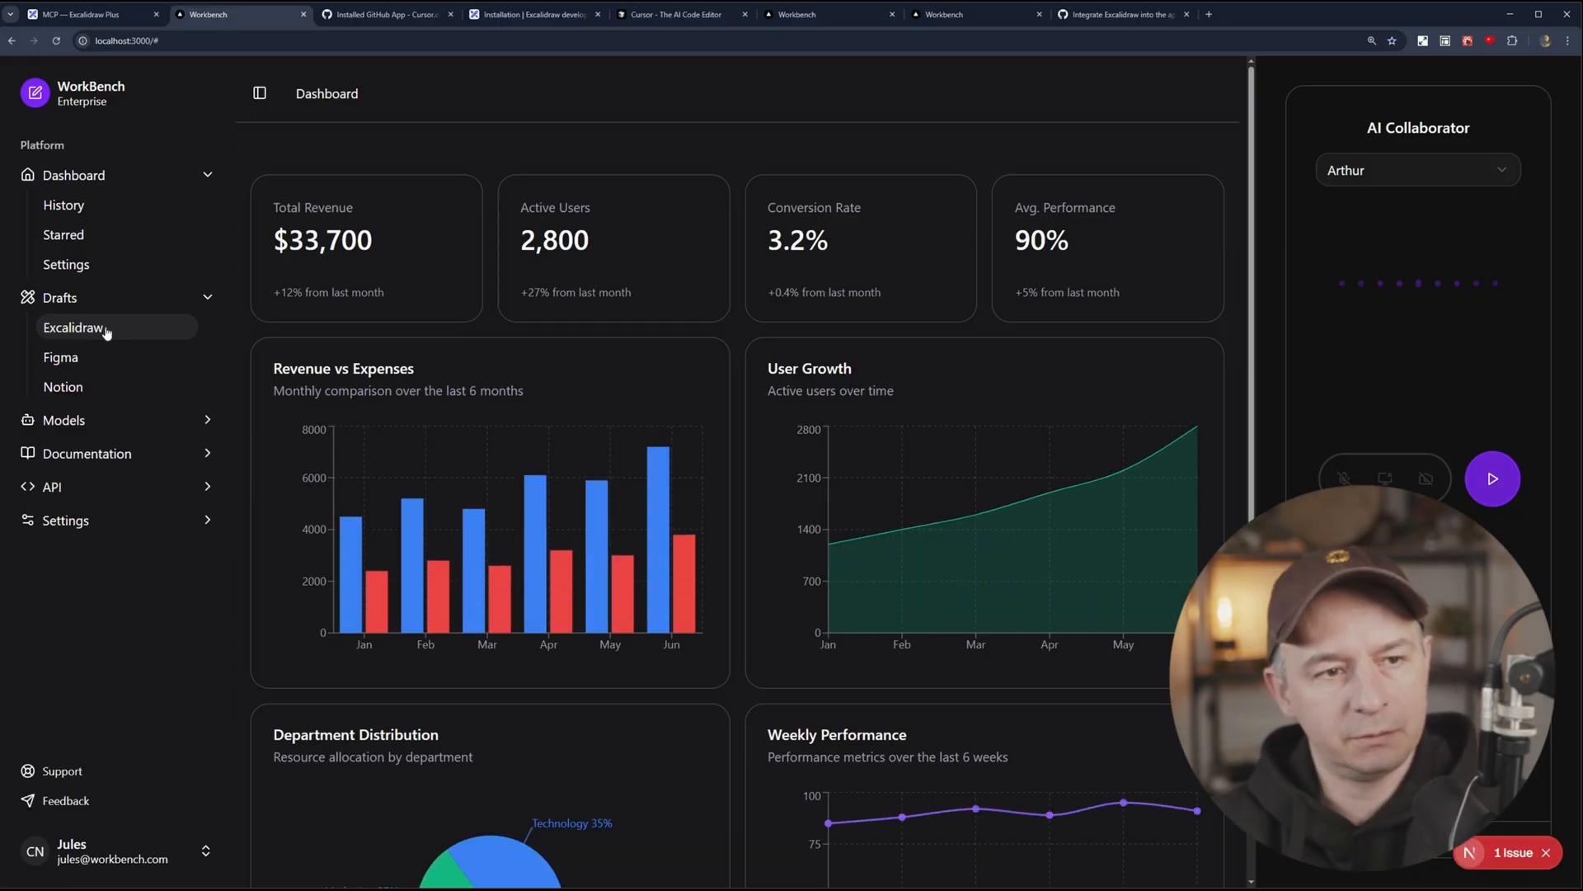
Step: Load the Drafts > Excalidraw page, hide the sidebar, and try the rectangle and pencil tools
click(72, 328)
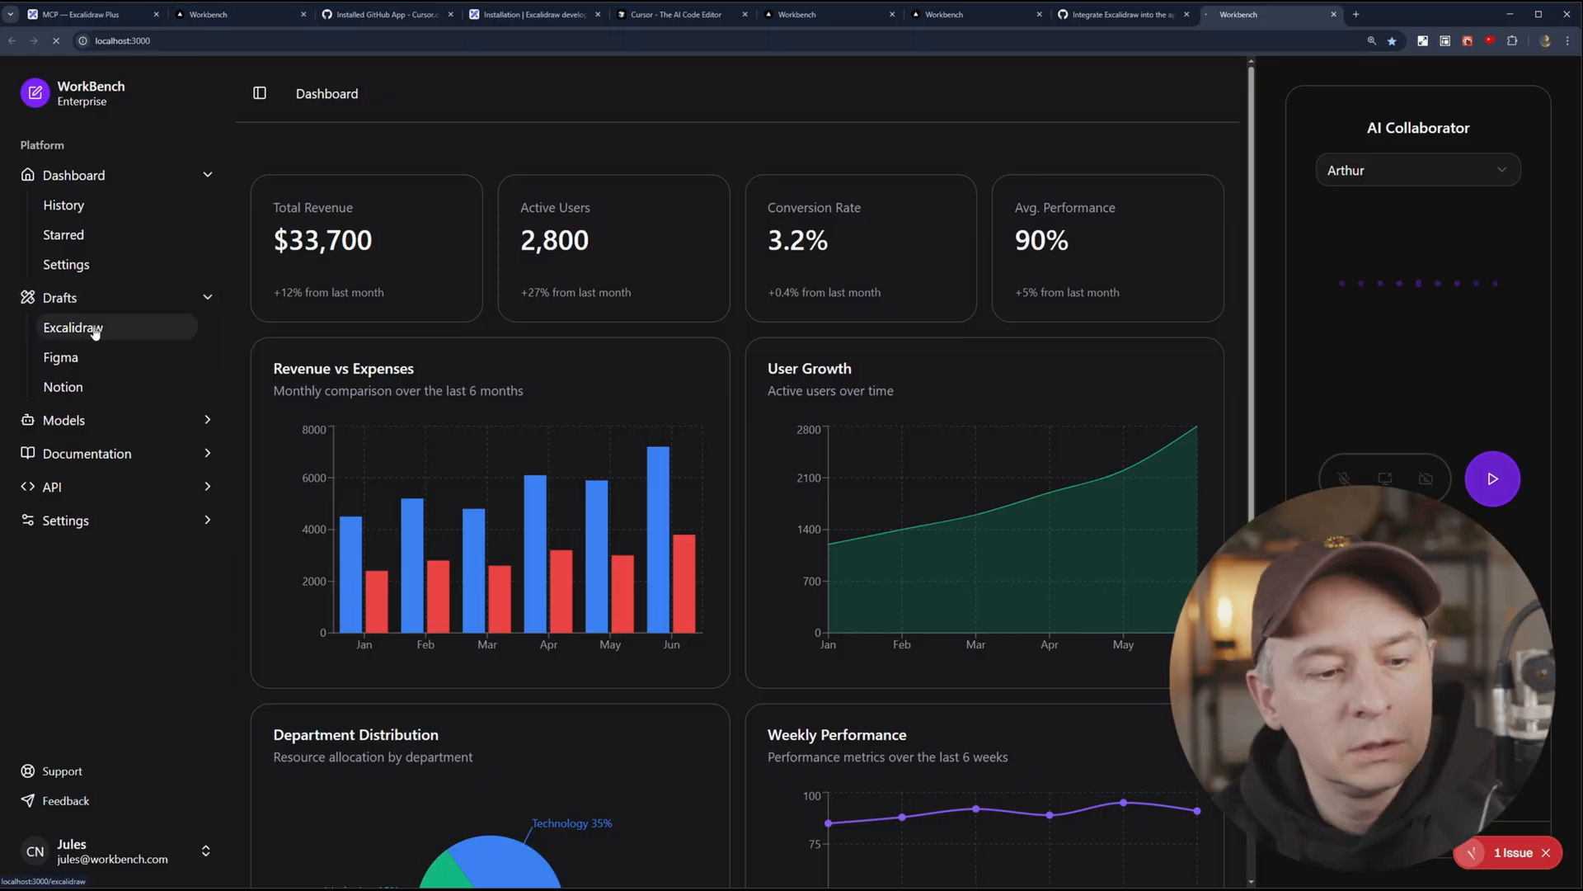
click(73, 328)
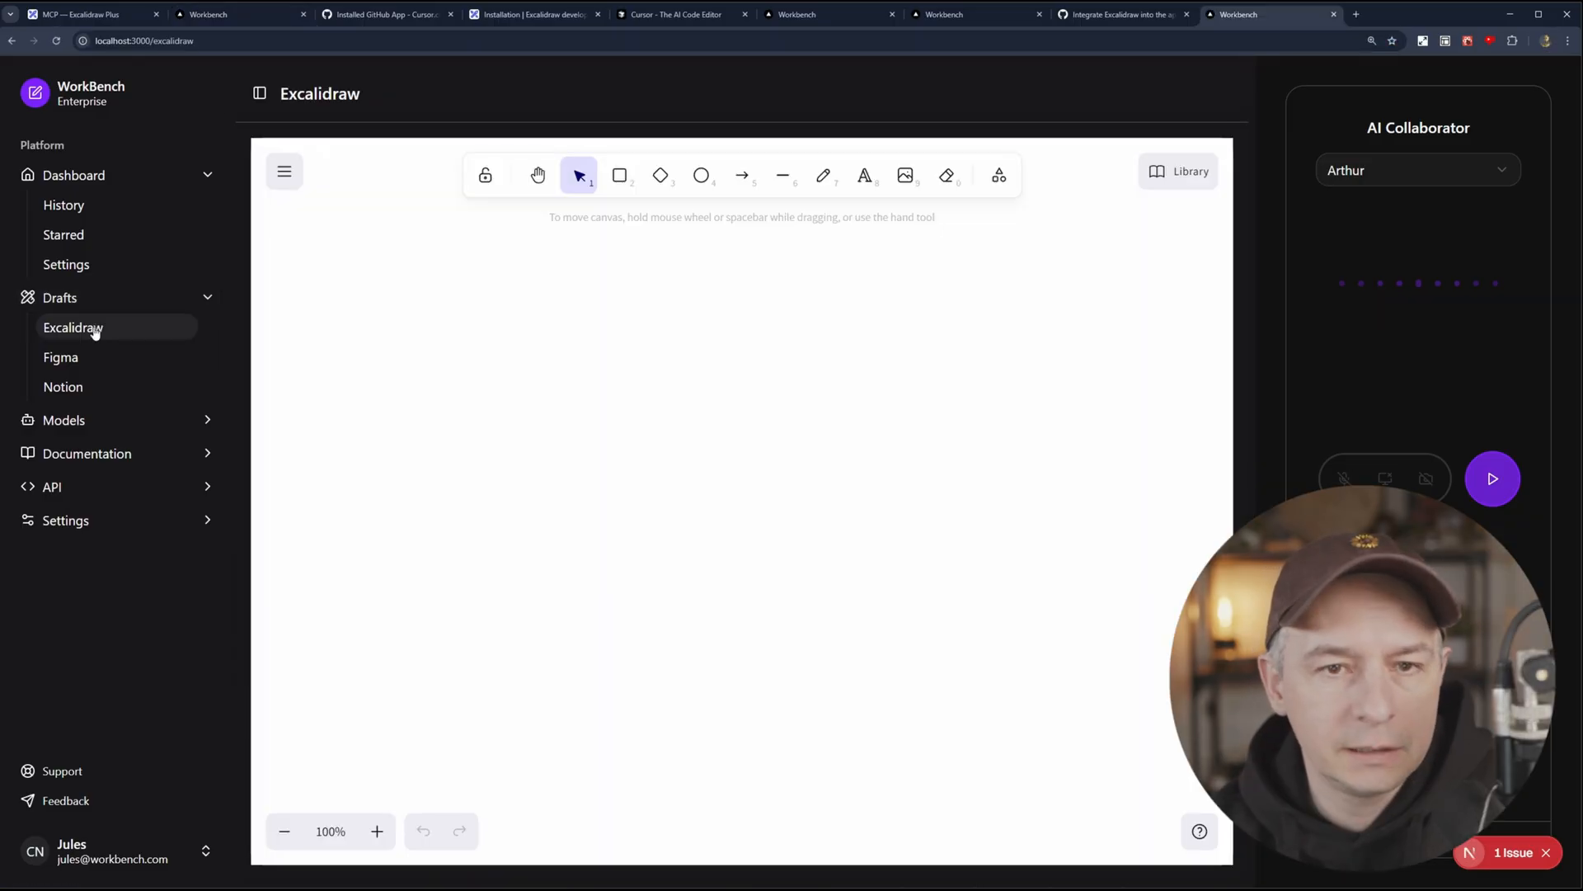
click(259, 93)
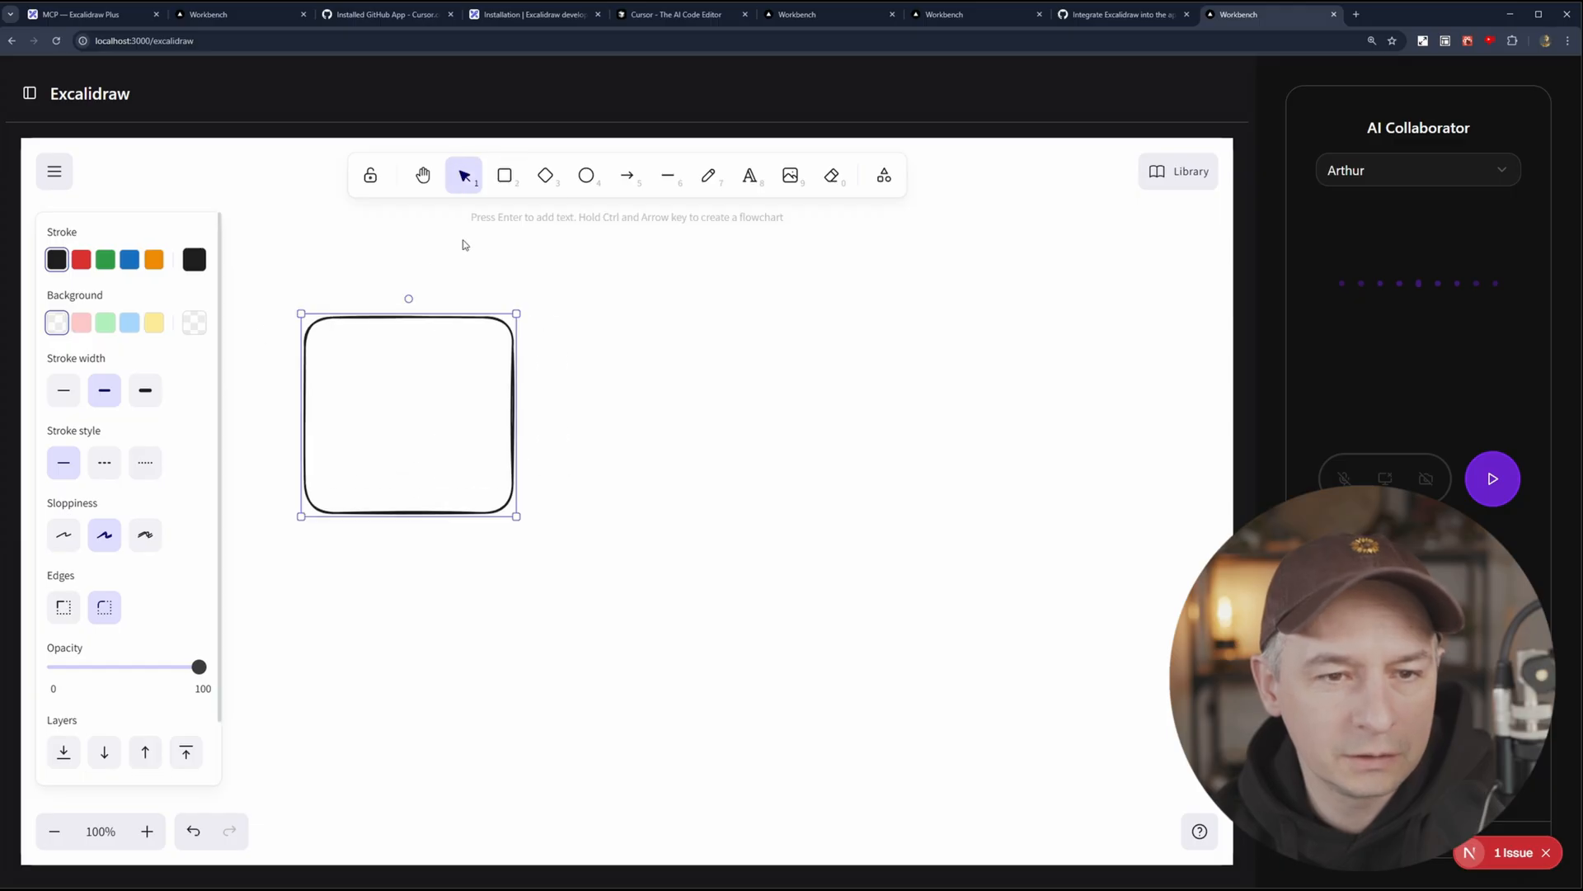
click(708, 174)
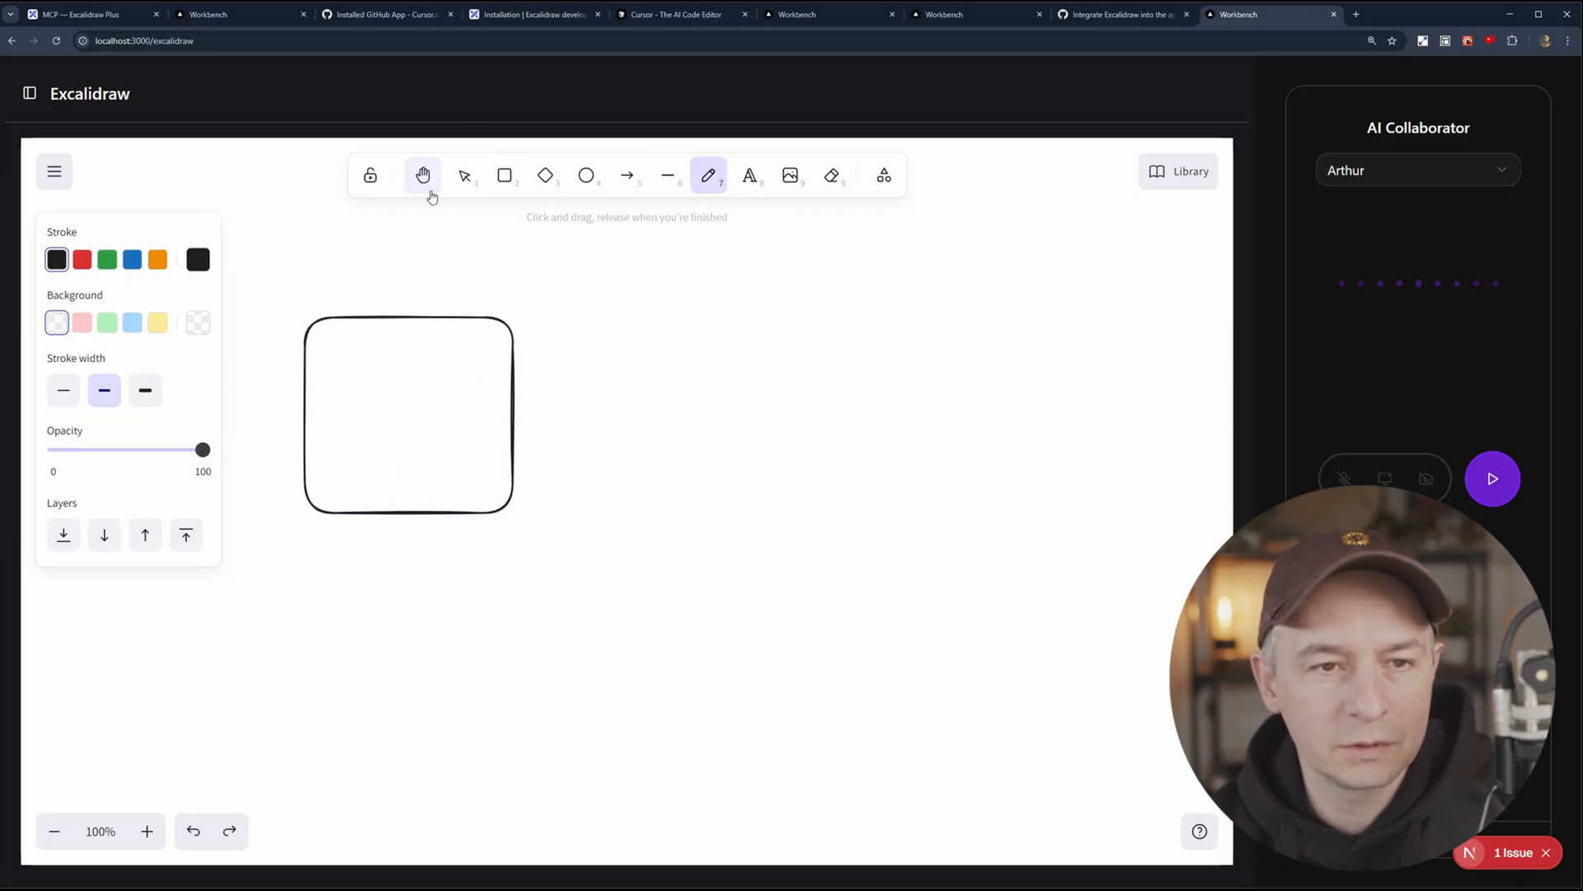
click(464, 175)
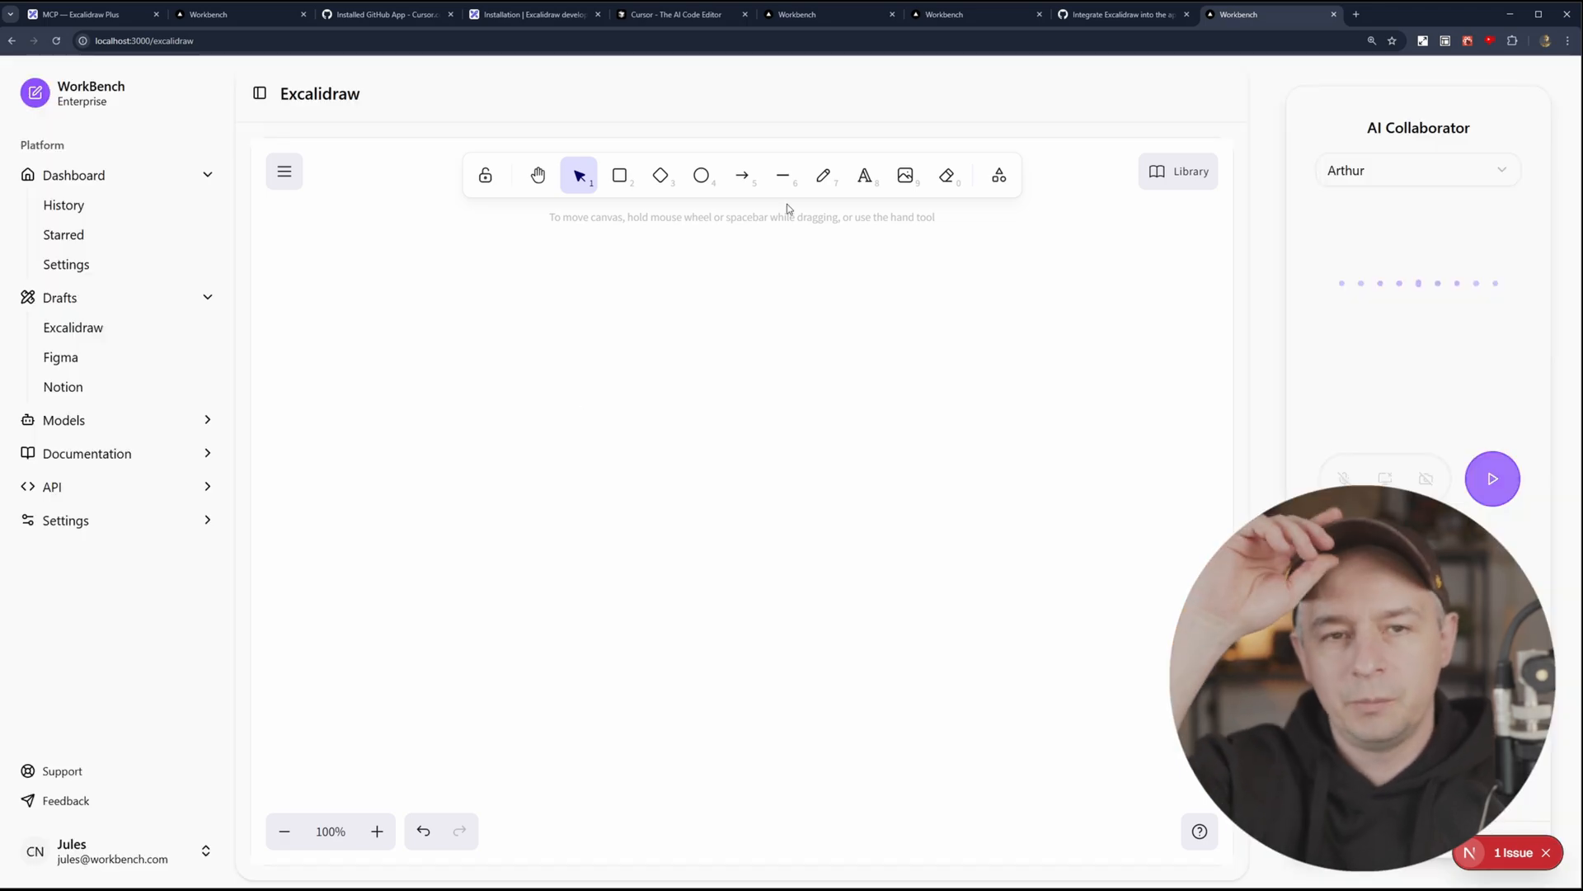
mouse_move(637, 317)
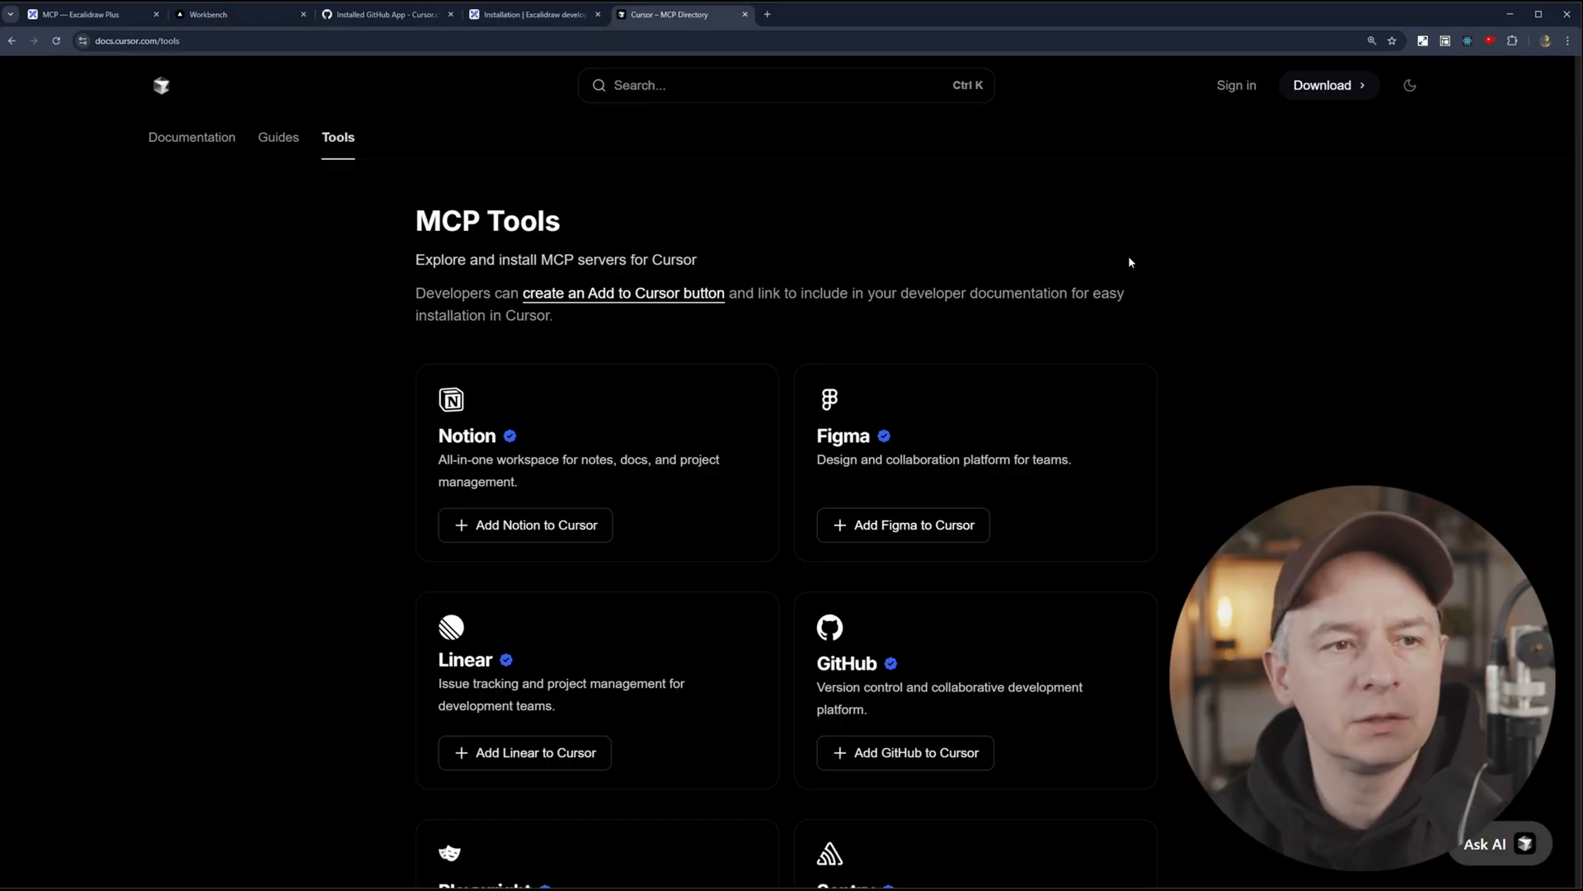
Step: Scroll down and back up through the MCP Tools server list
scroll(down, 3)
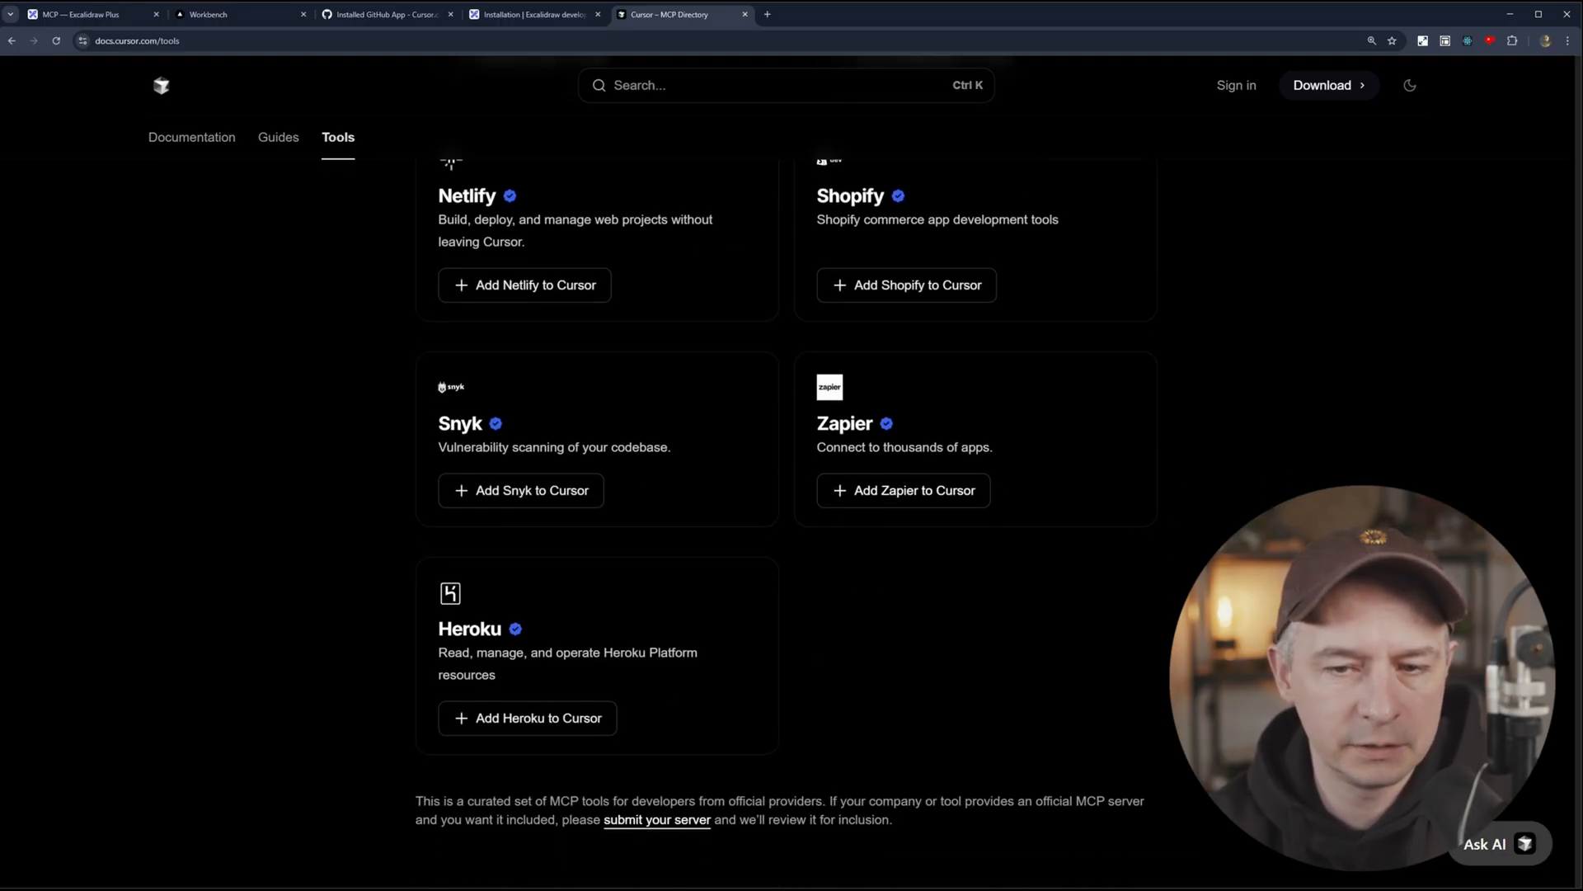
scroll(up, 3)
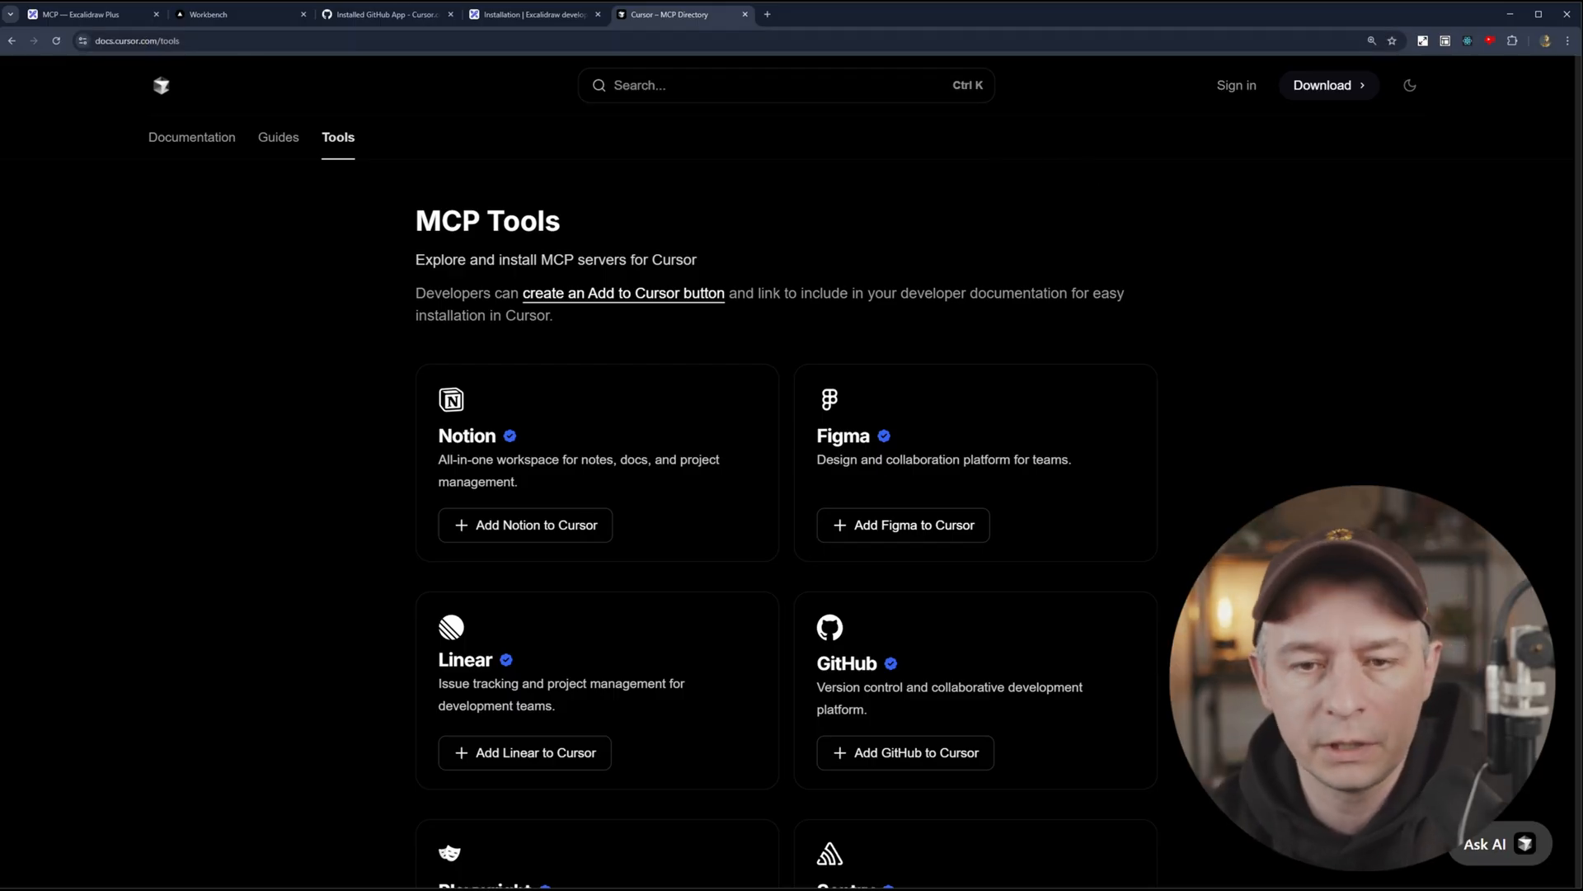
Step: Choose 'Add Figma to Cursor' and continue past the local-server note
scroll(down, 3)
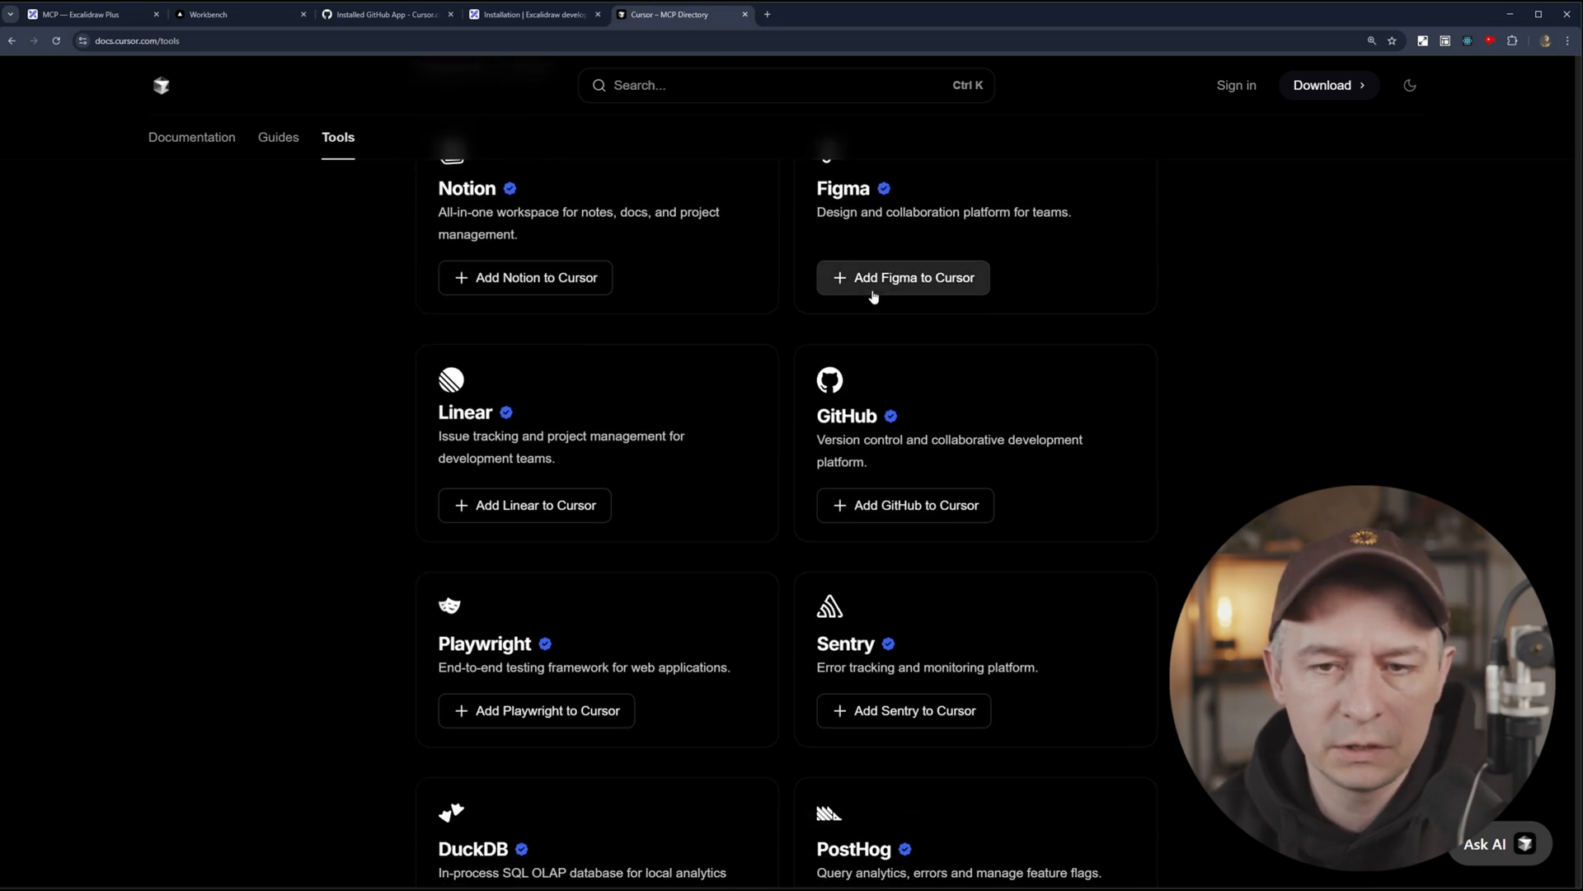
mouse_move(525, 277)
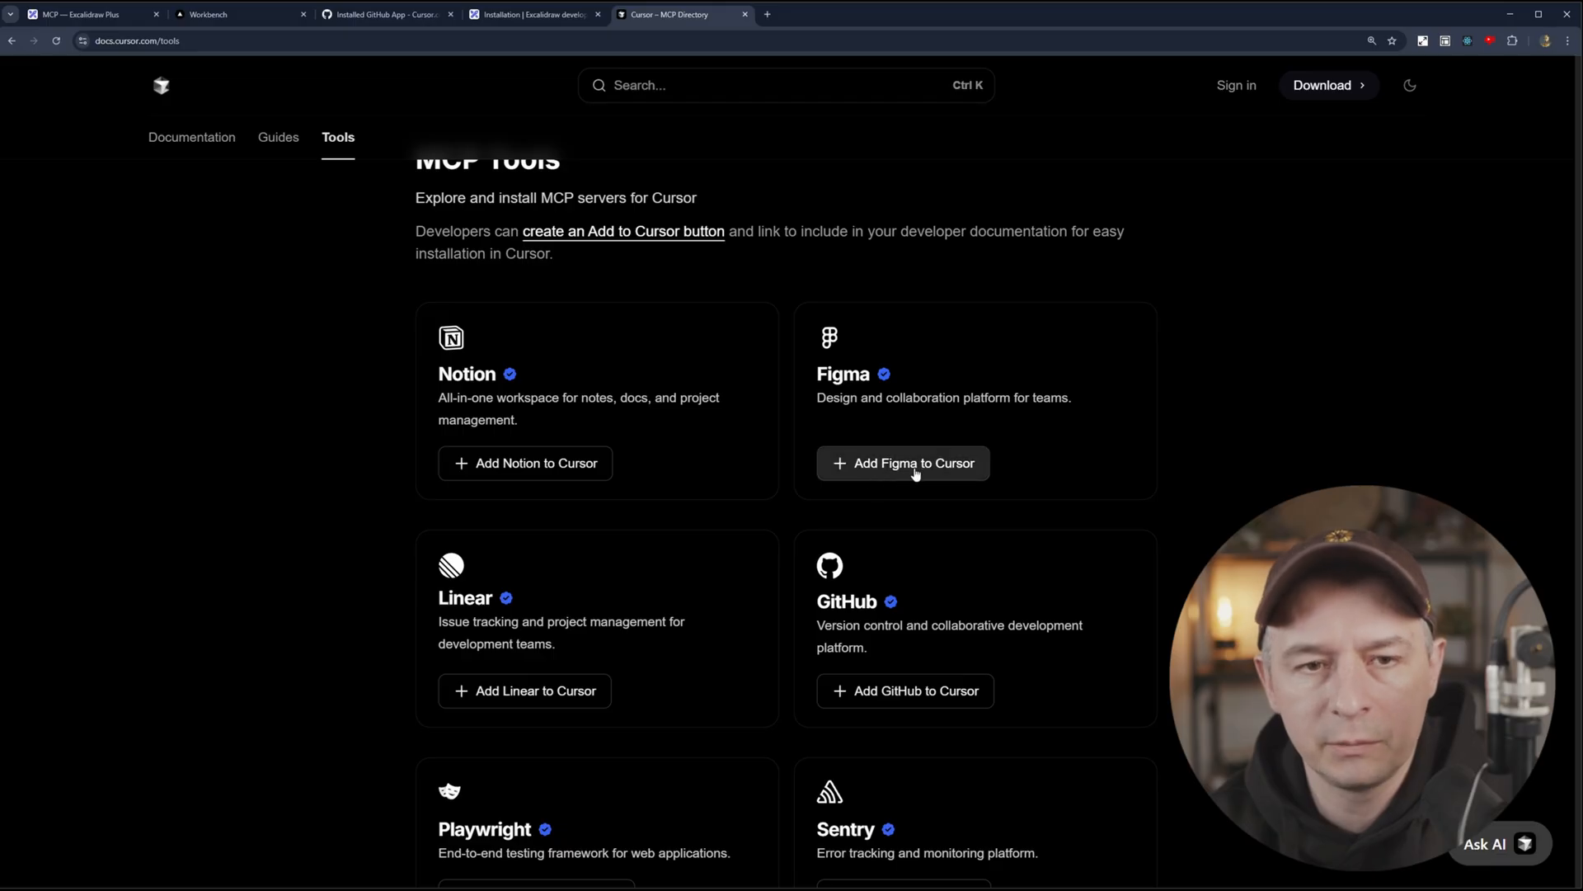
click(902, 462)
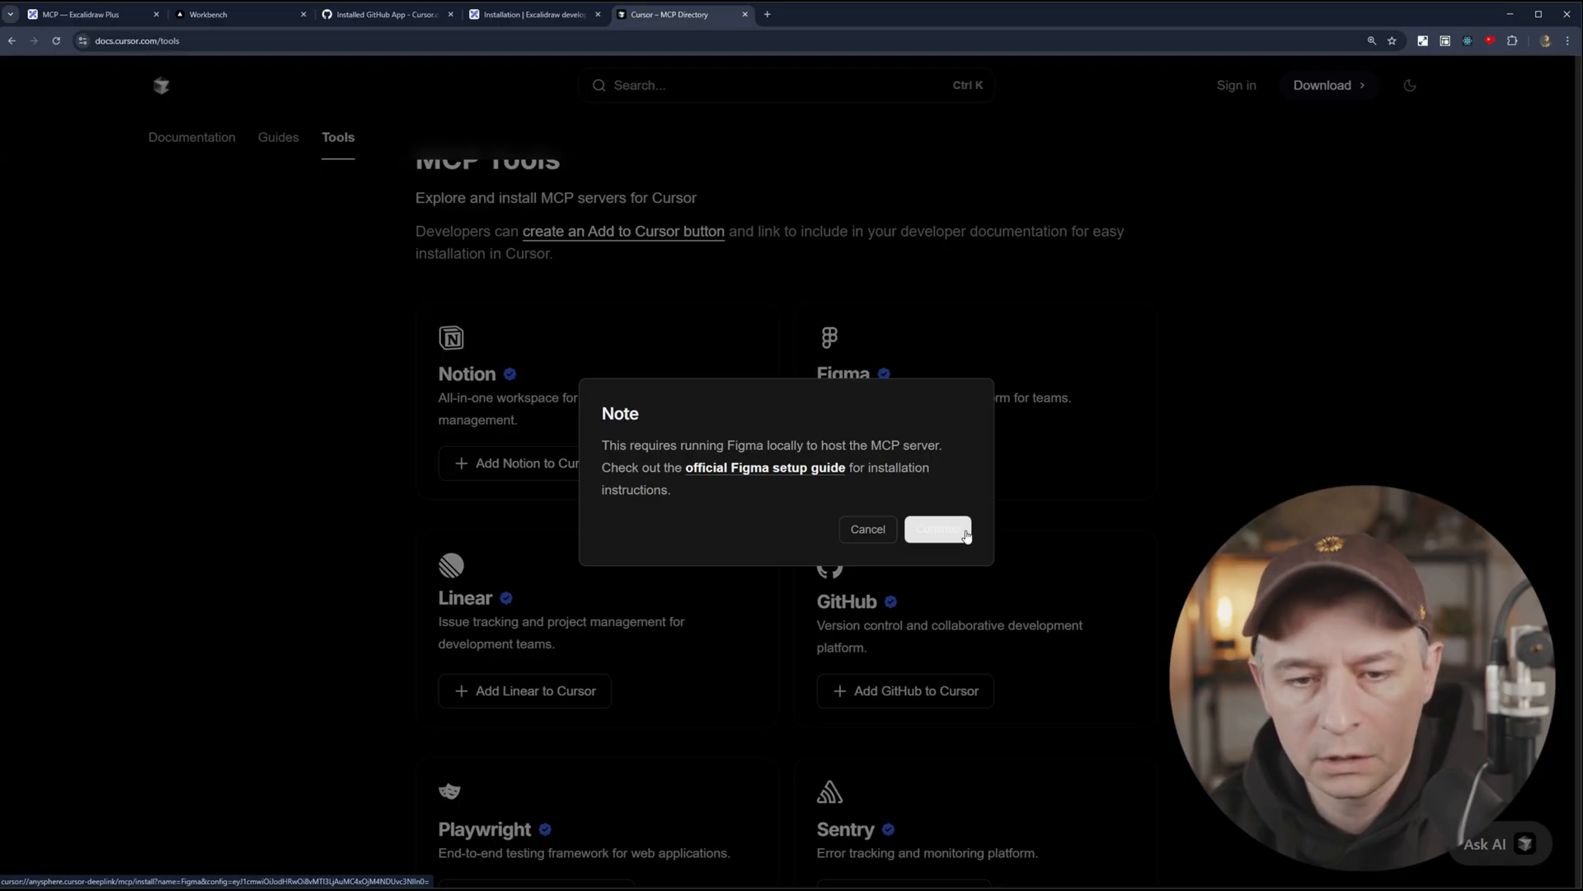
click(937, 530)
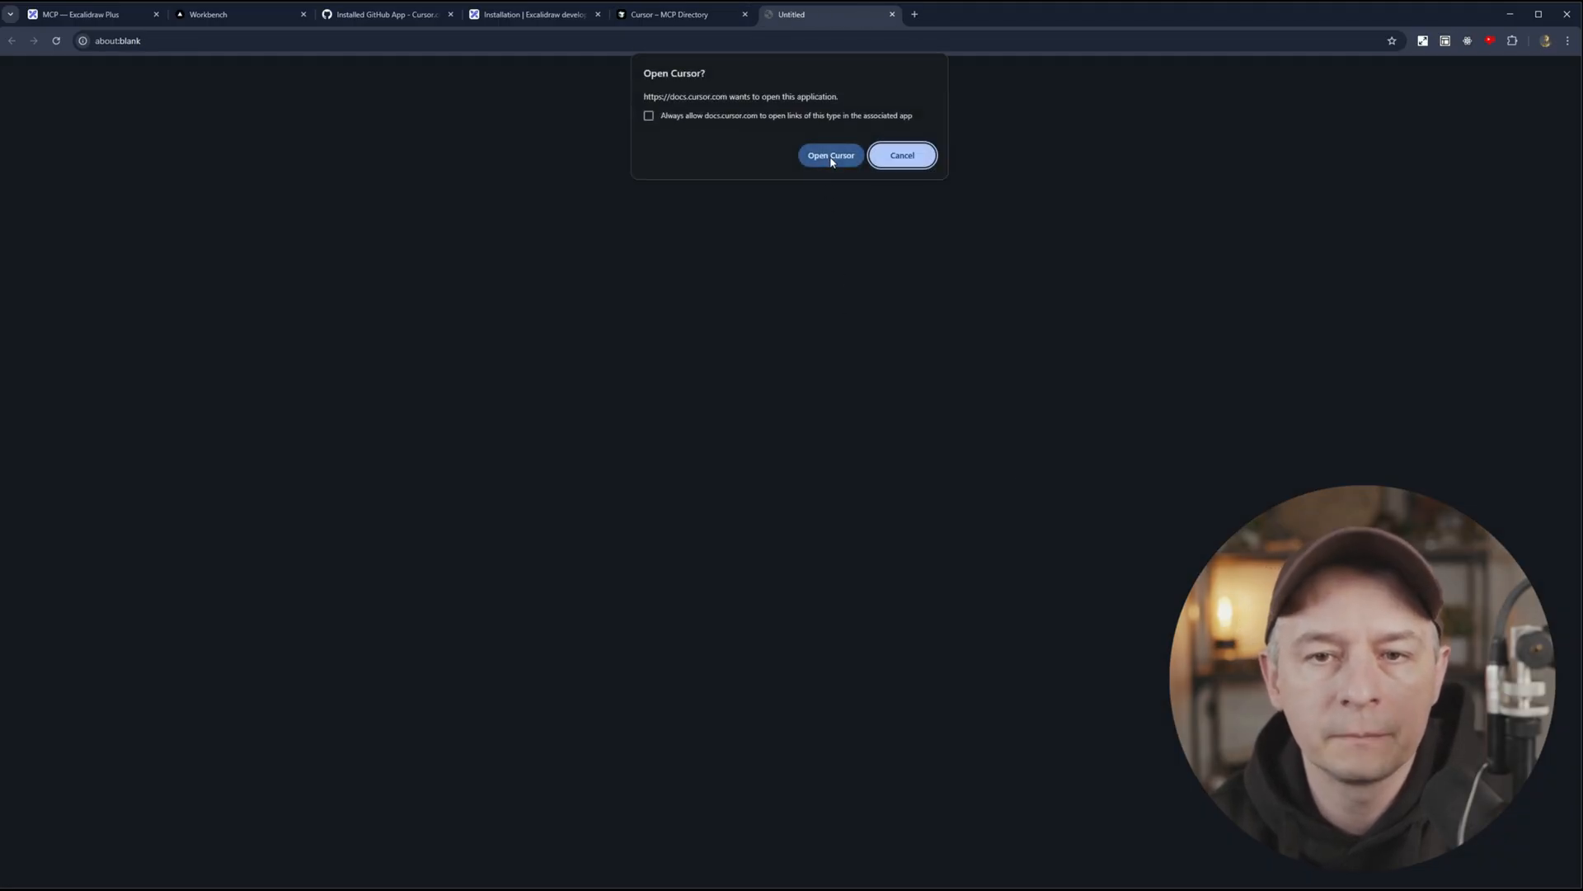
Step: Hand the install to Cursor and review the Figma MCP server's local address
click(829, 155)
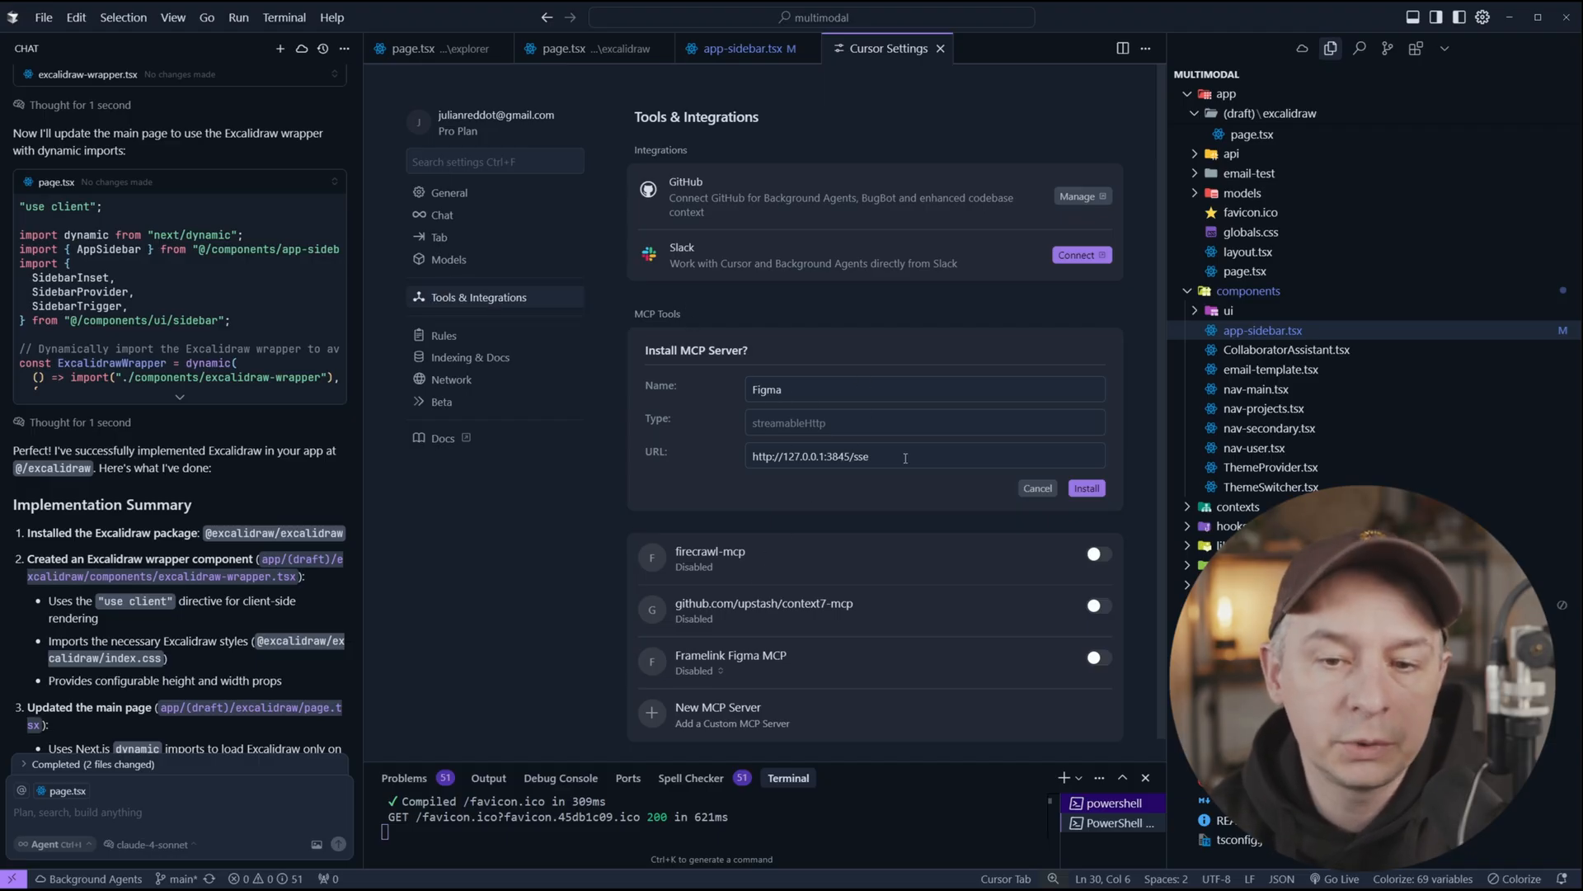
click(903, 455)
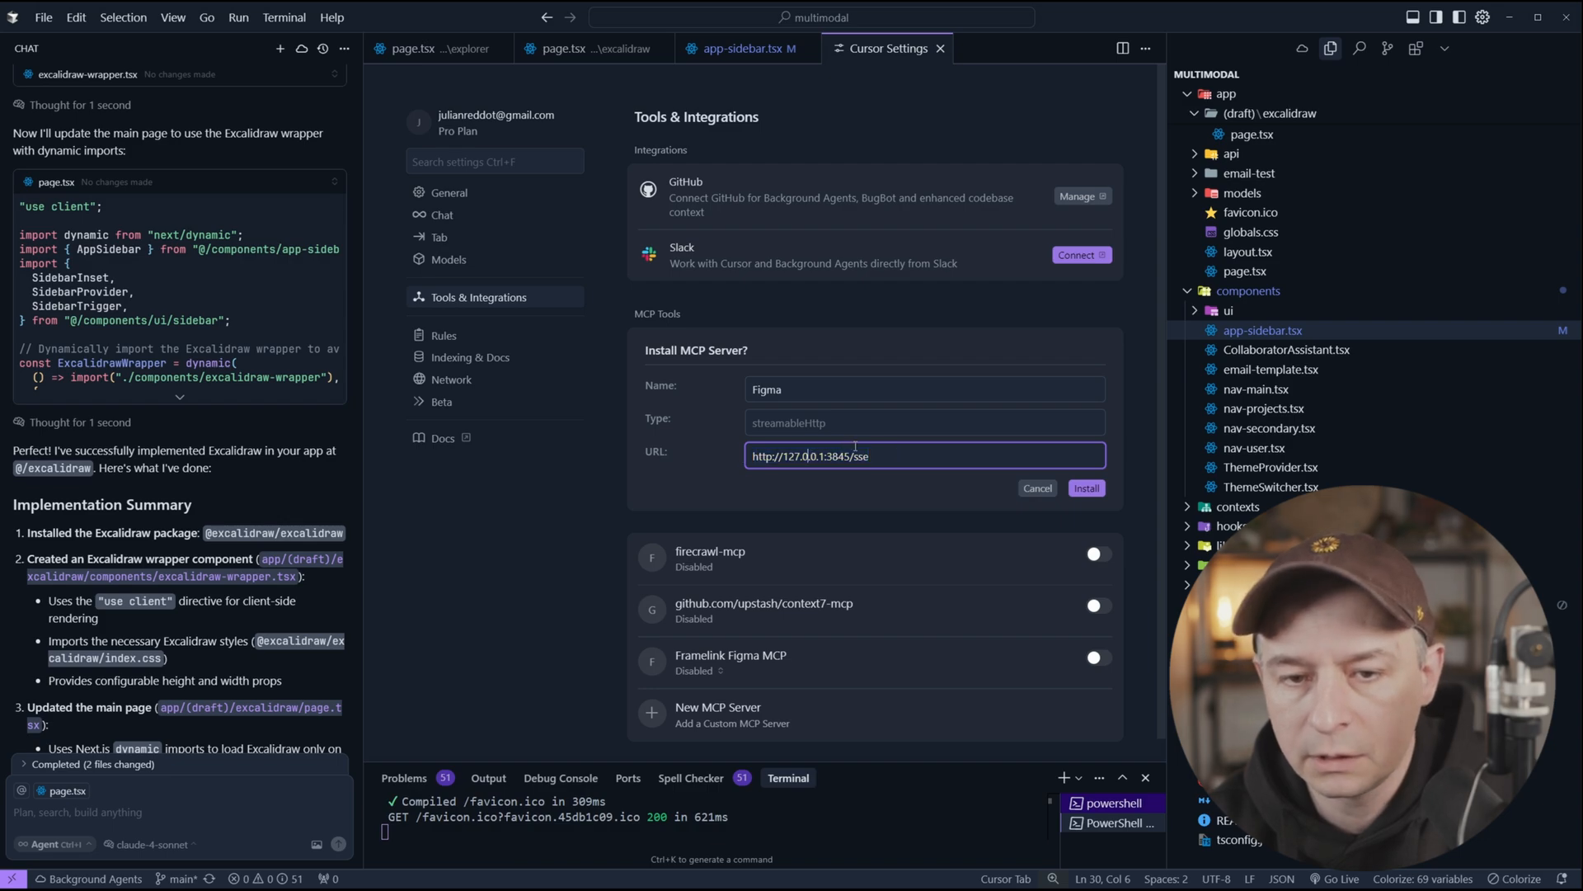
click(1087, 487)
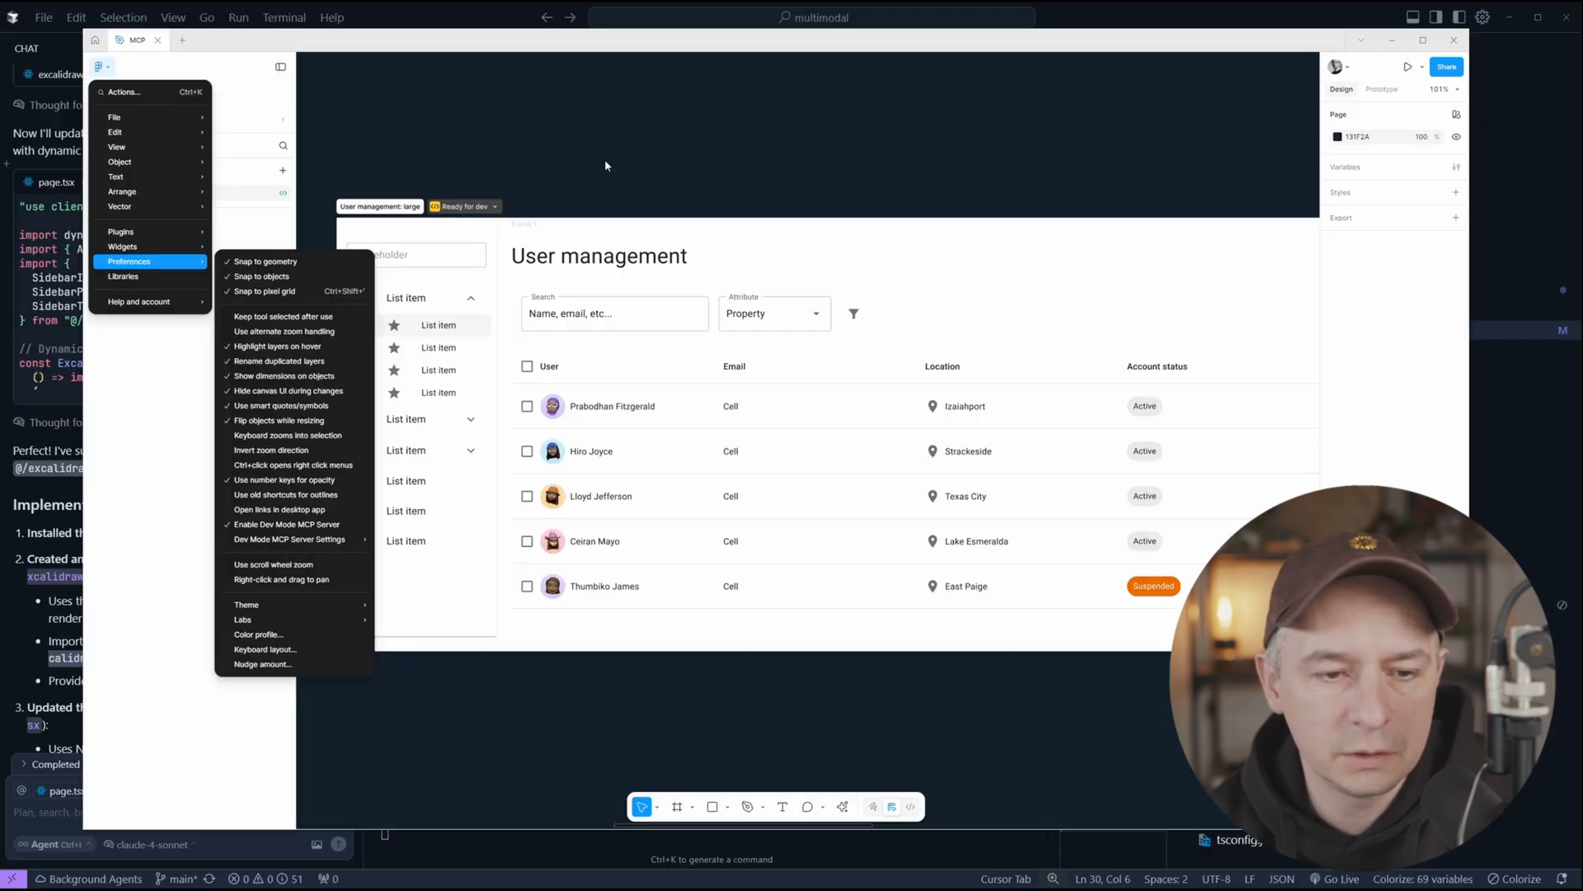
mouse_move(1108, 15)
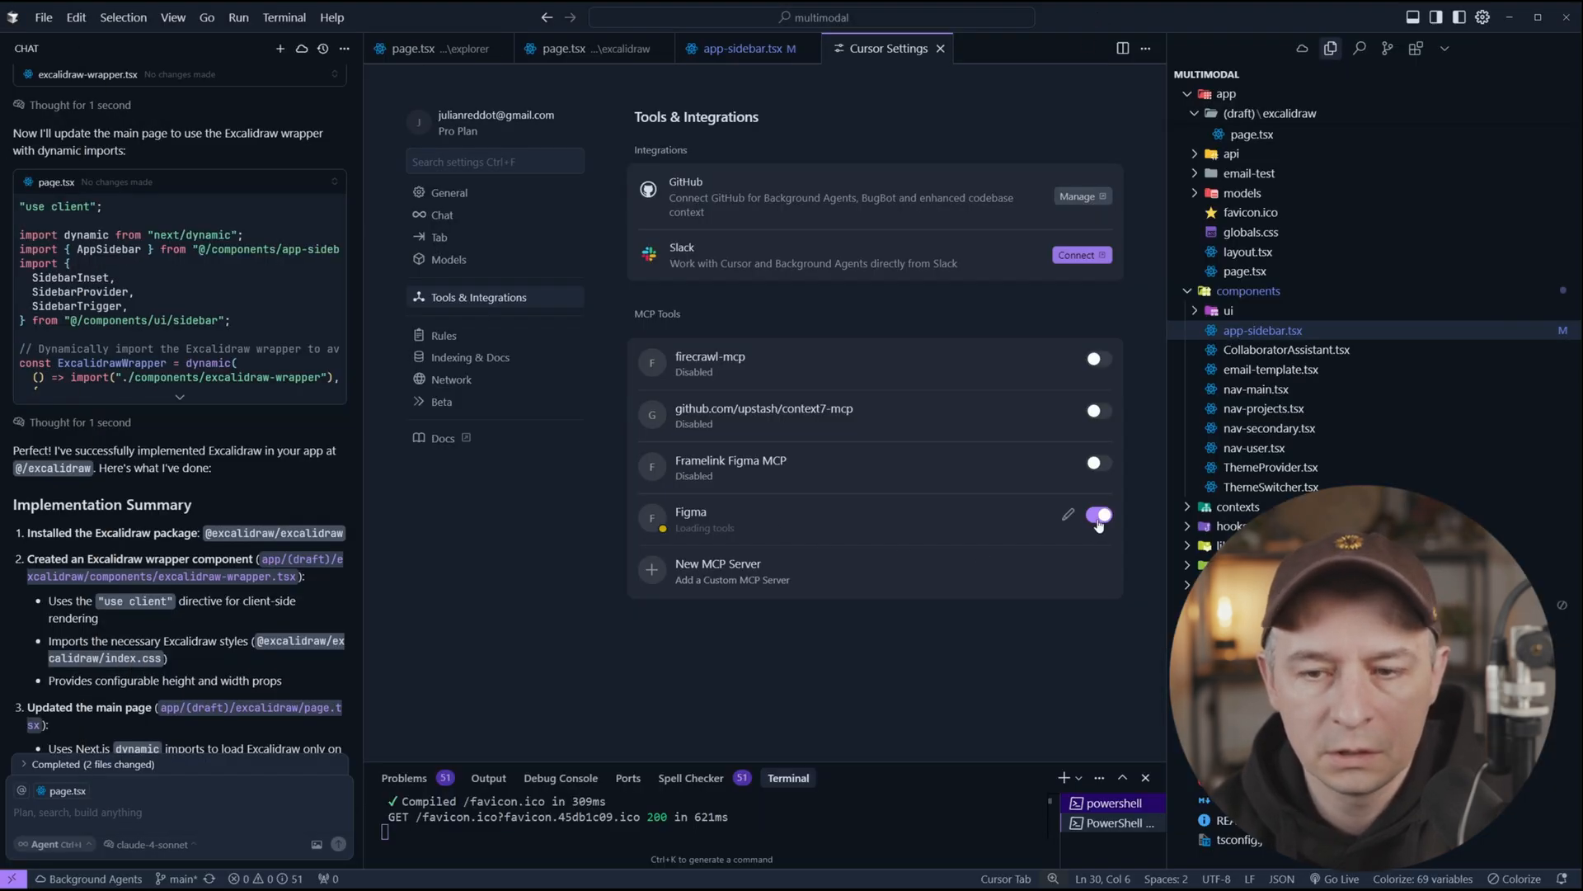
Step: Toggle the Figma MCP server off and on, then expand its '4 tools enabled' list
click(1096, 514)
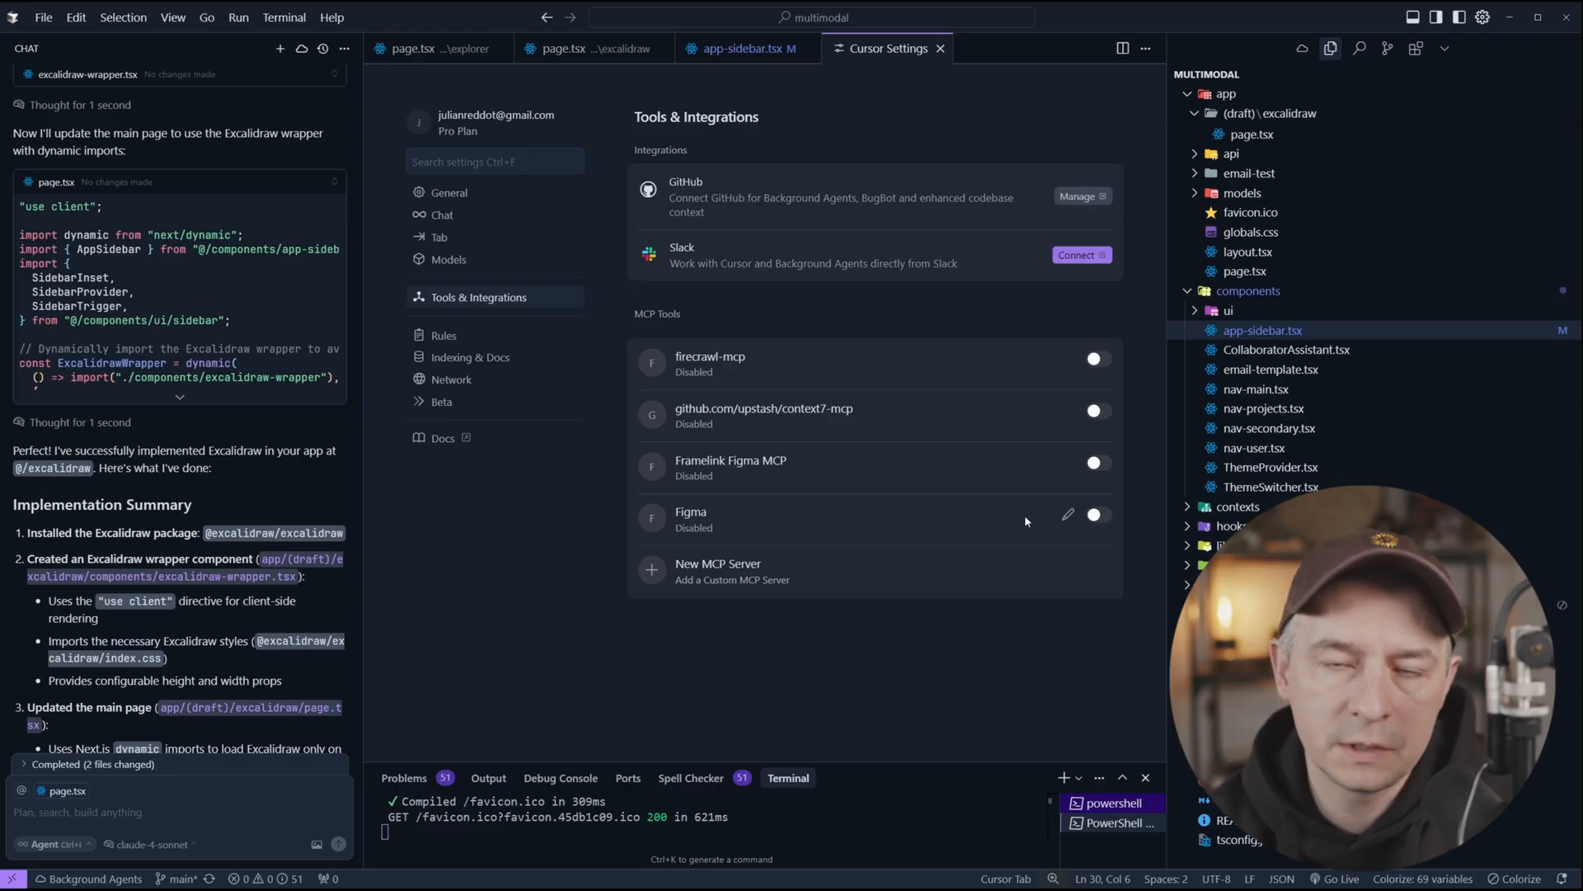
click(1096, 514)
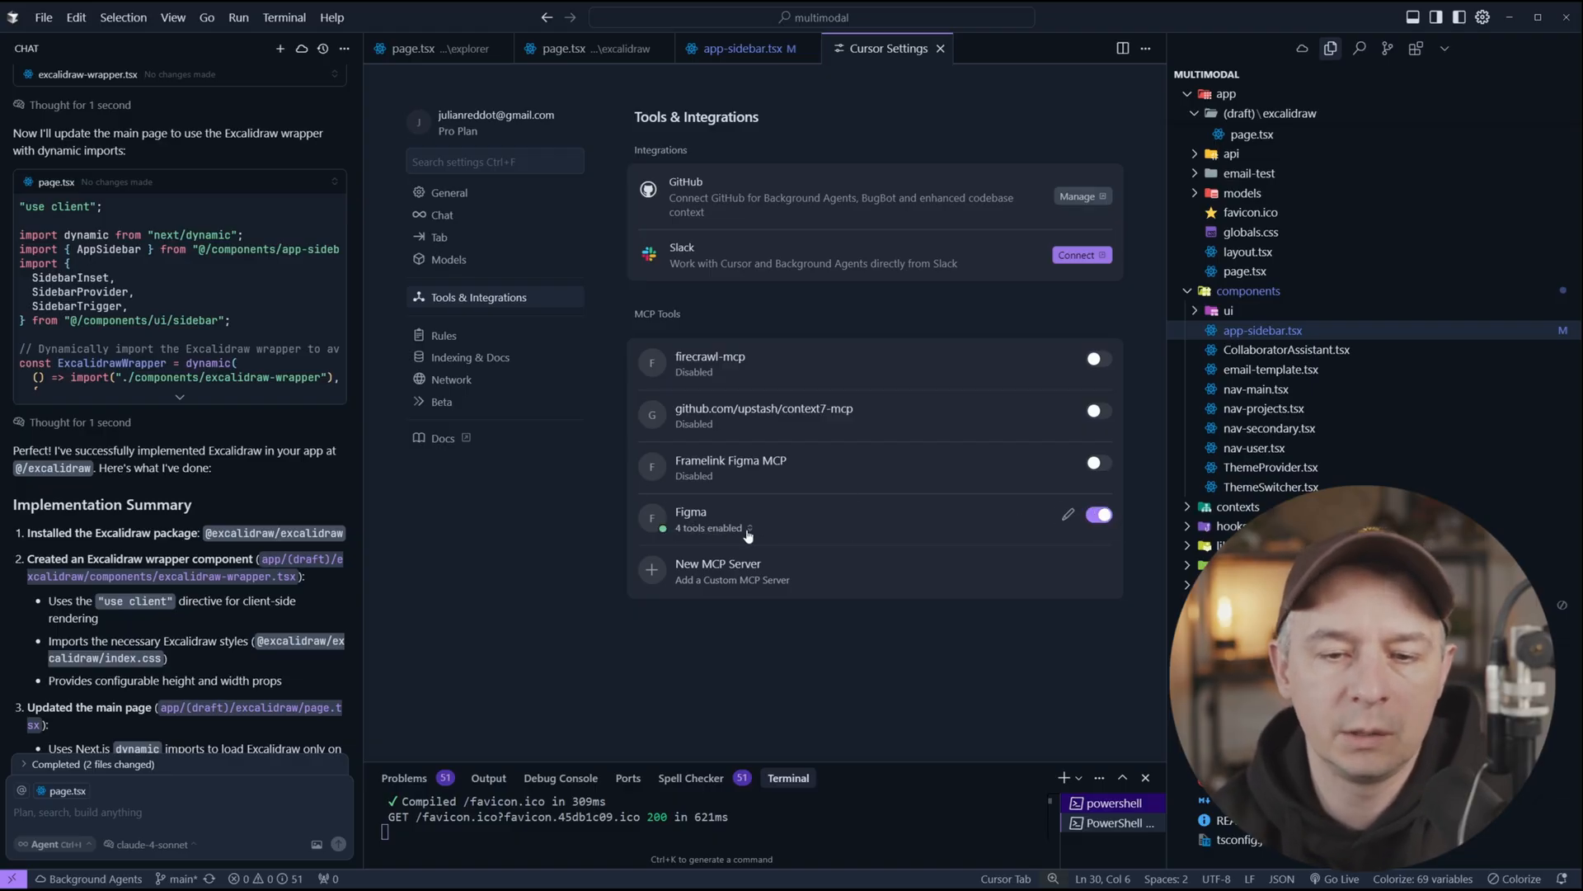
click(706, 527)
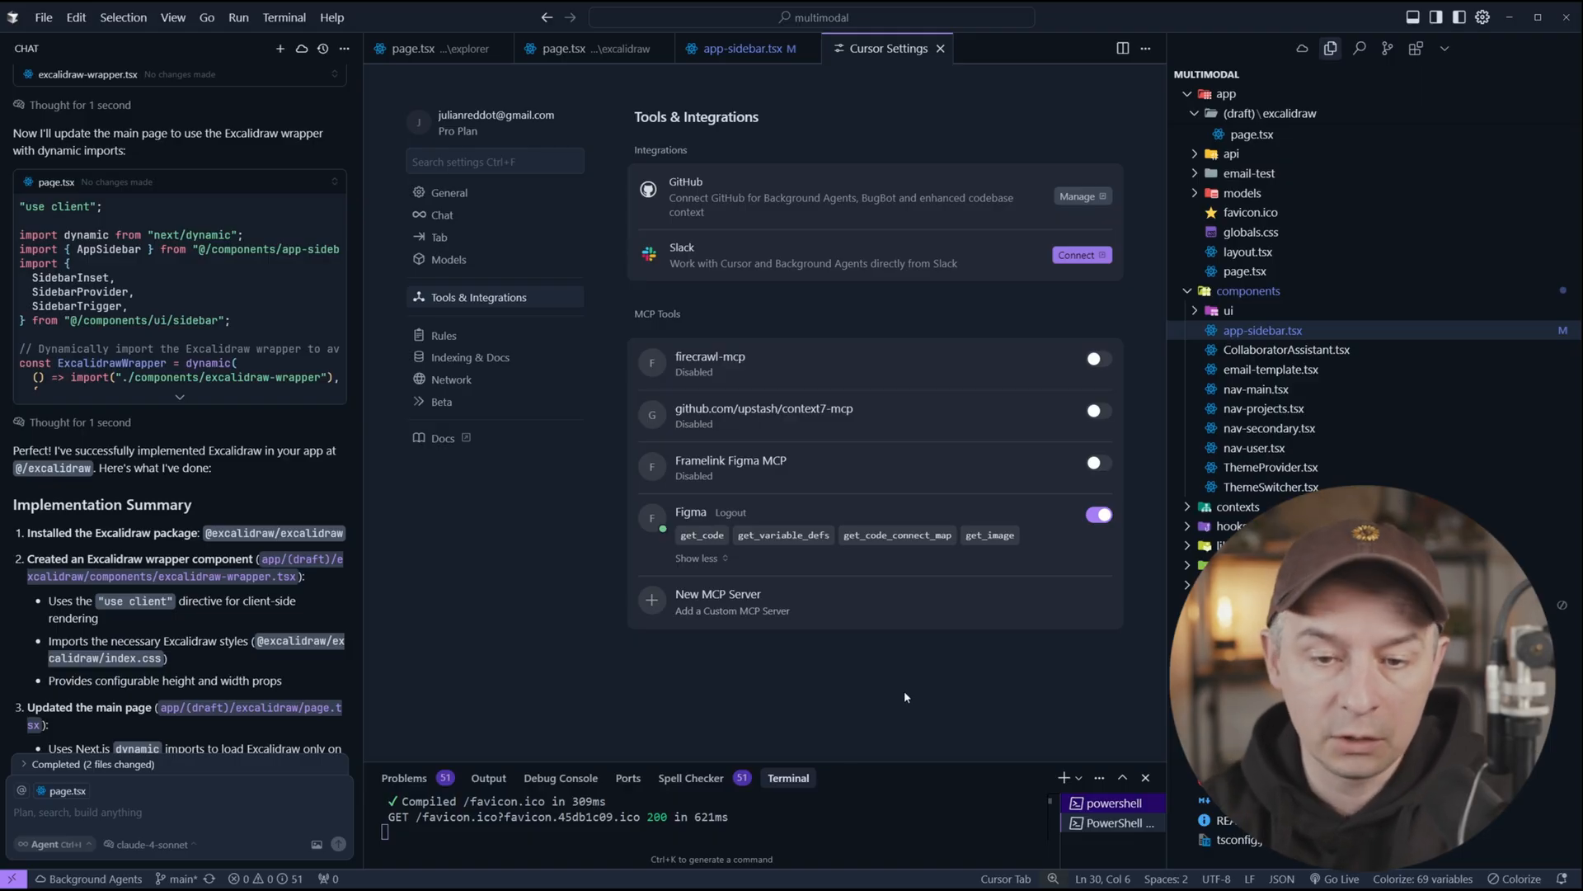
click(442, 334)
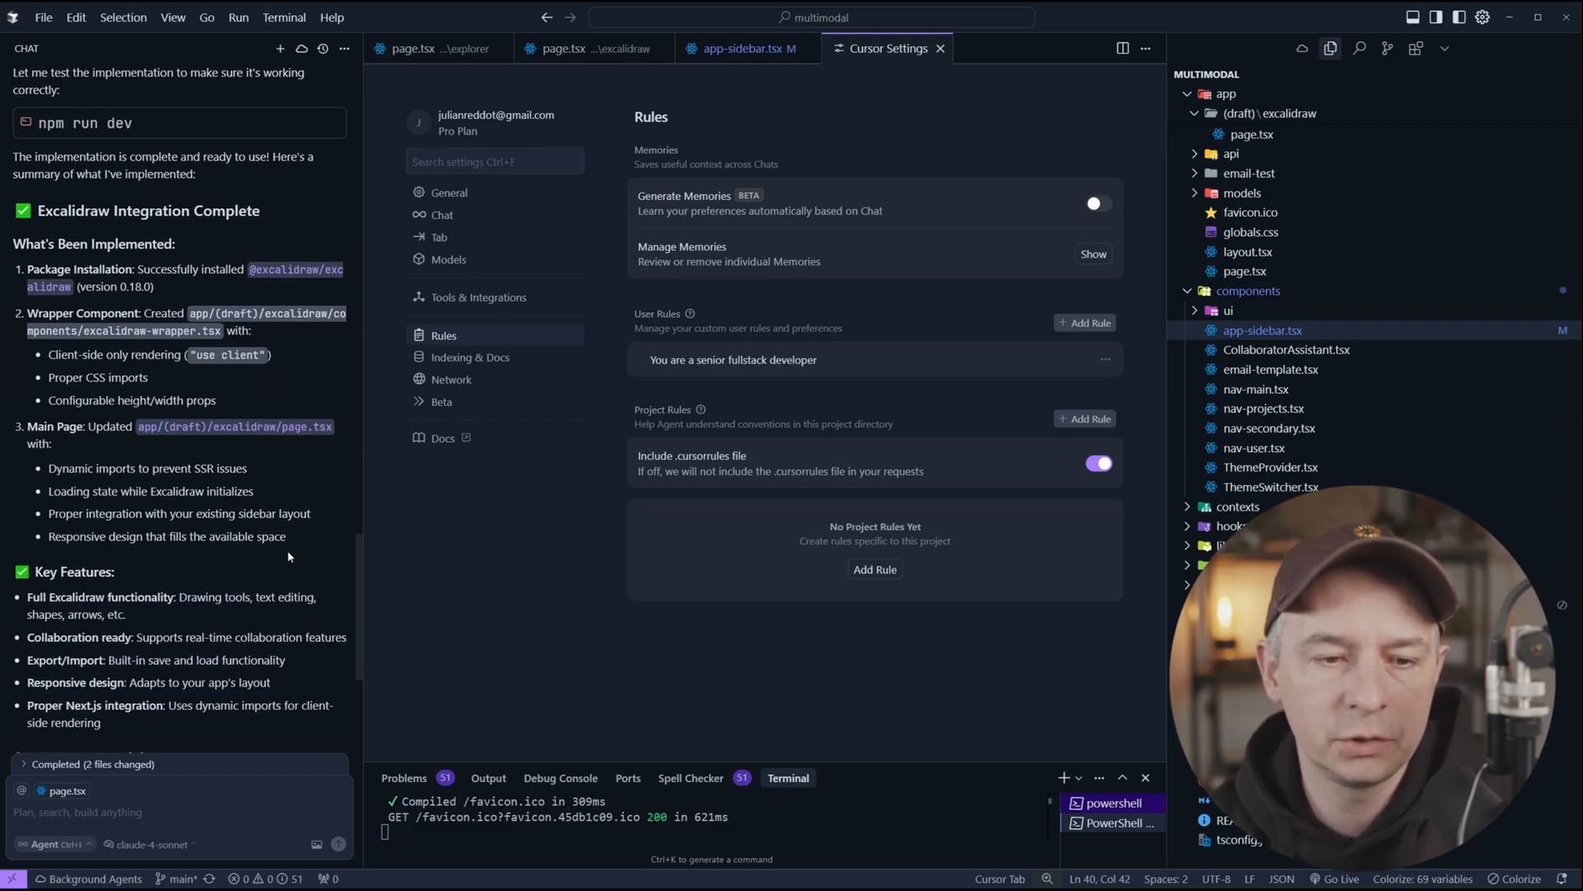
Step: Switch on Generate Memories in Rules and show the empty Manage Memories list
scroll(down, 3)
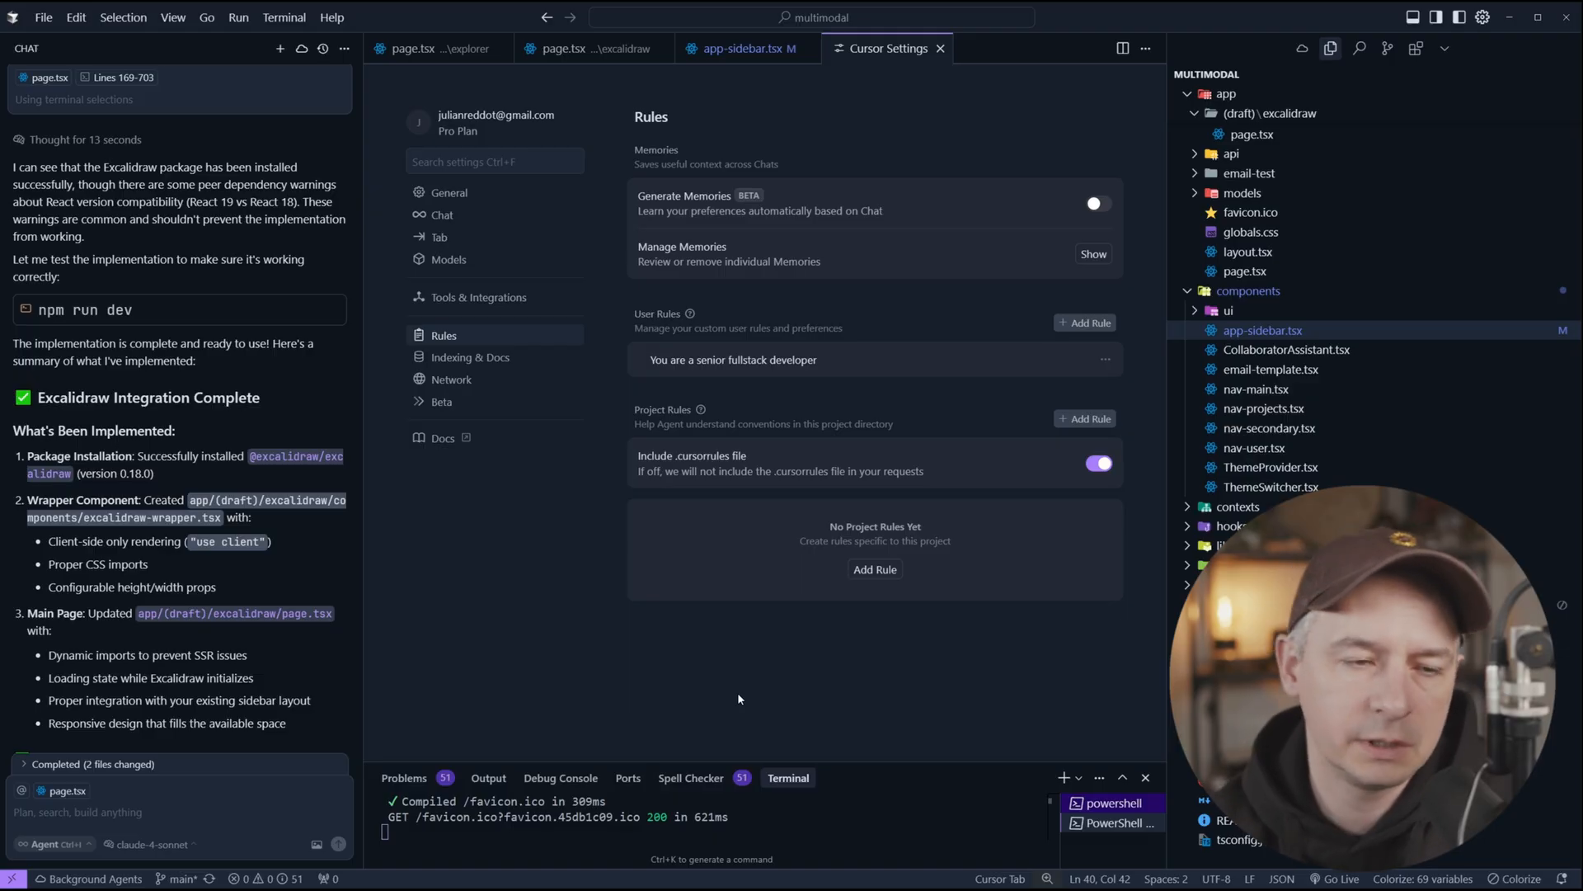
mouse_move(742, 683)
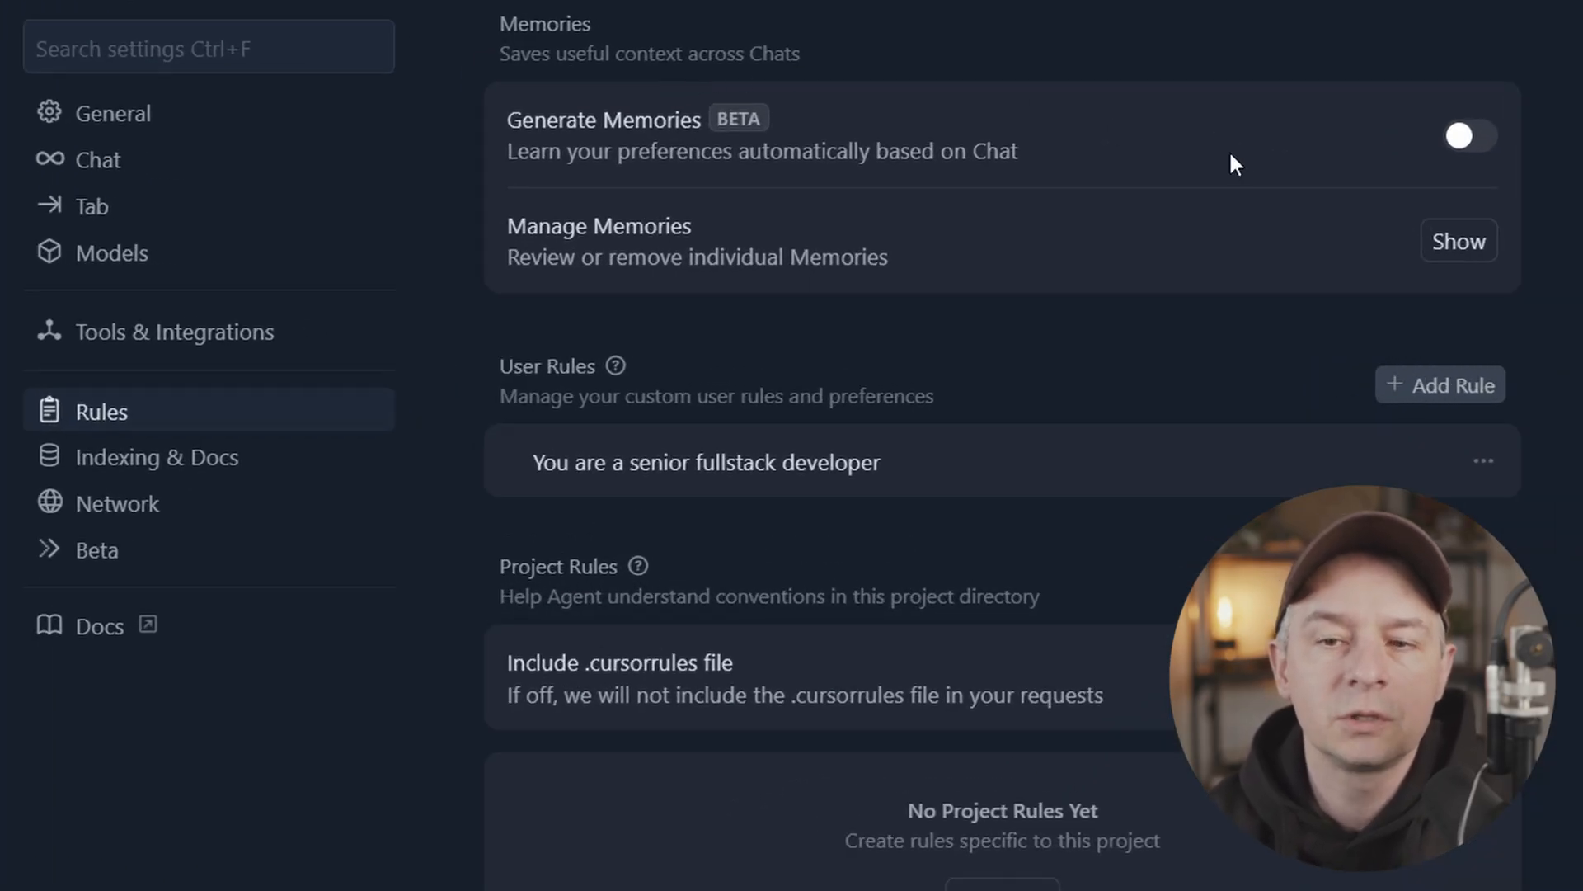
click(1465, 136)
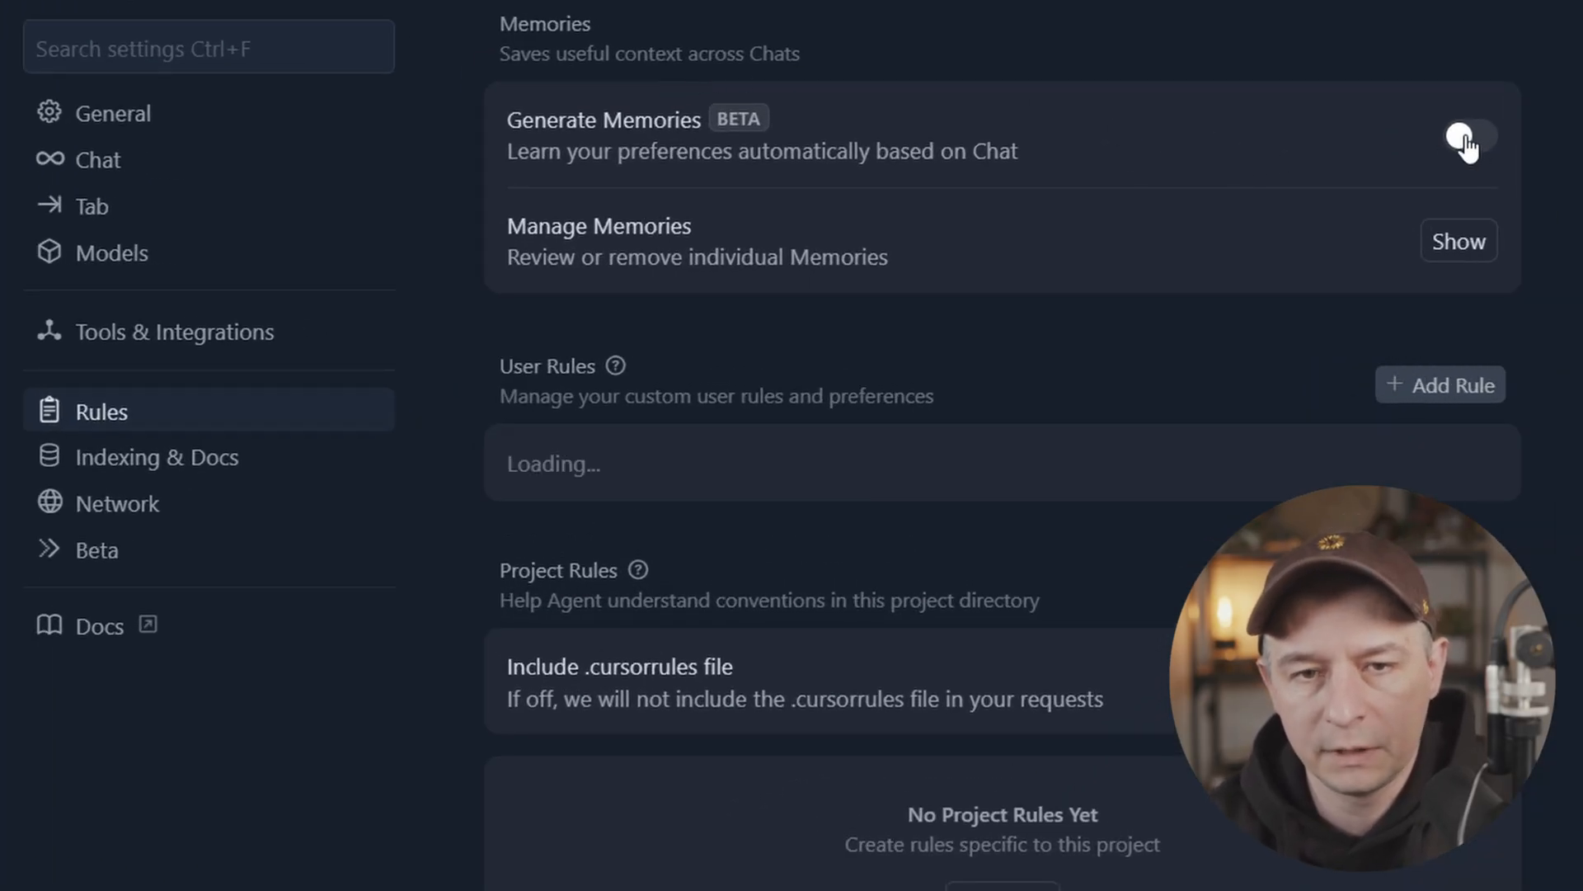
click(1466, 139)
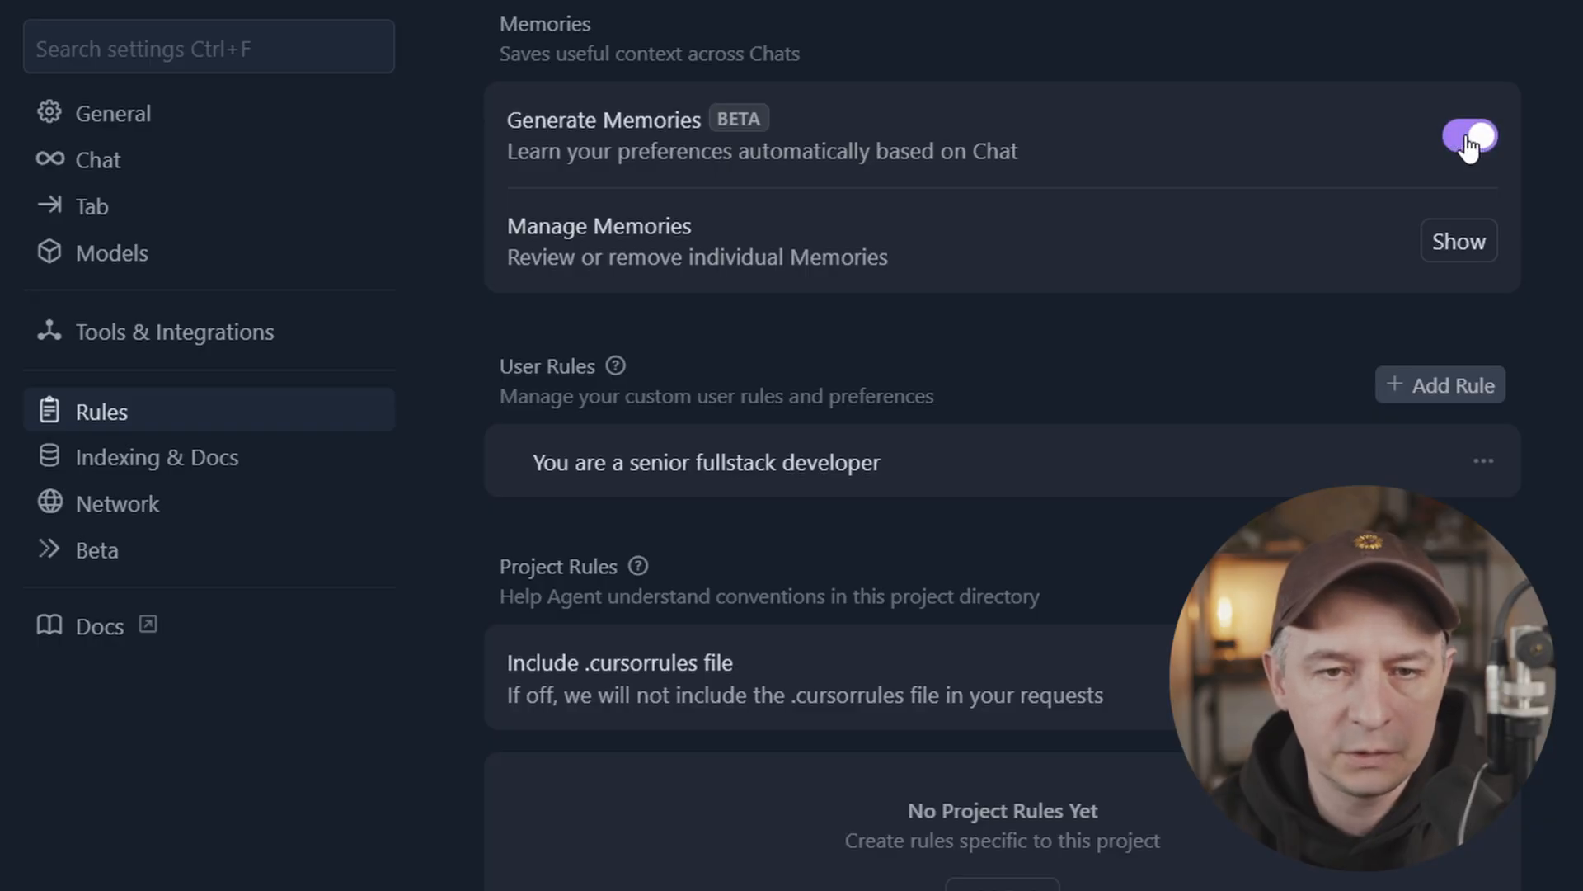
click(1470, 135)
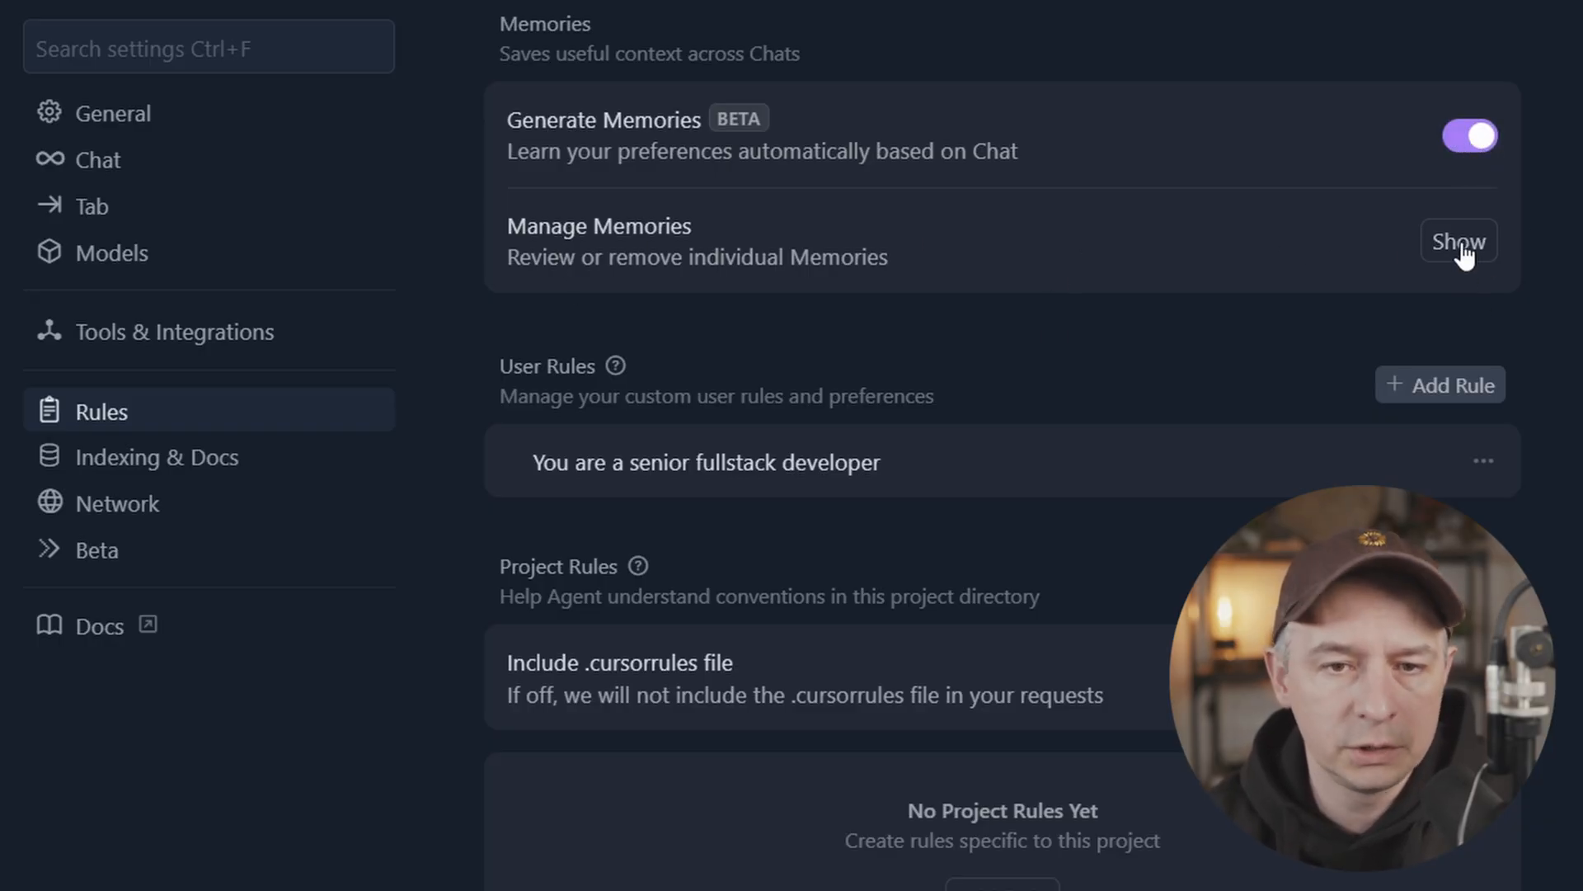
click(1458, 242)
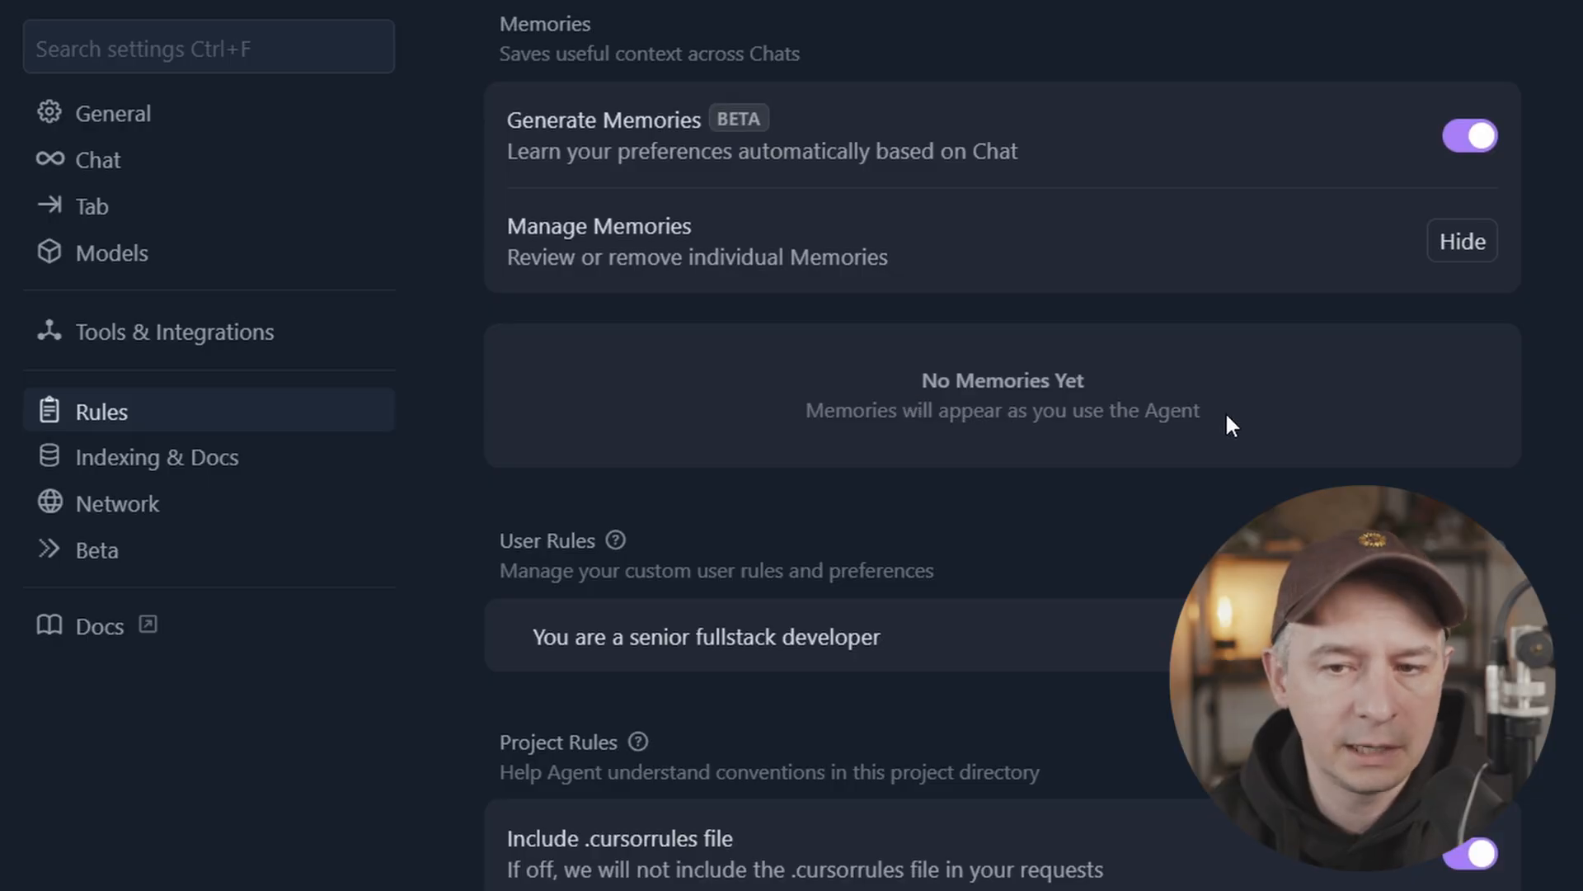
scroll(down, 3)
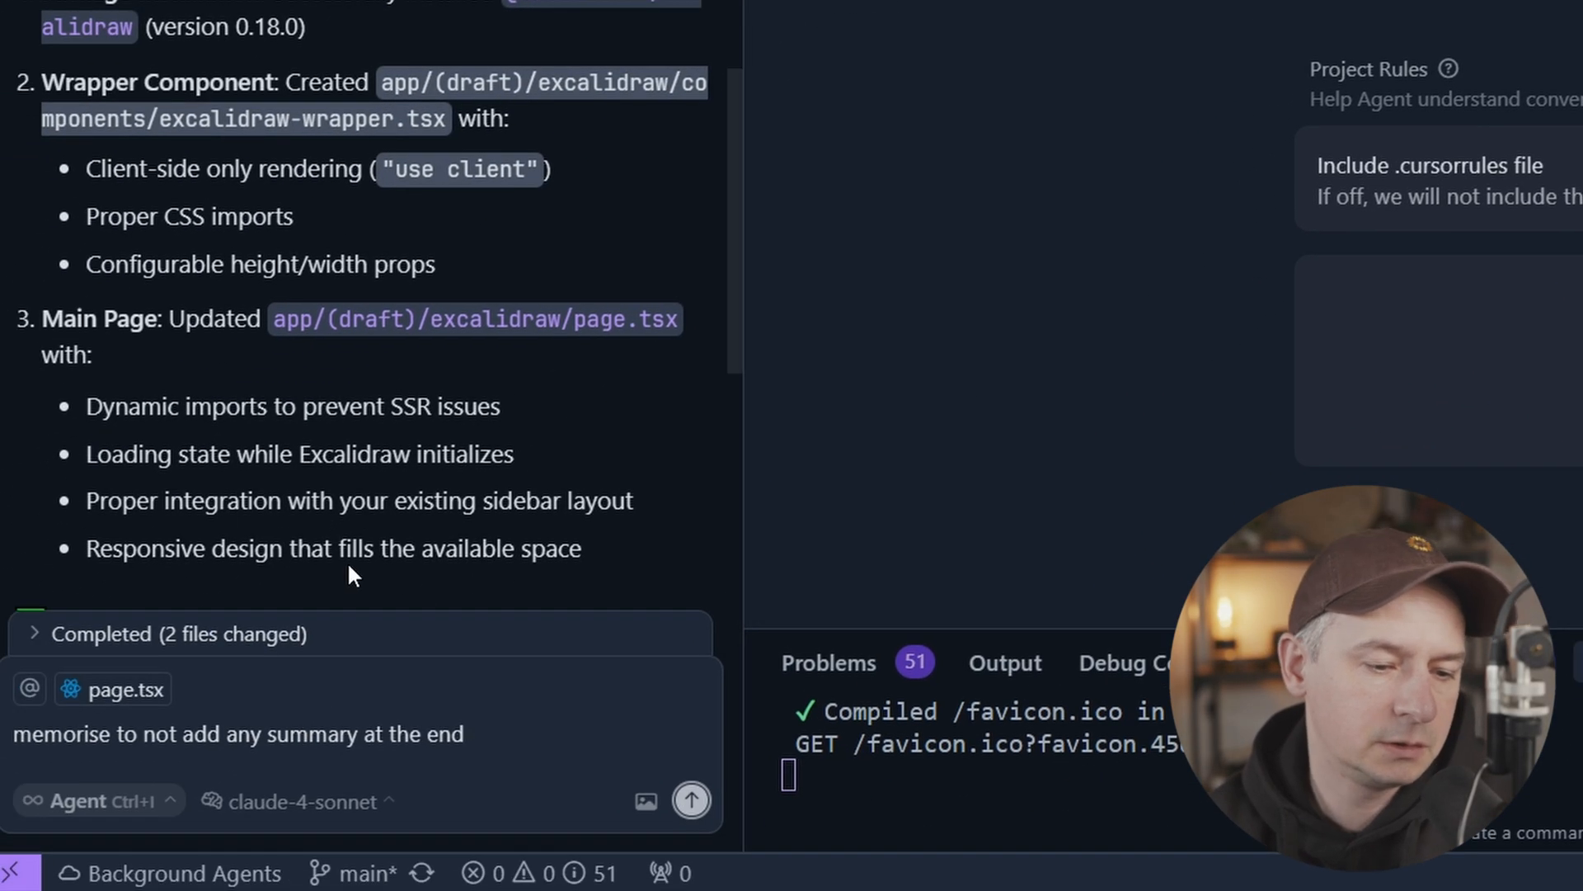
Step: Send 'memorise to not add any summary at the end' to the agent
scroll(down, 3)
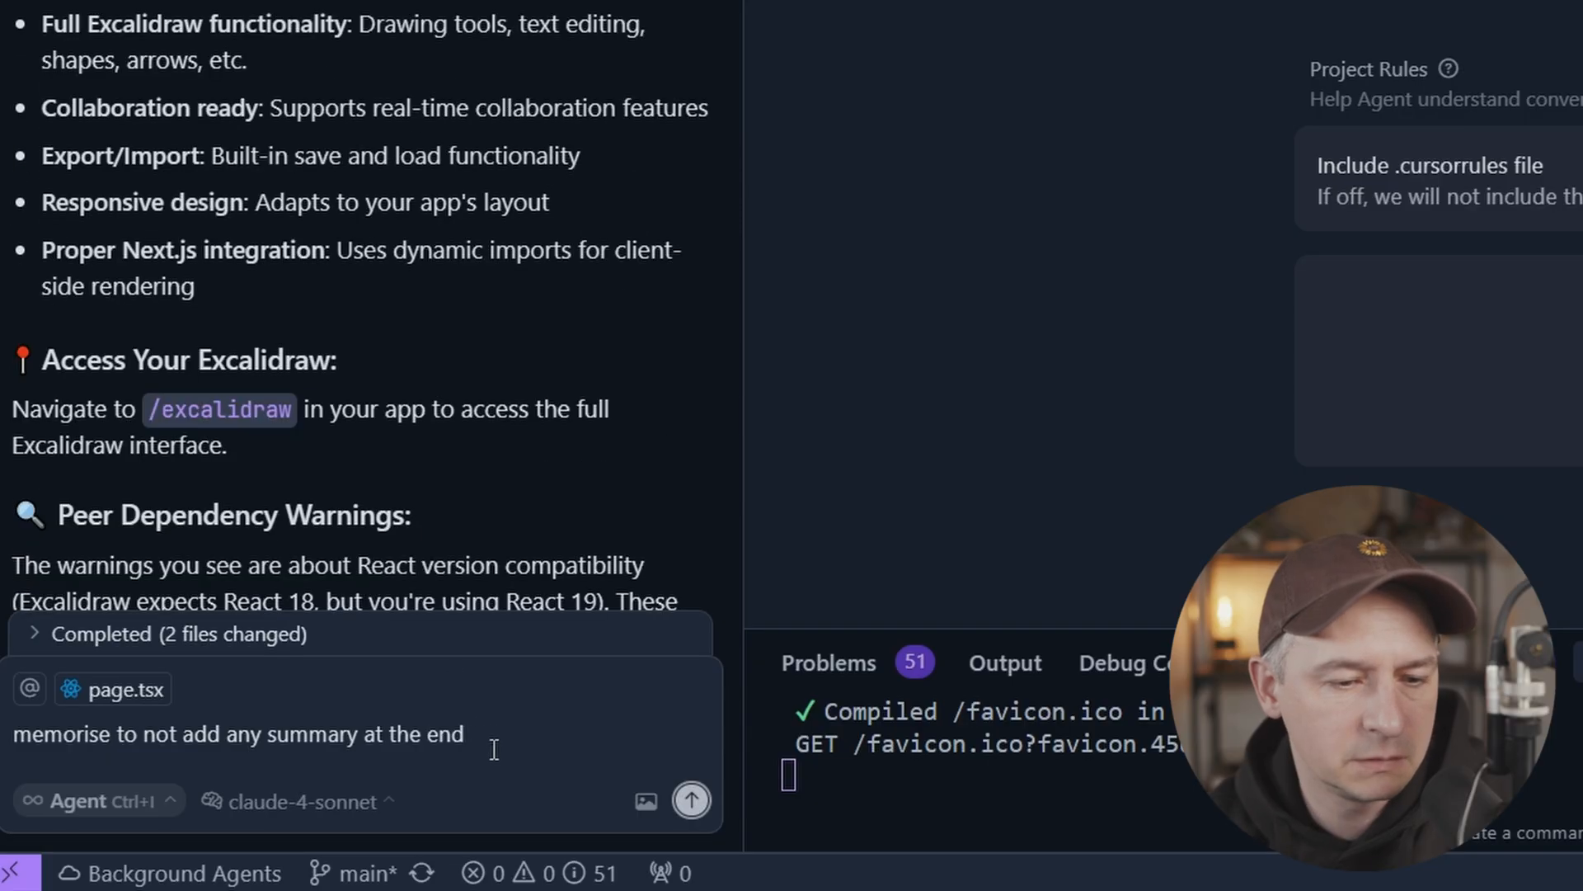
click(692, 800)
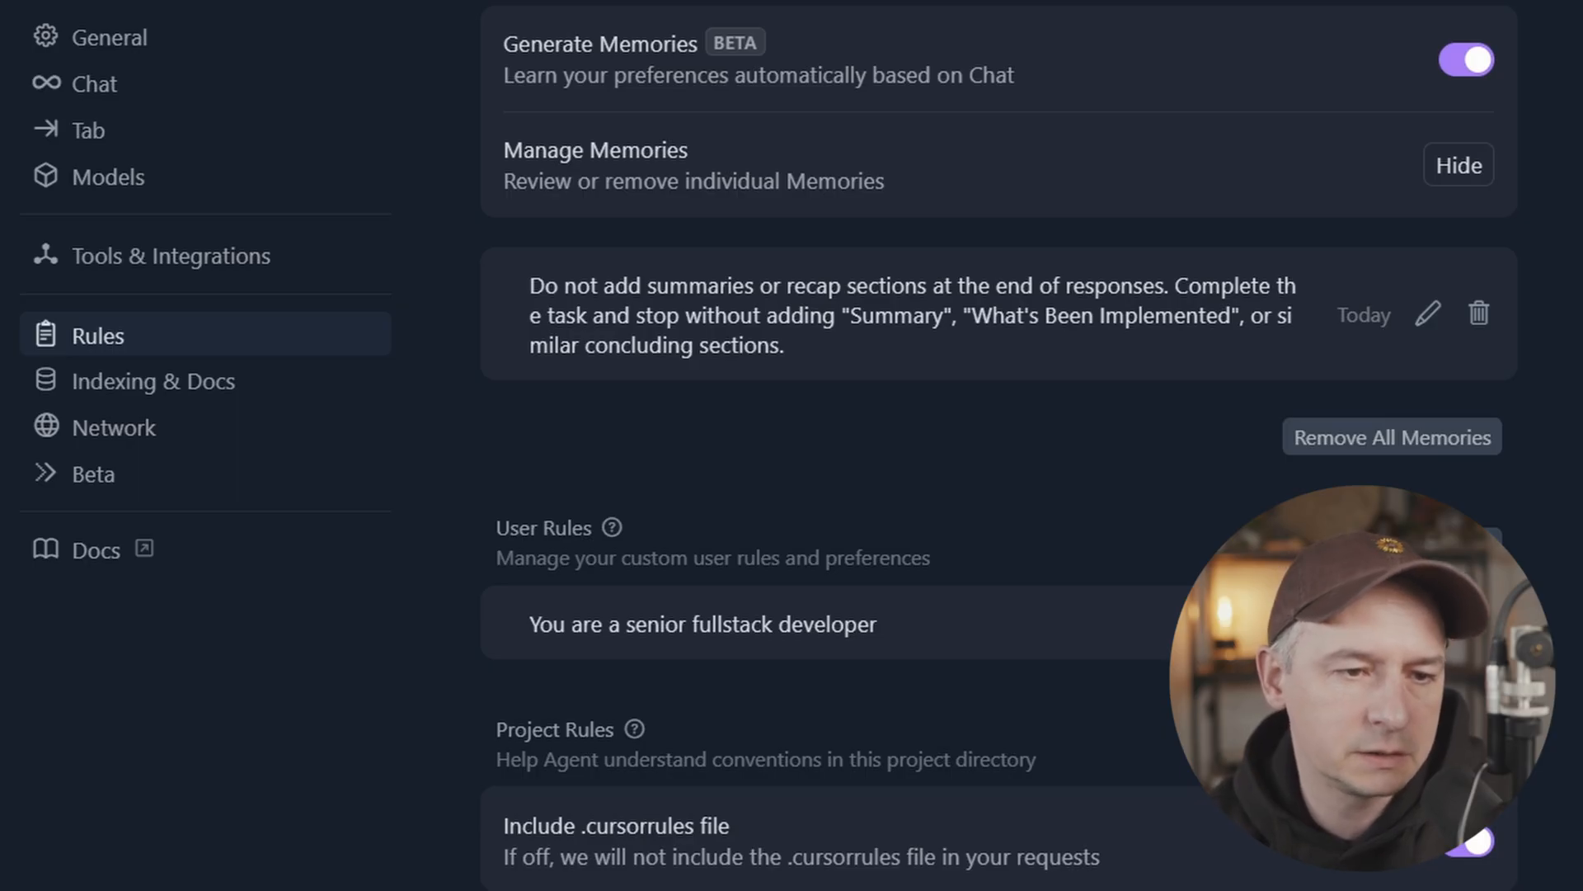
mouse_move(725, 273)
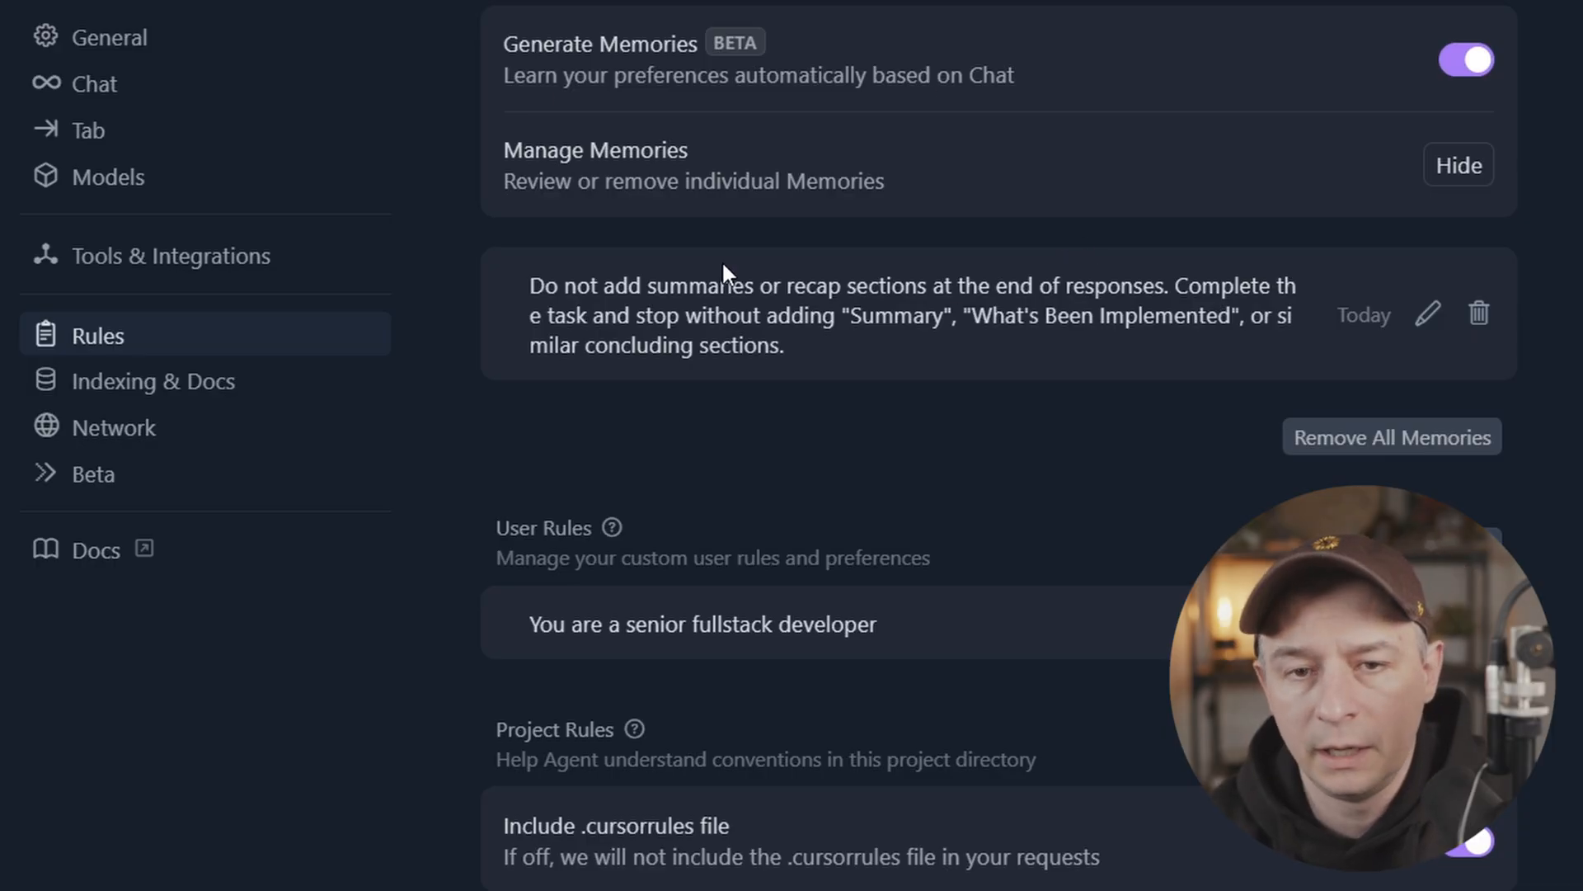
mouse_move(657, 315)
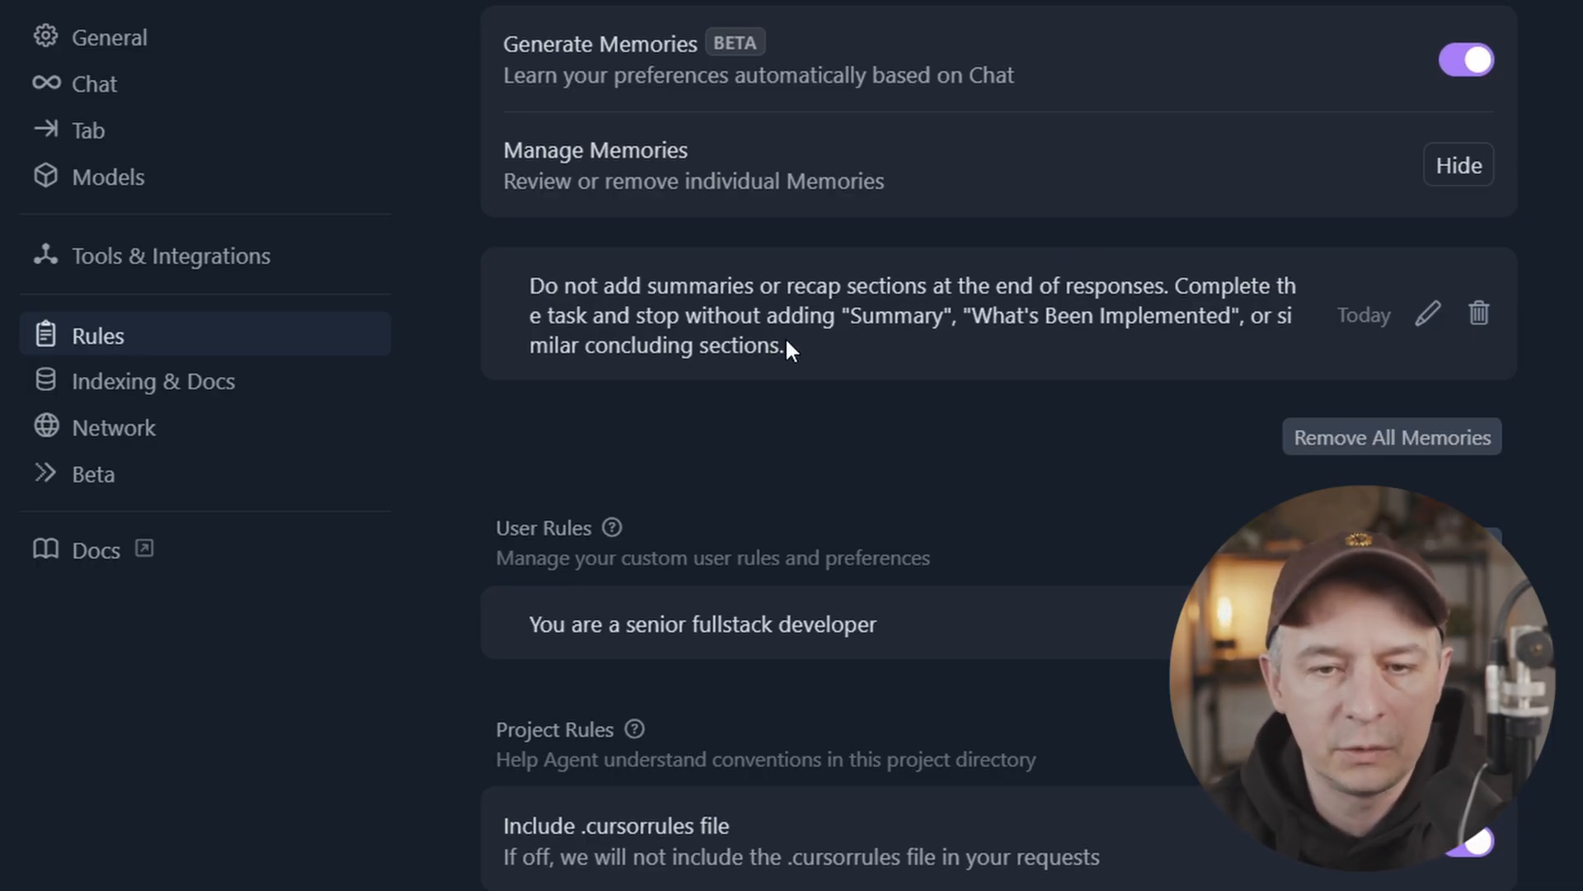
mouse_move(811, 359)
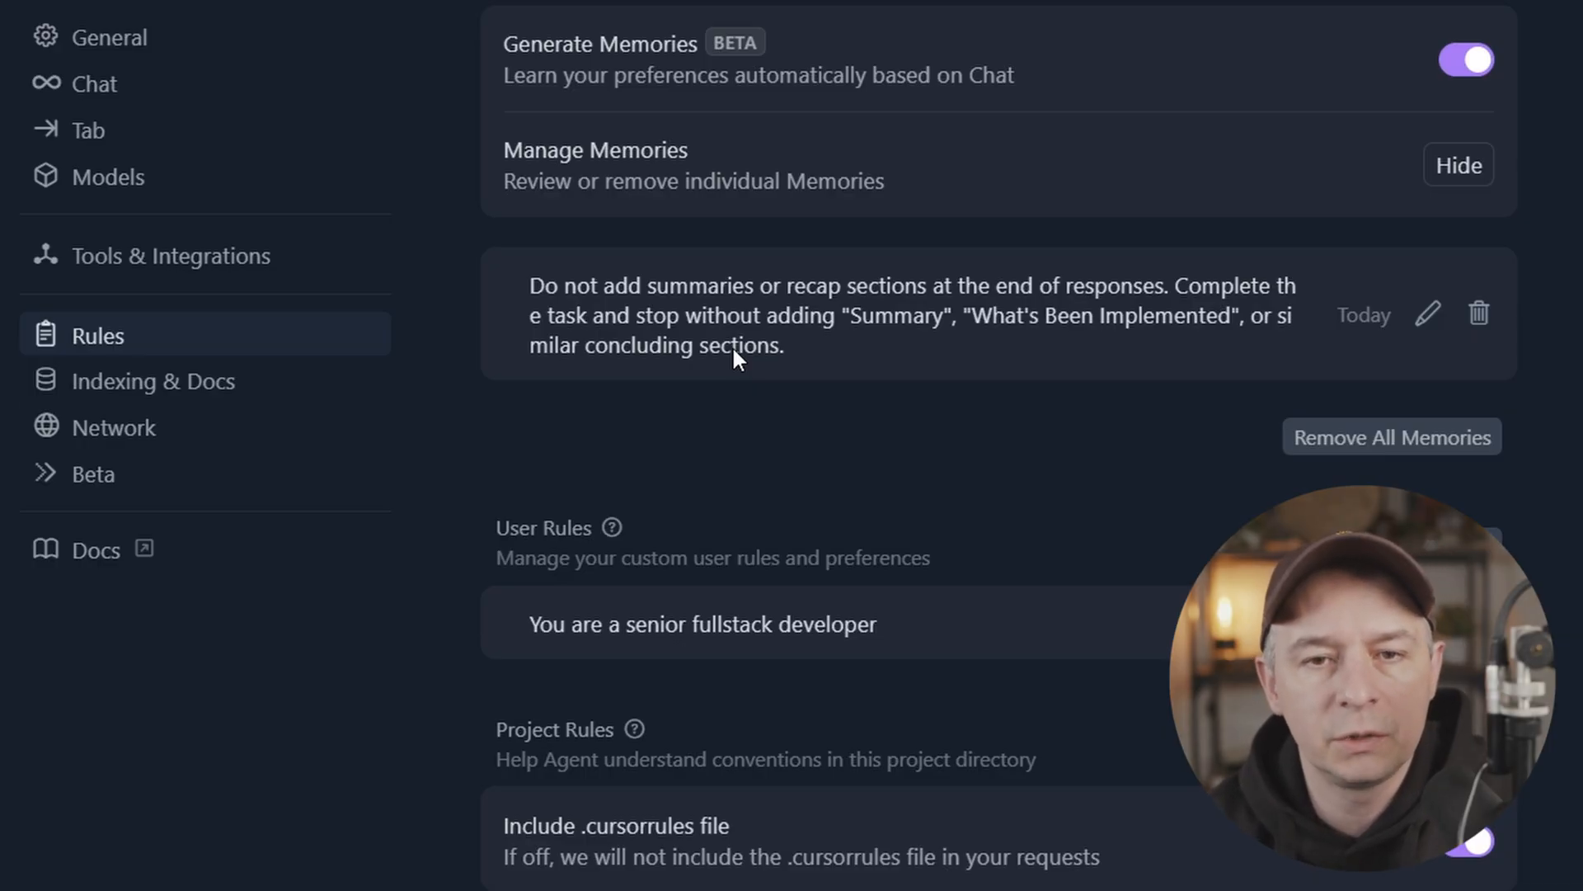
mouse_move(787, 365)
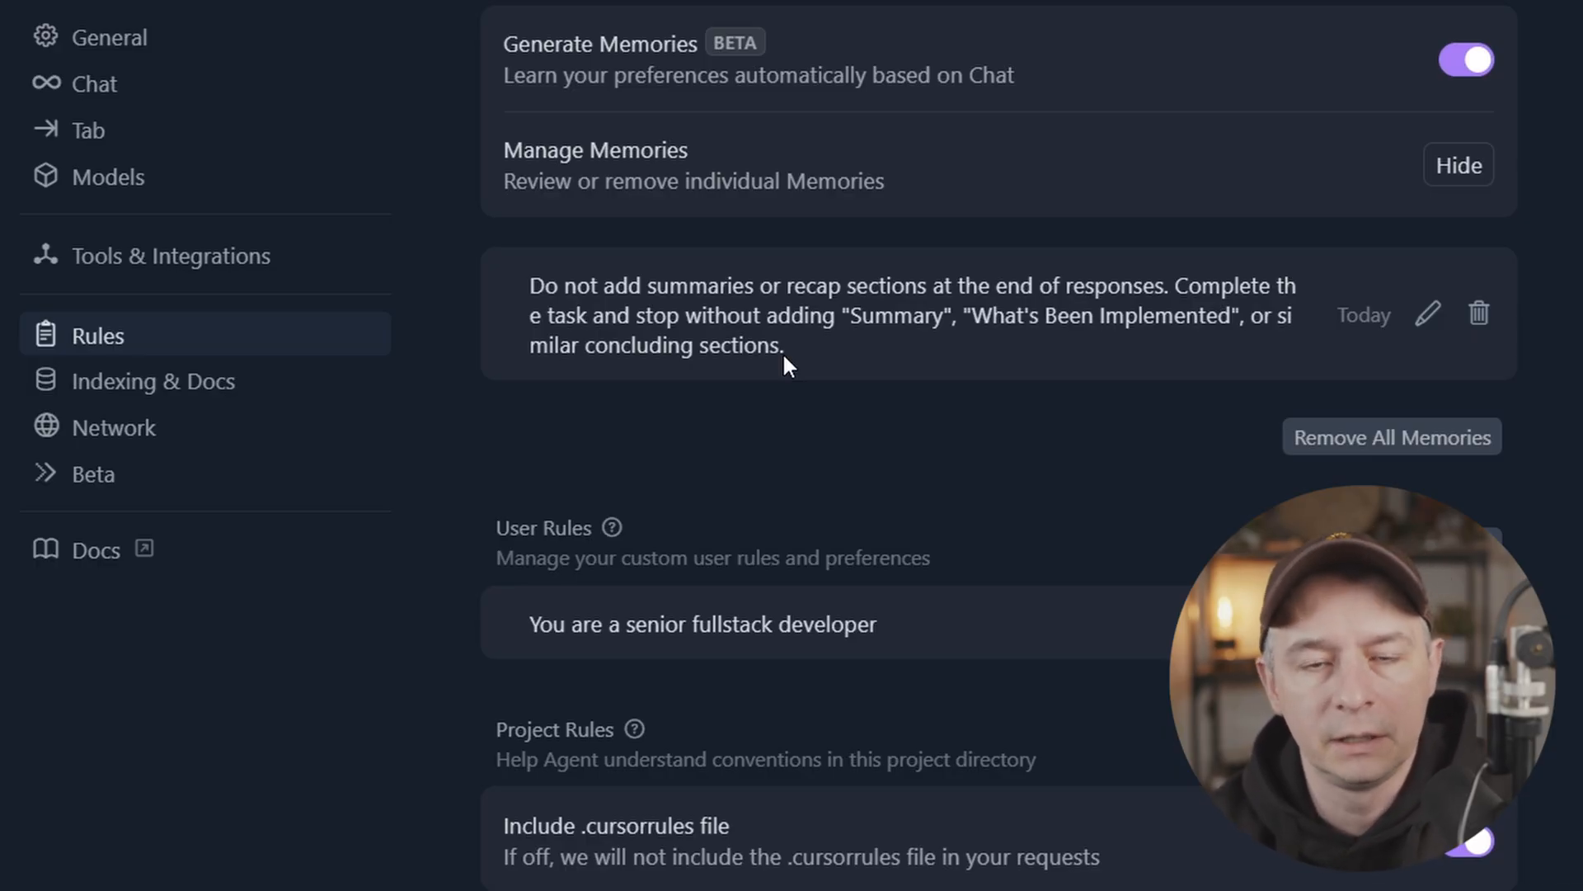
mouse_move(761, 366)
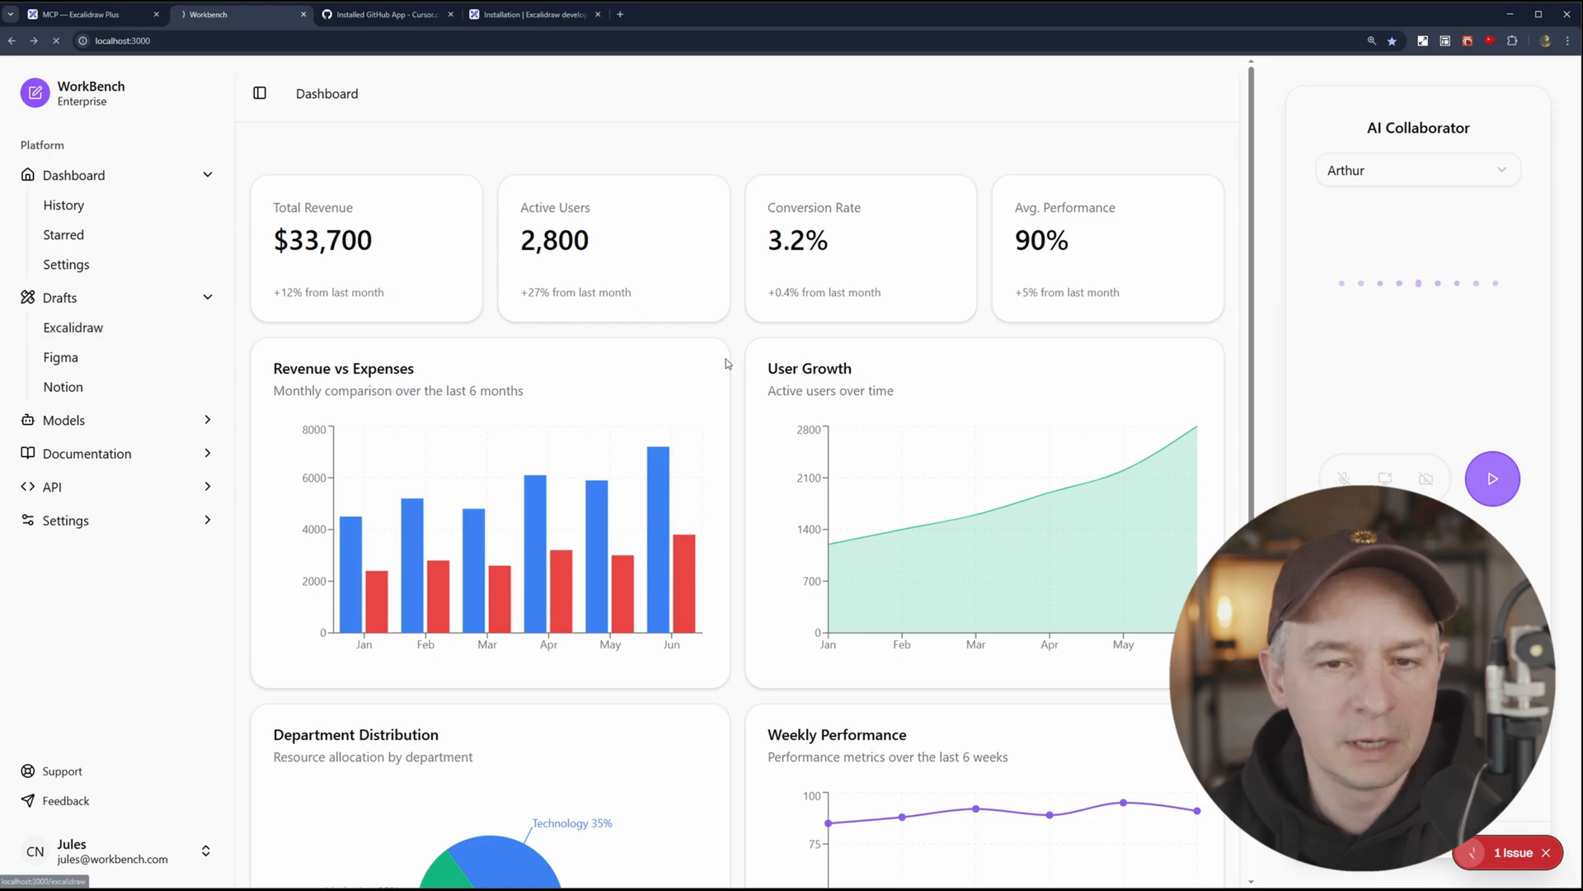
Step: Open Drafts > Excalidraw, erase a scribble, visit Dashboard, then return to Excalidraw's blank canvas
click(72, 327)
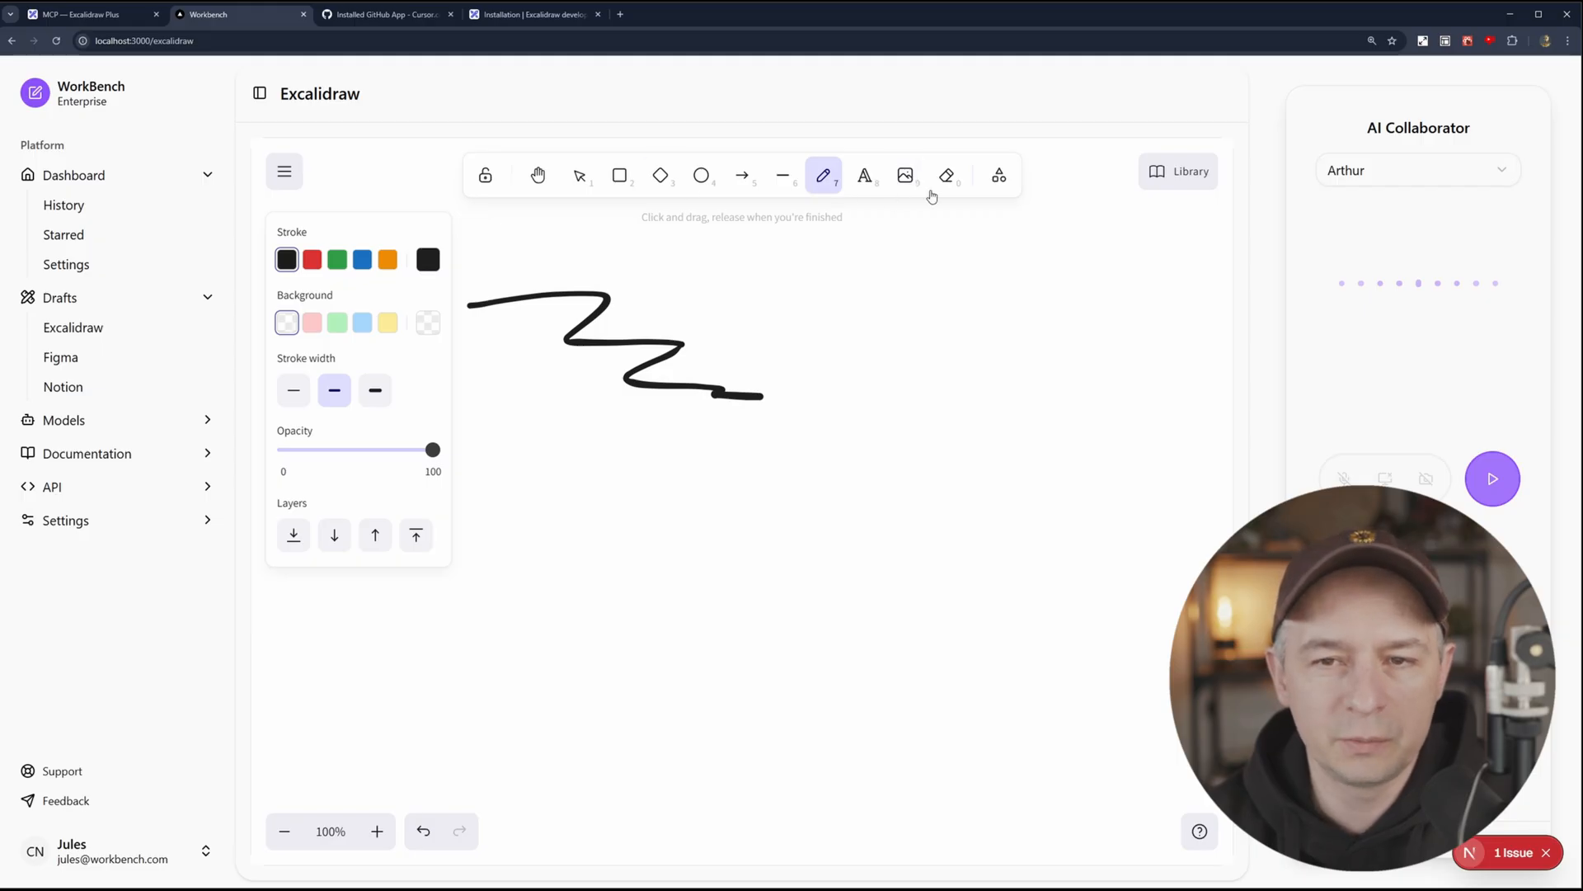
click(945, 175)
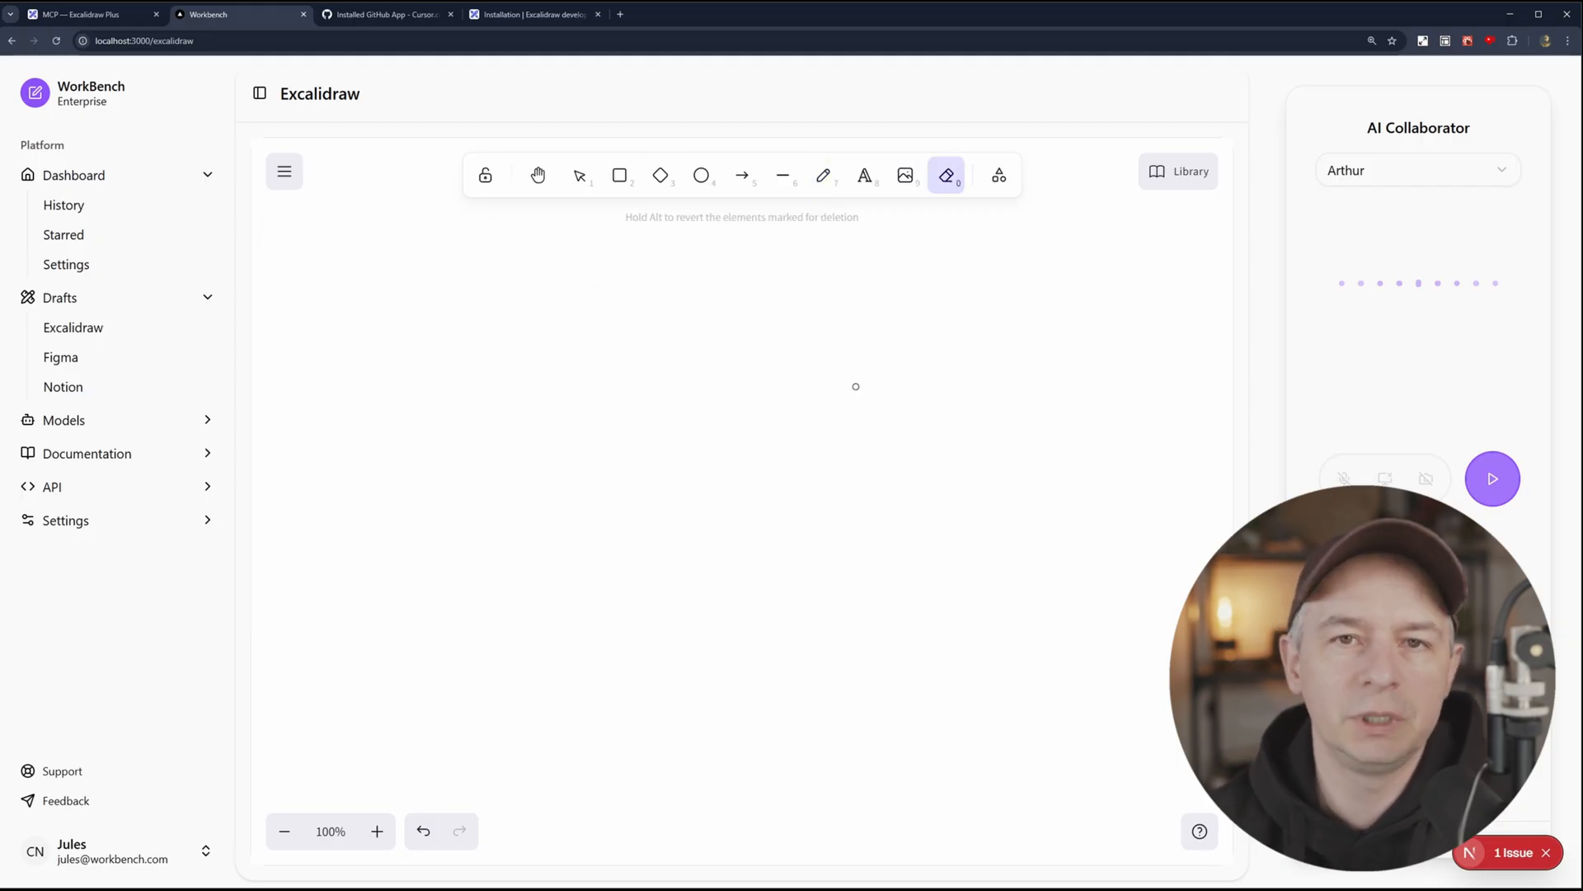
mouse_move(491, 306)
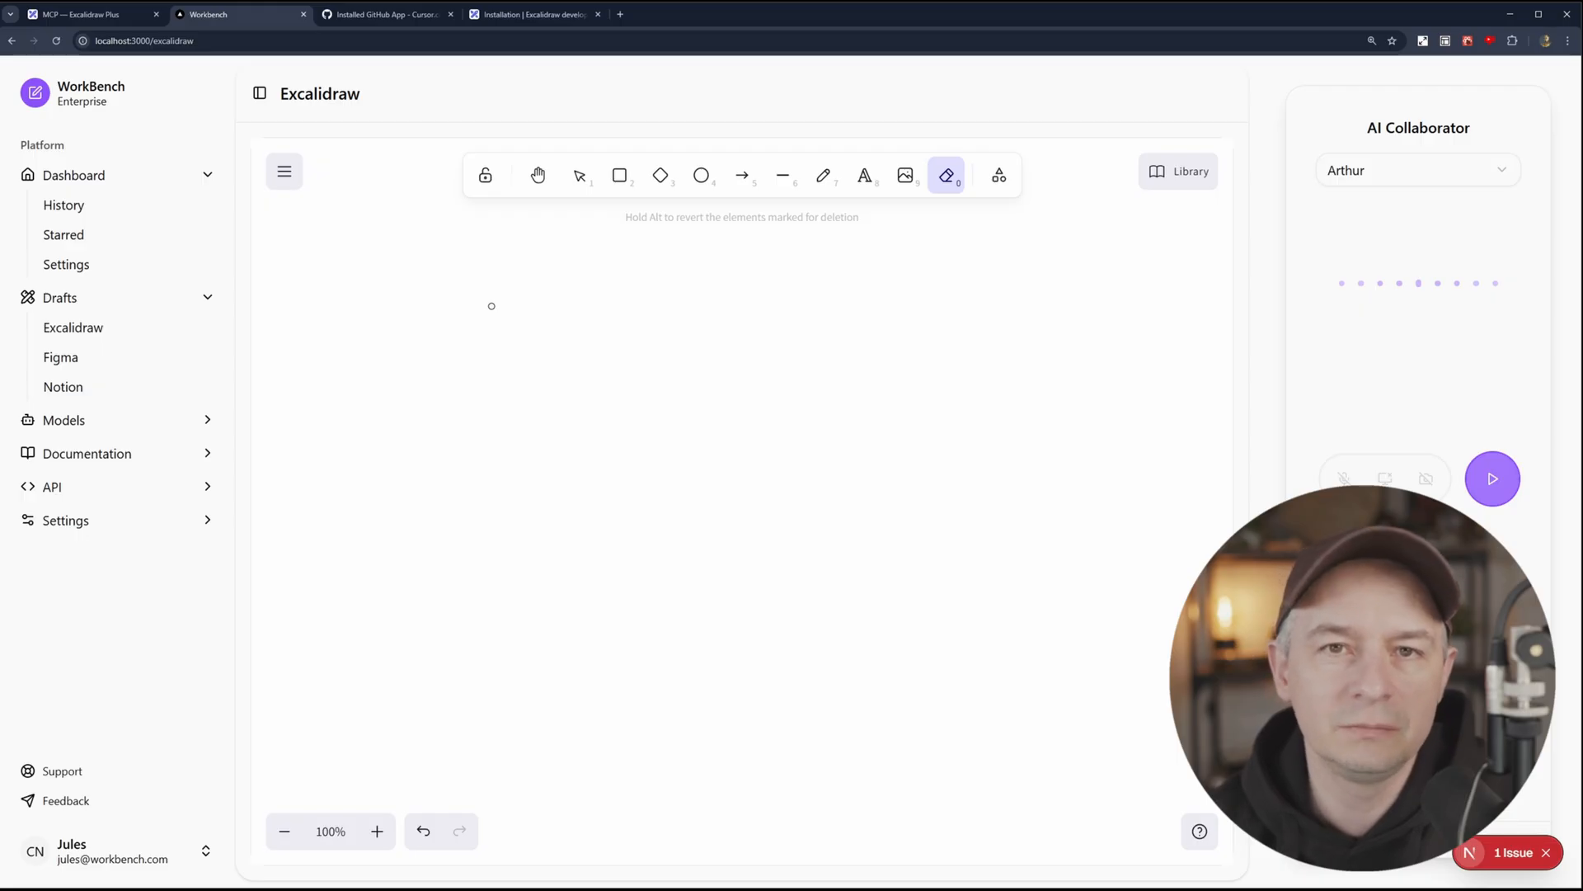
click(73, 175)
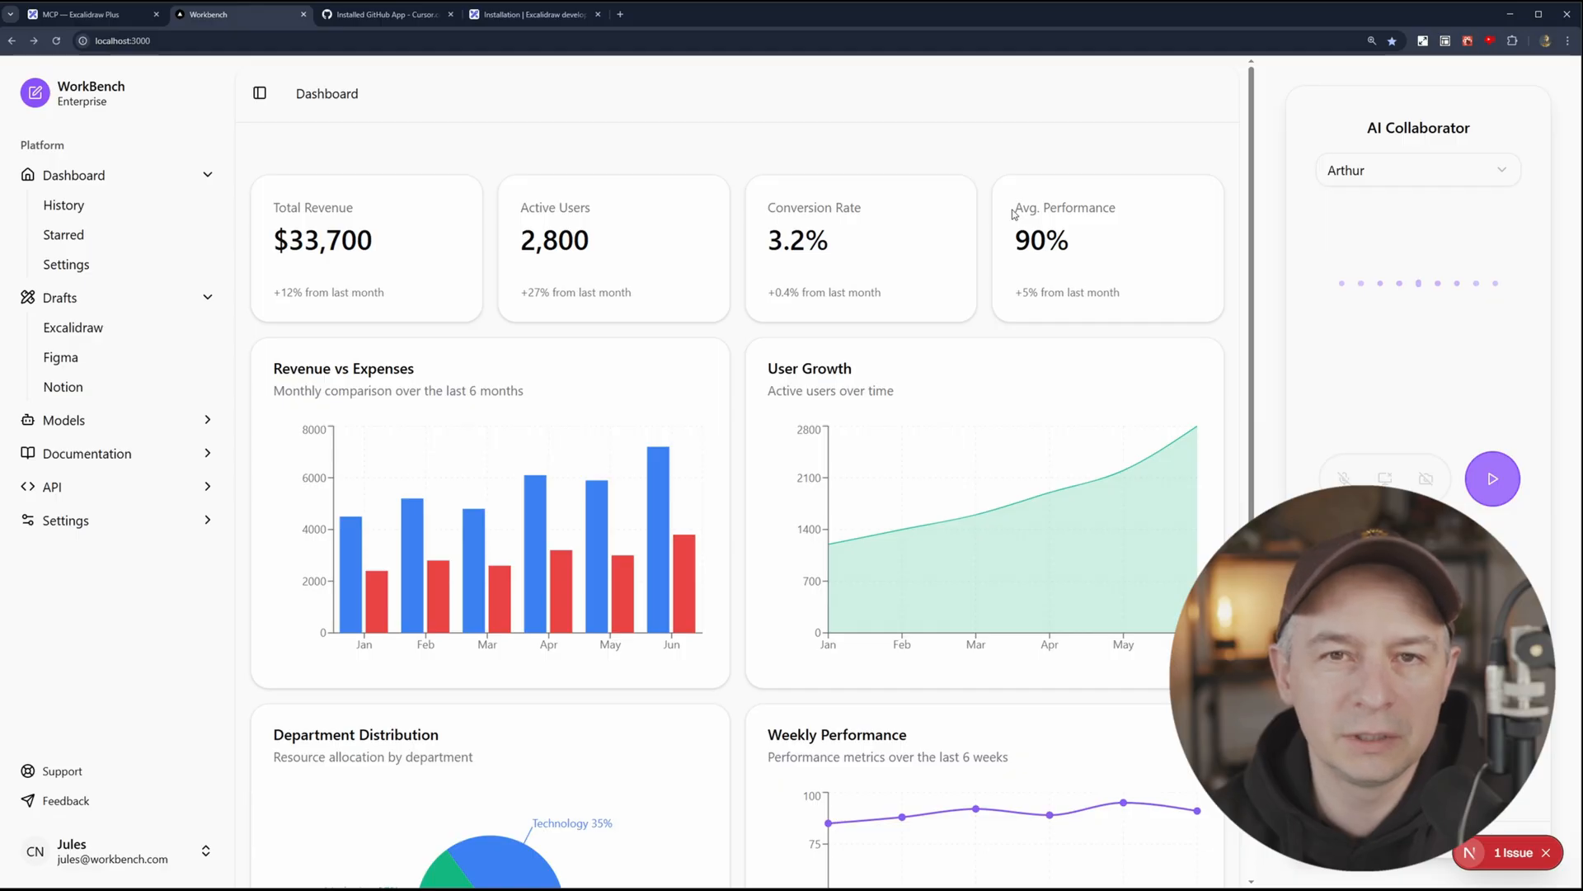
mouse_move(1210, 147)
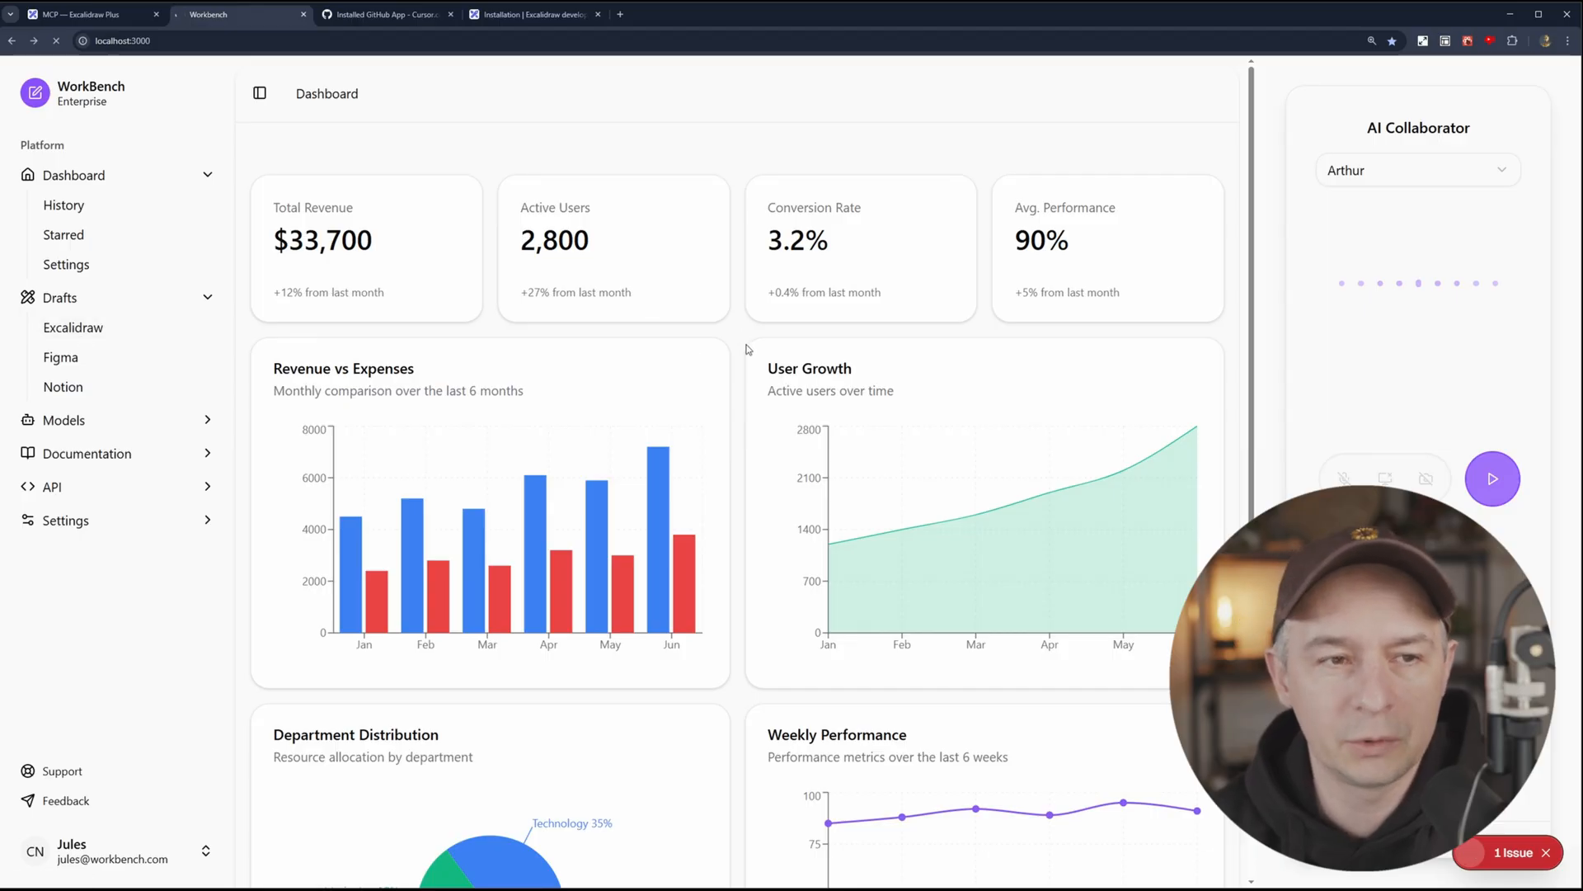
click(72, 327)
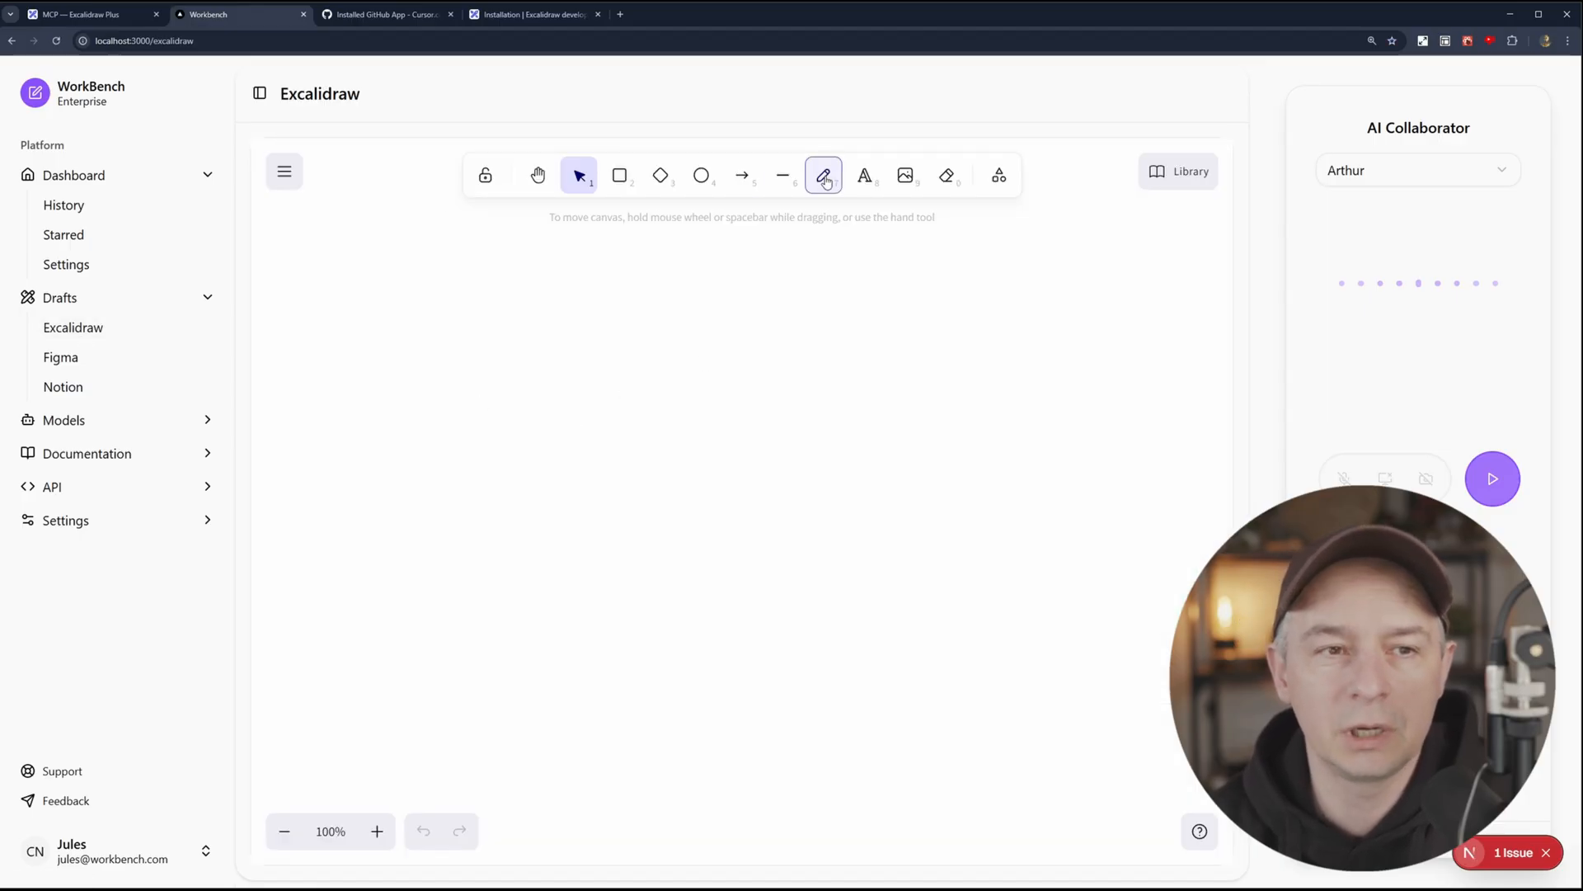